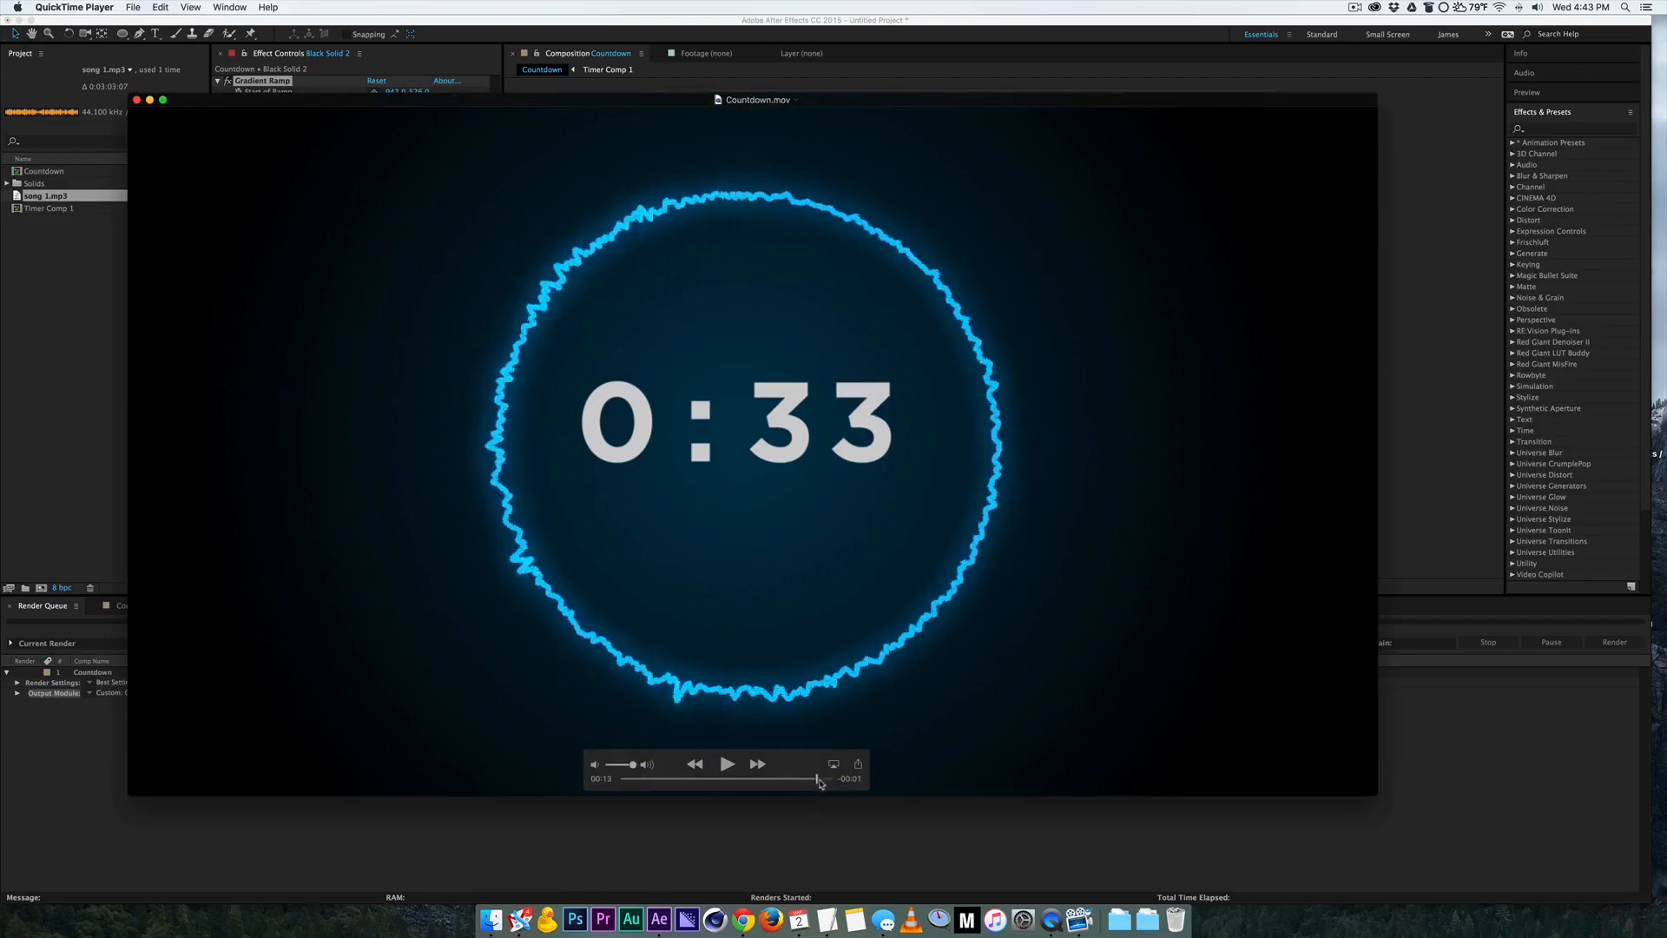
Step: Create a black full-frame solid named Timer and apply the Numbers effect to it
left_click_drag(816, 778, 713, 778)
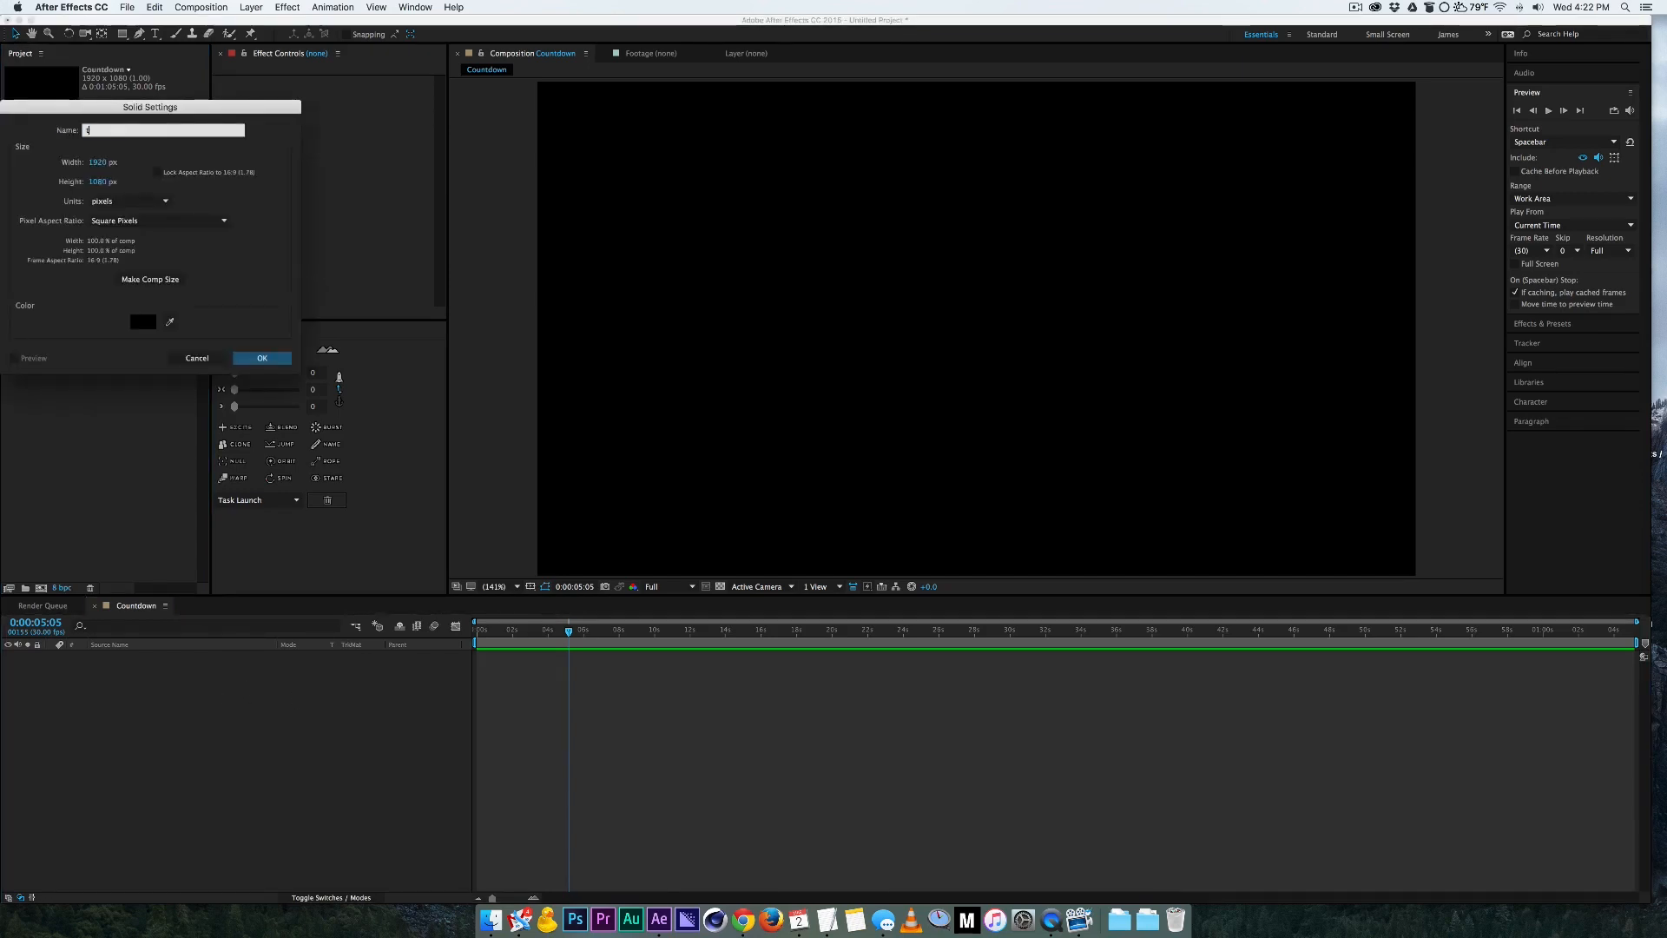
left_click(262, 358)
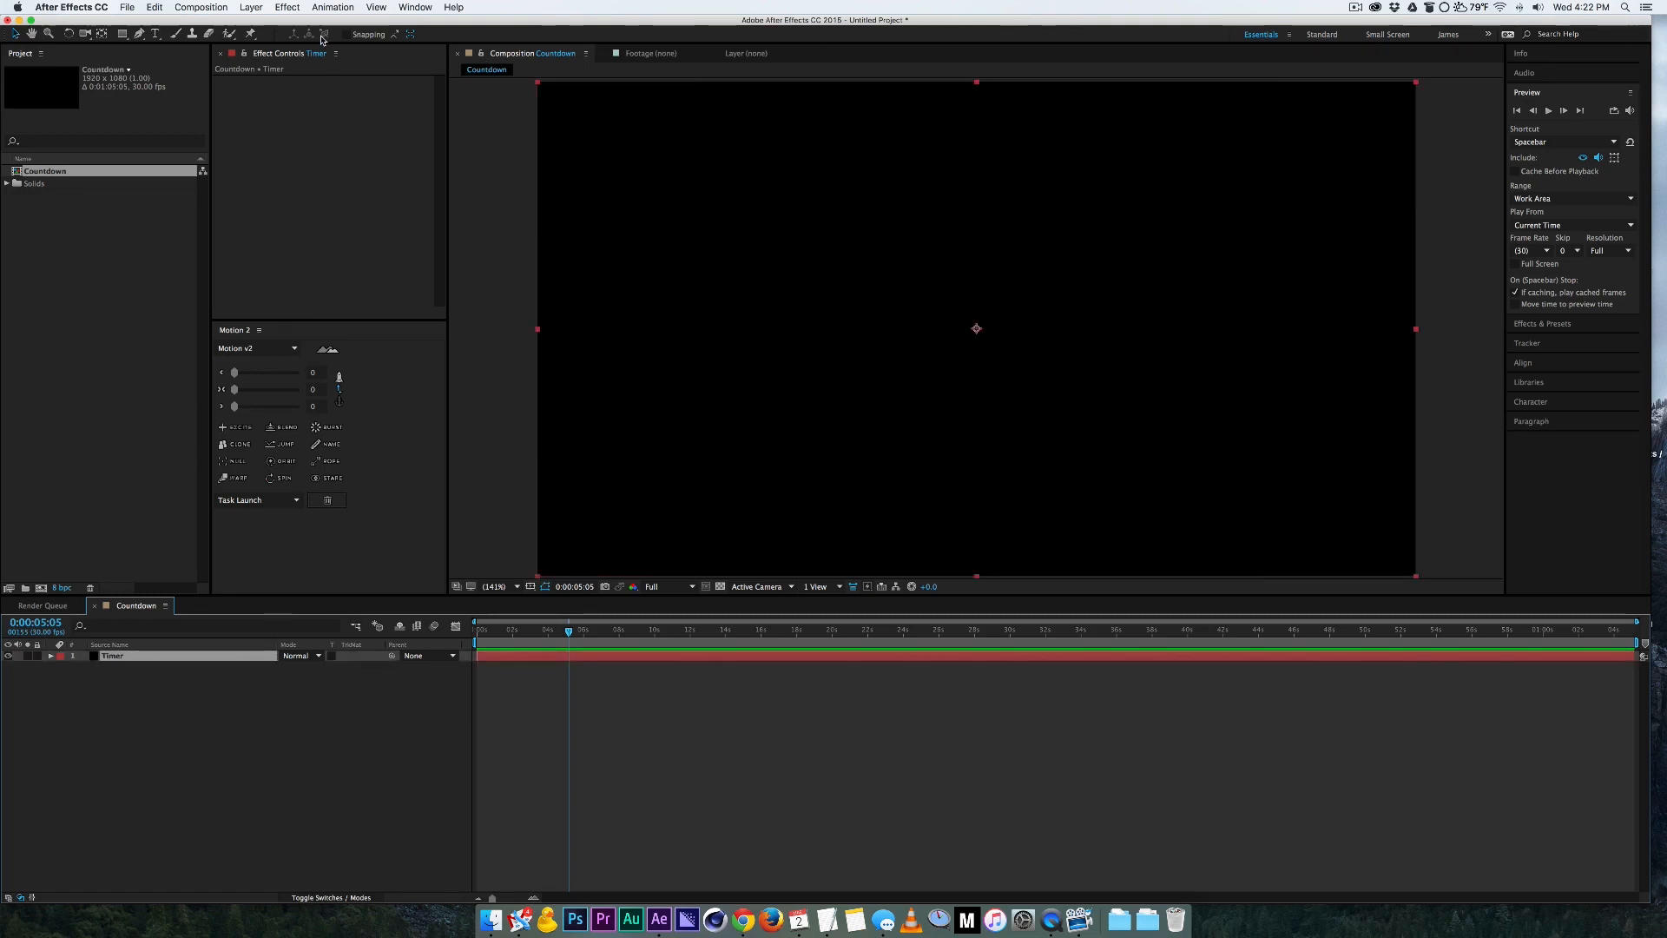
left_click(286, 7)
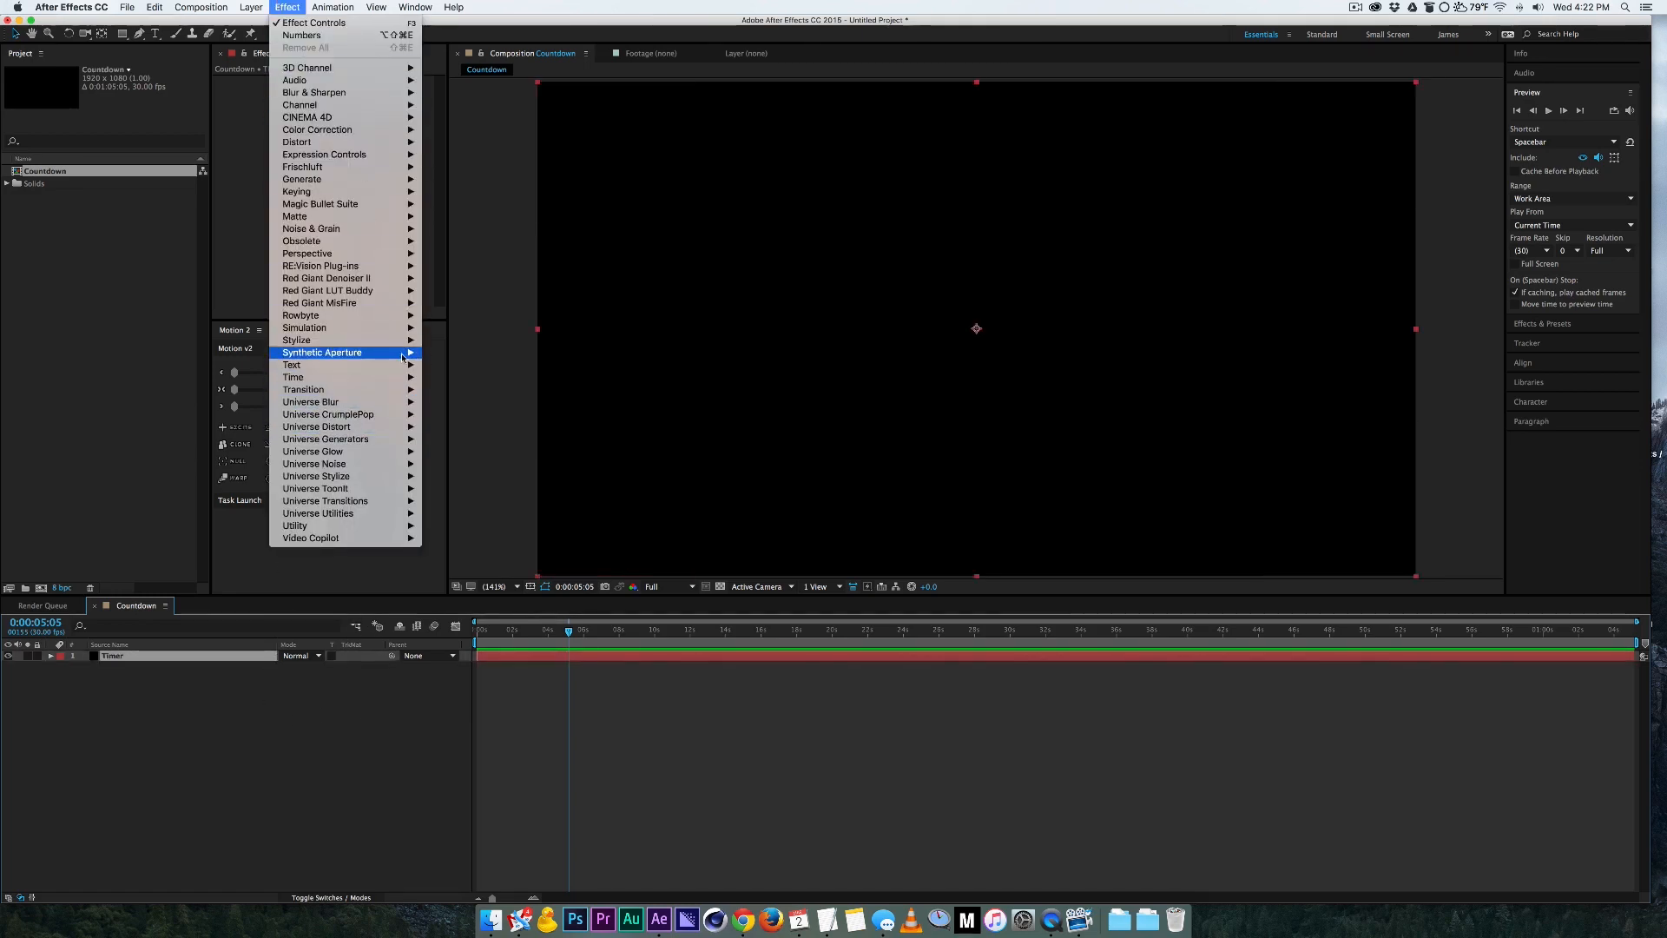
left_click(300, 35)
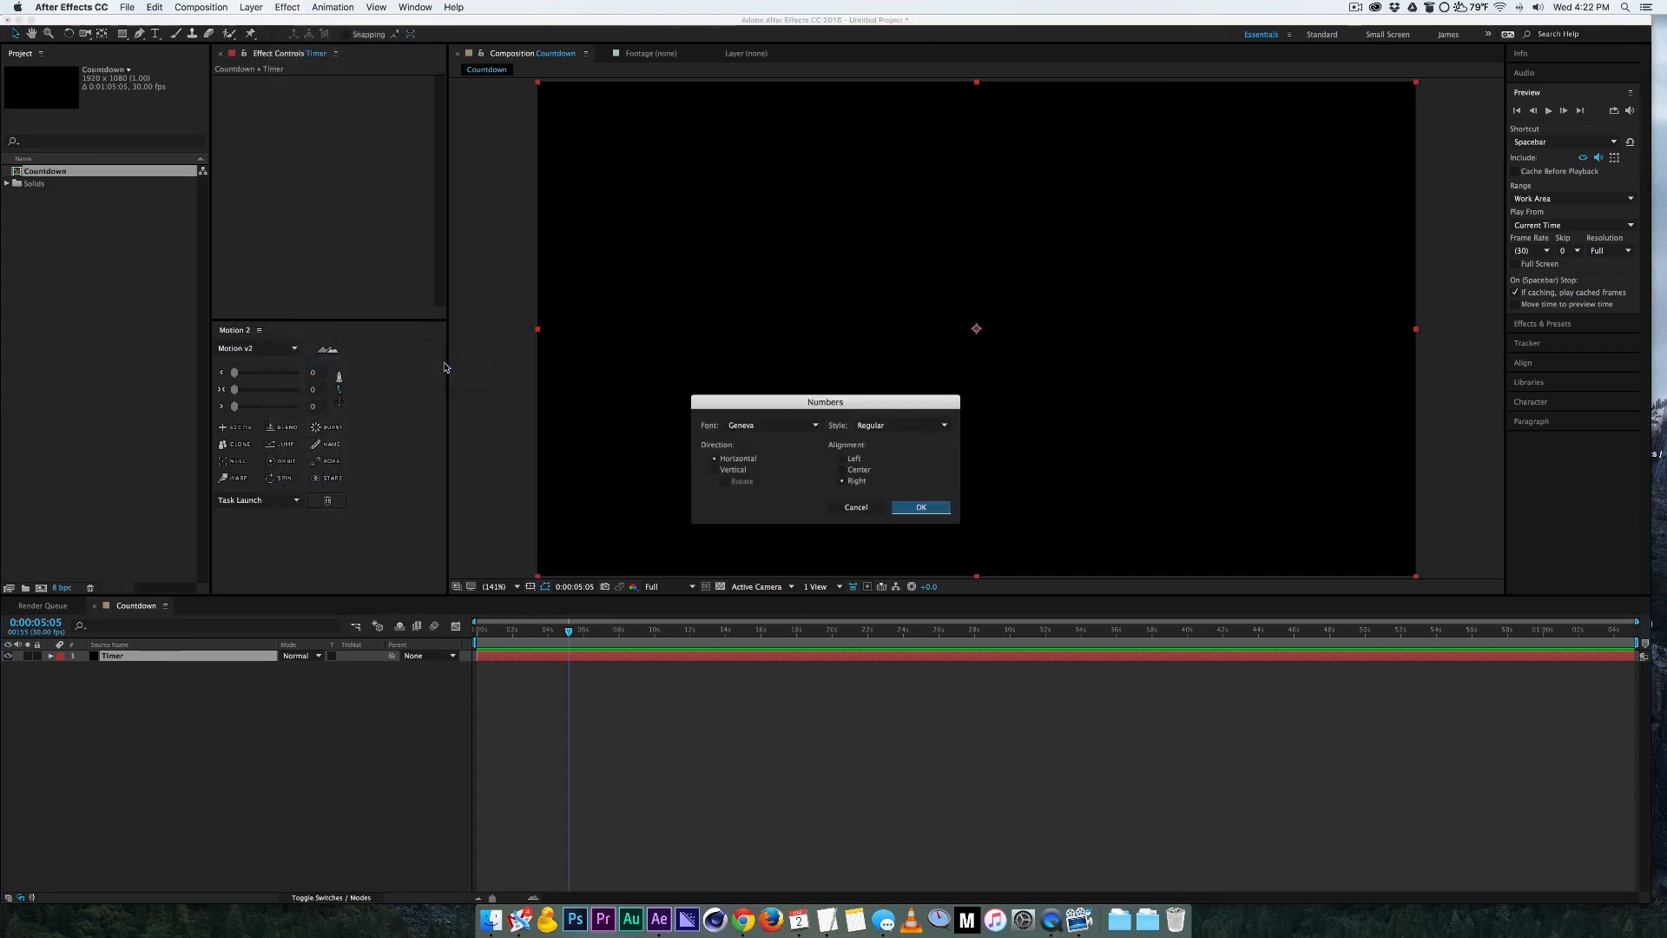
Step: Set the Numbers font to Gotham, style Bold, and confirm the settings
left_click(756, 424)
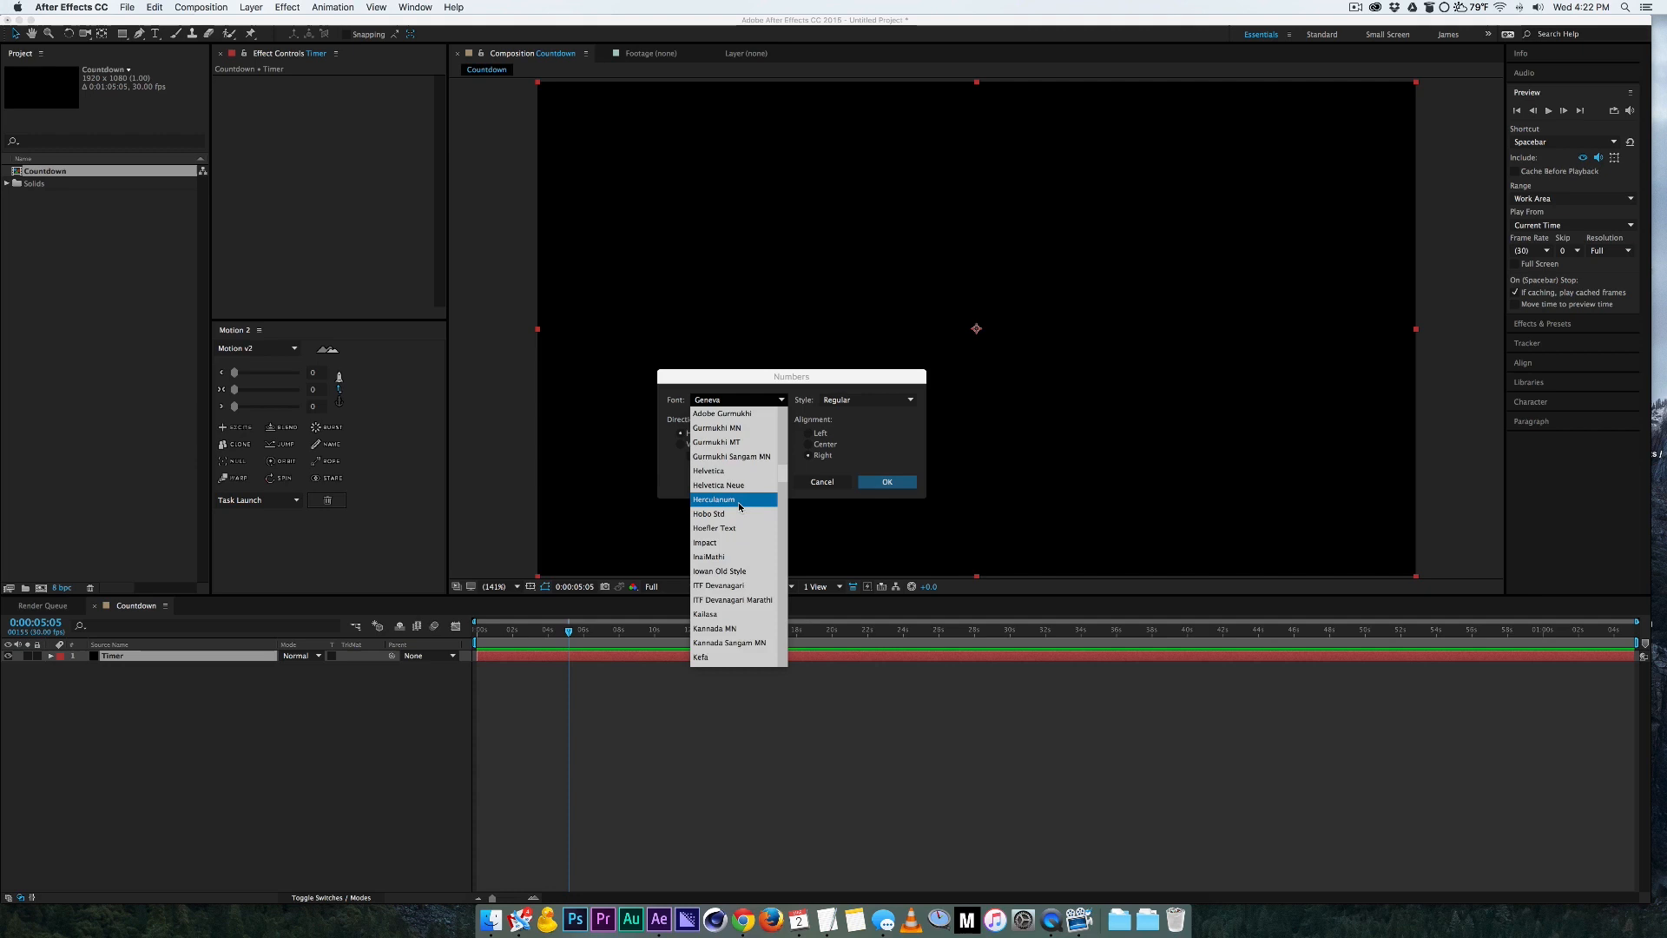
left_click(706, 399)
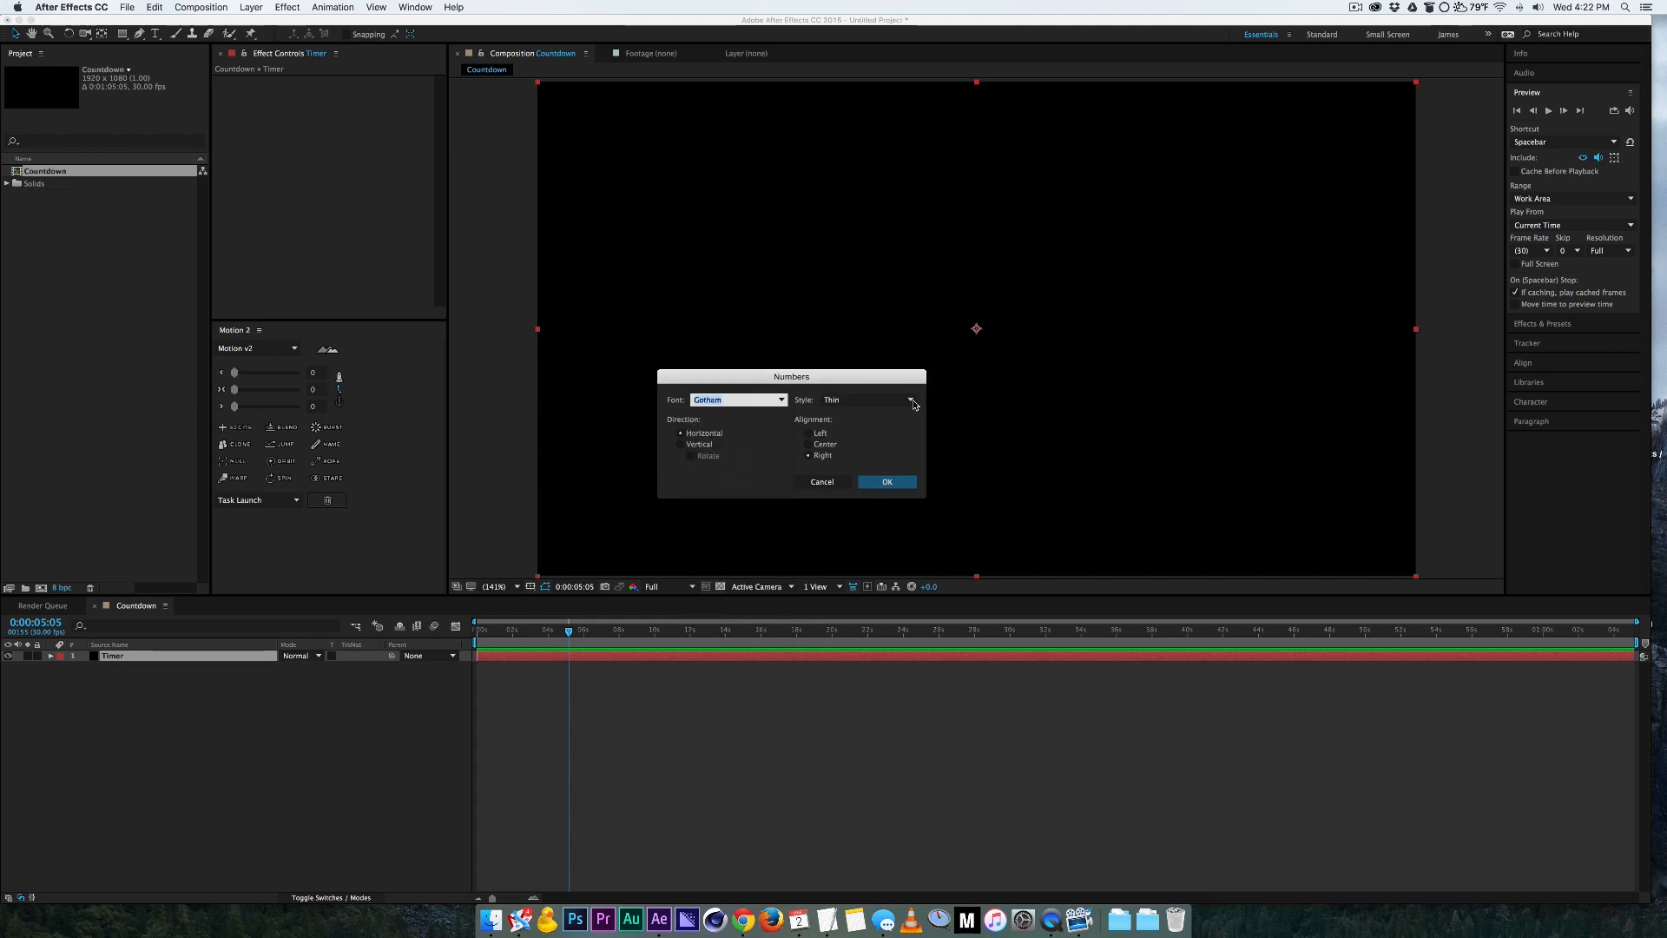
left_click(865, 399)
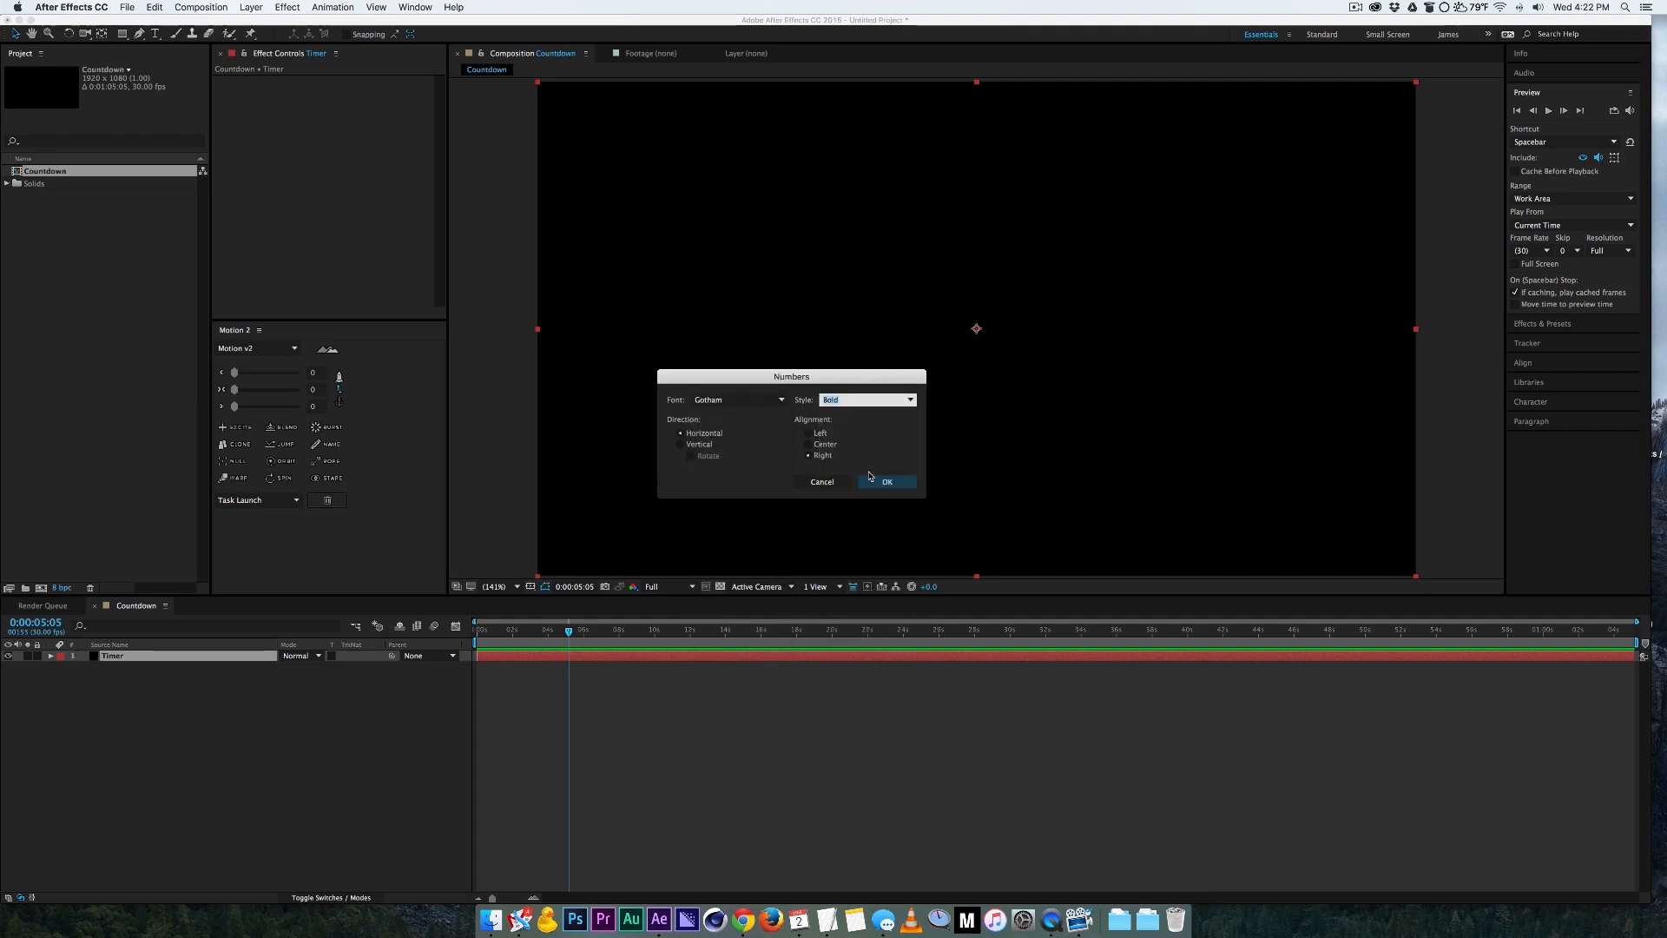
left_click(887, 481)
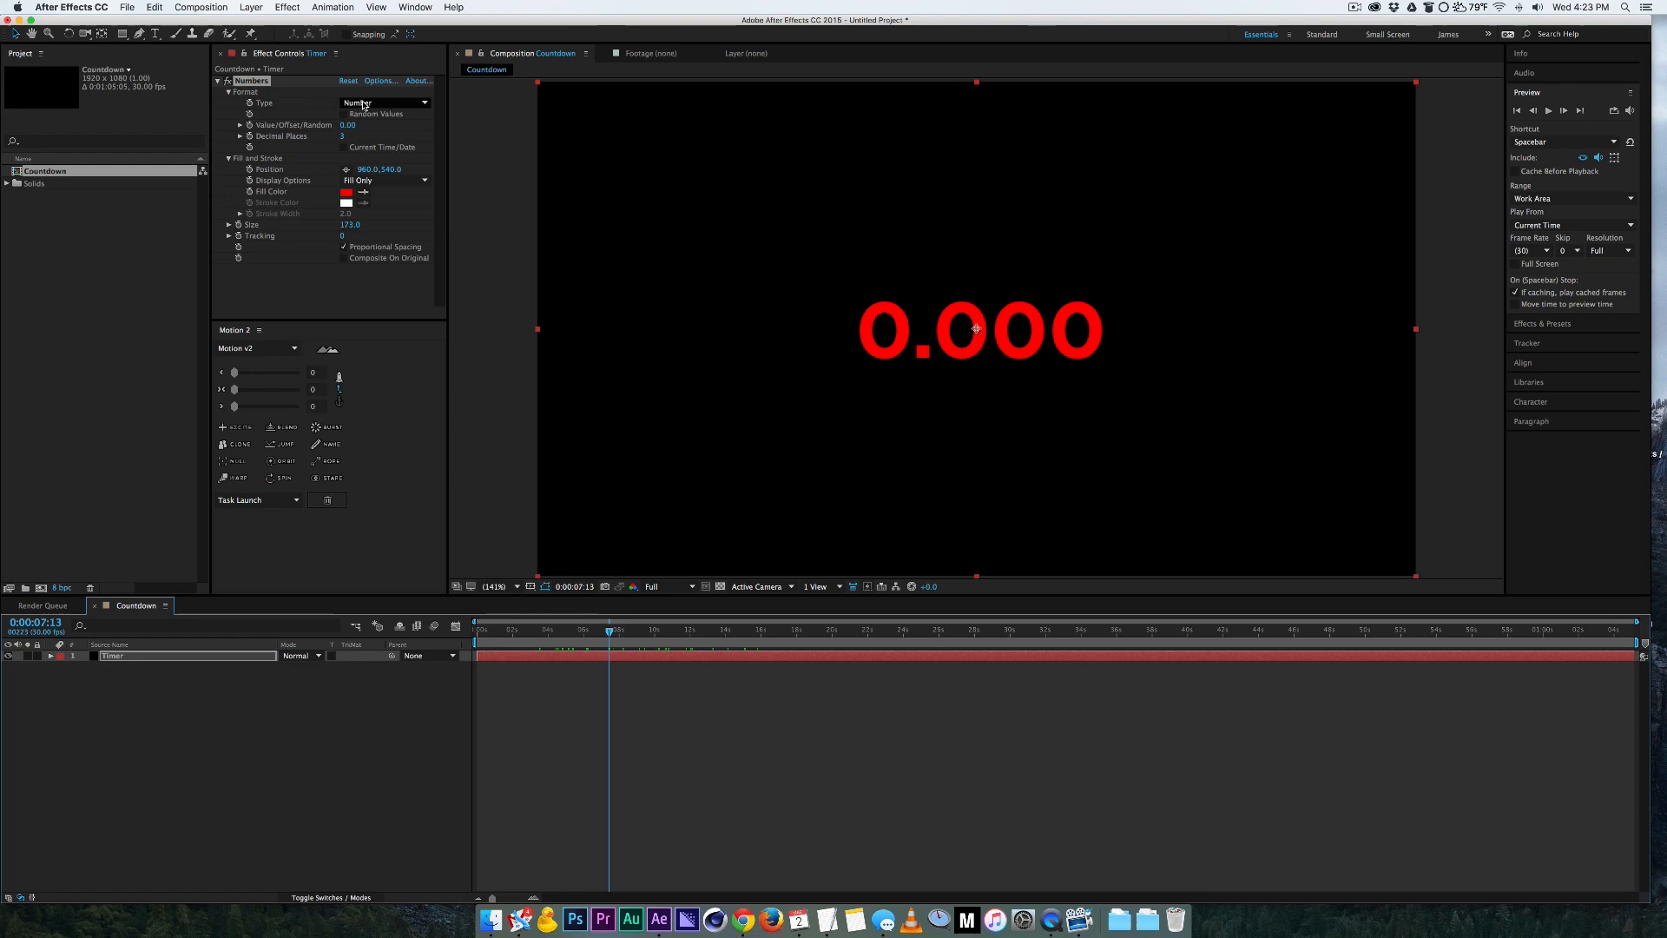
Step: Set the Numbers format type to Timecode [30] so the readout shows running time
left_click(386, 102)
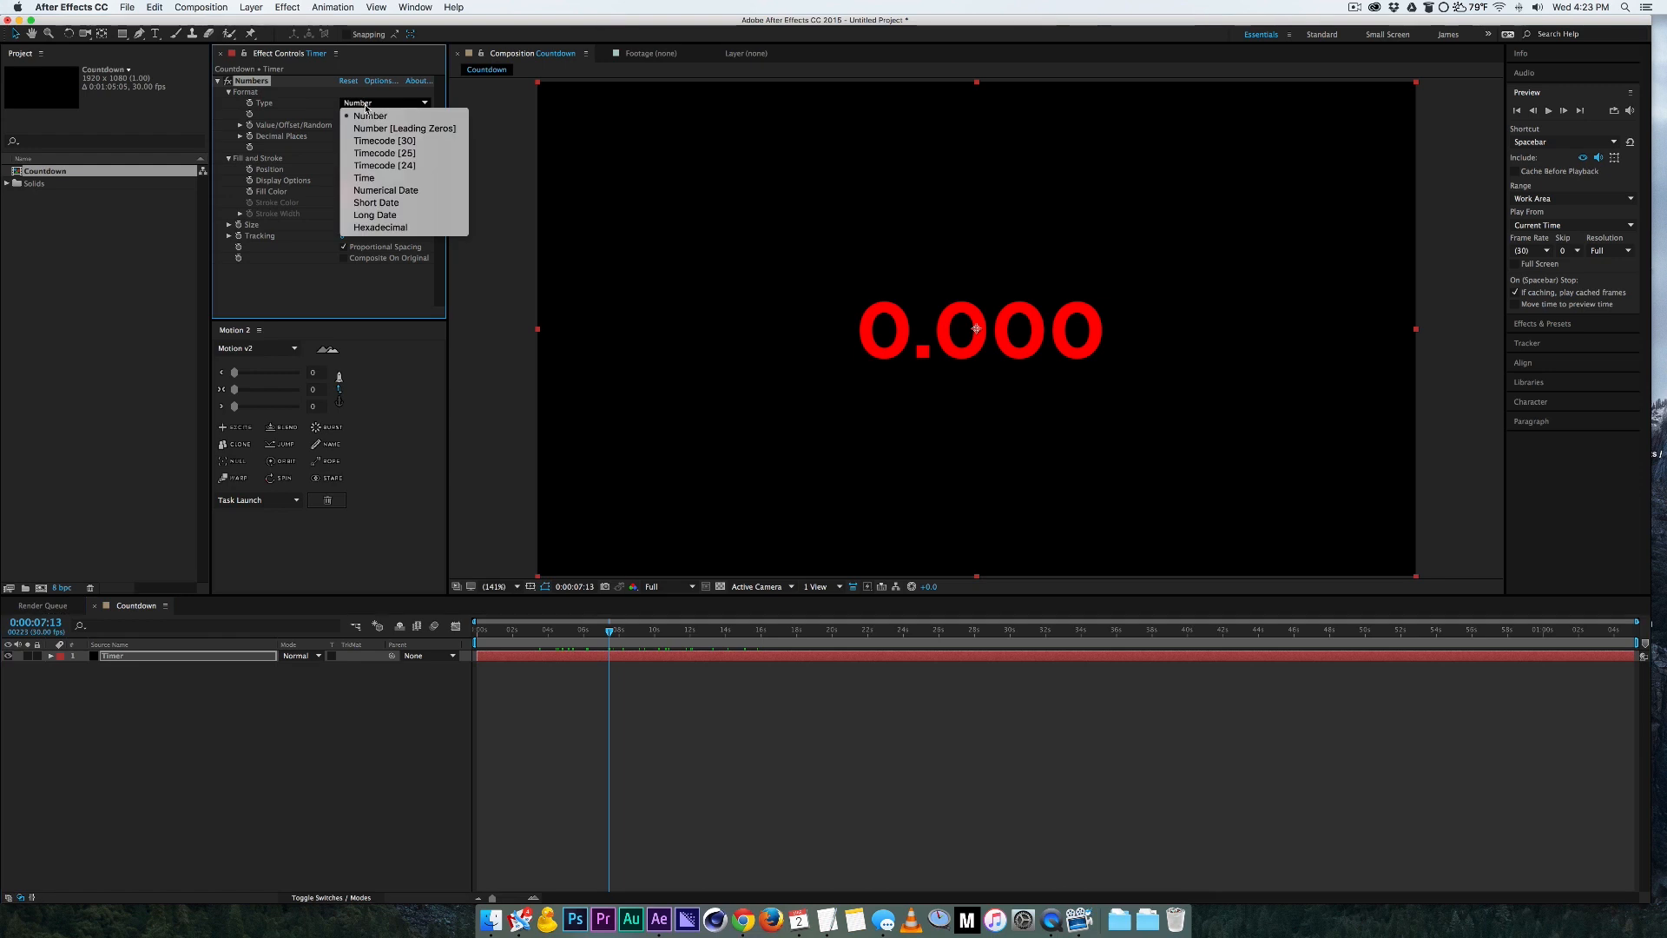
mouse_move(383, 141)
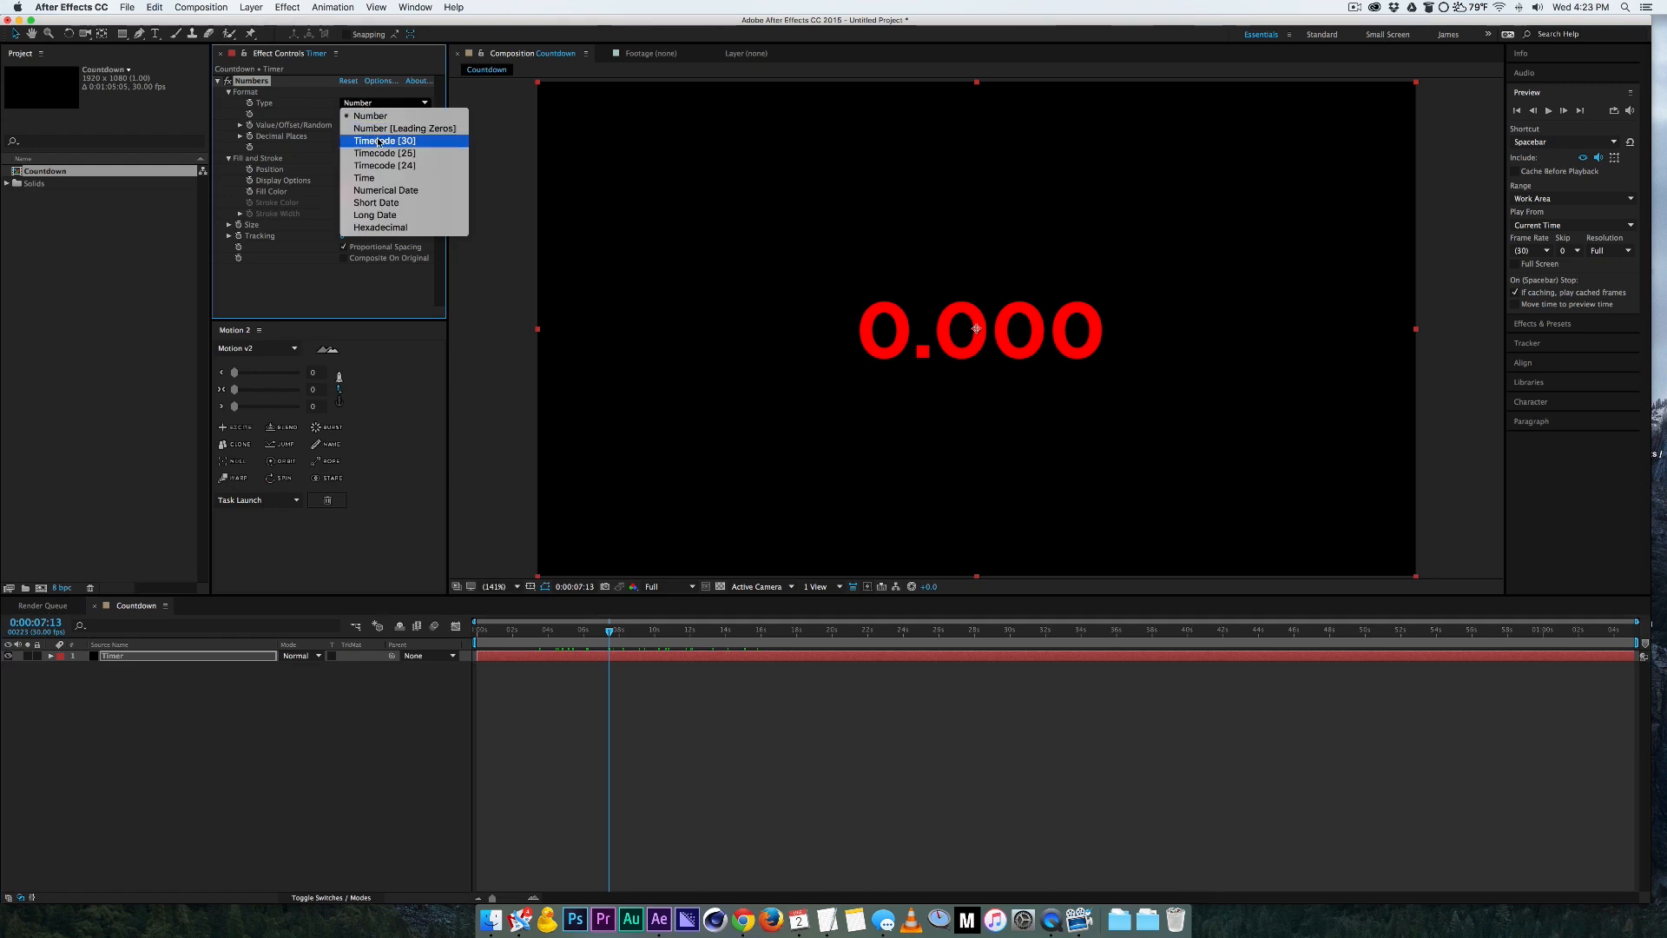
left_click(384, 140)
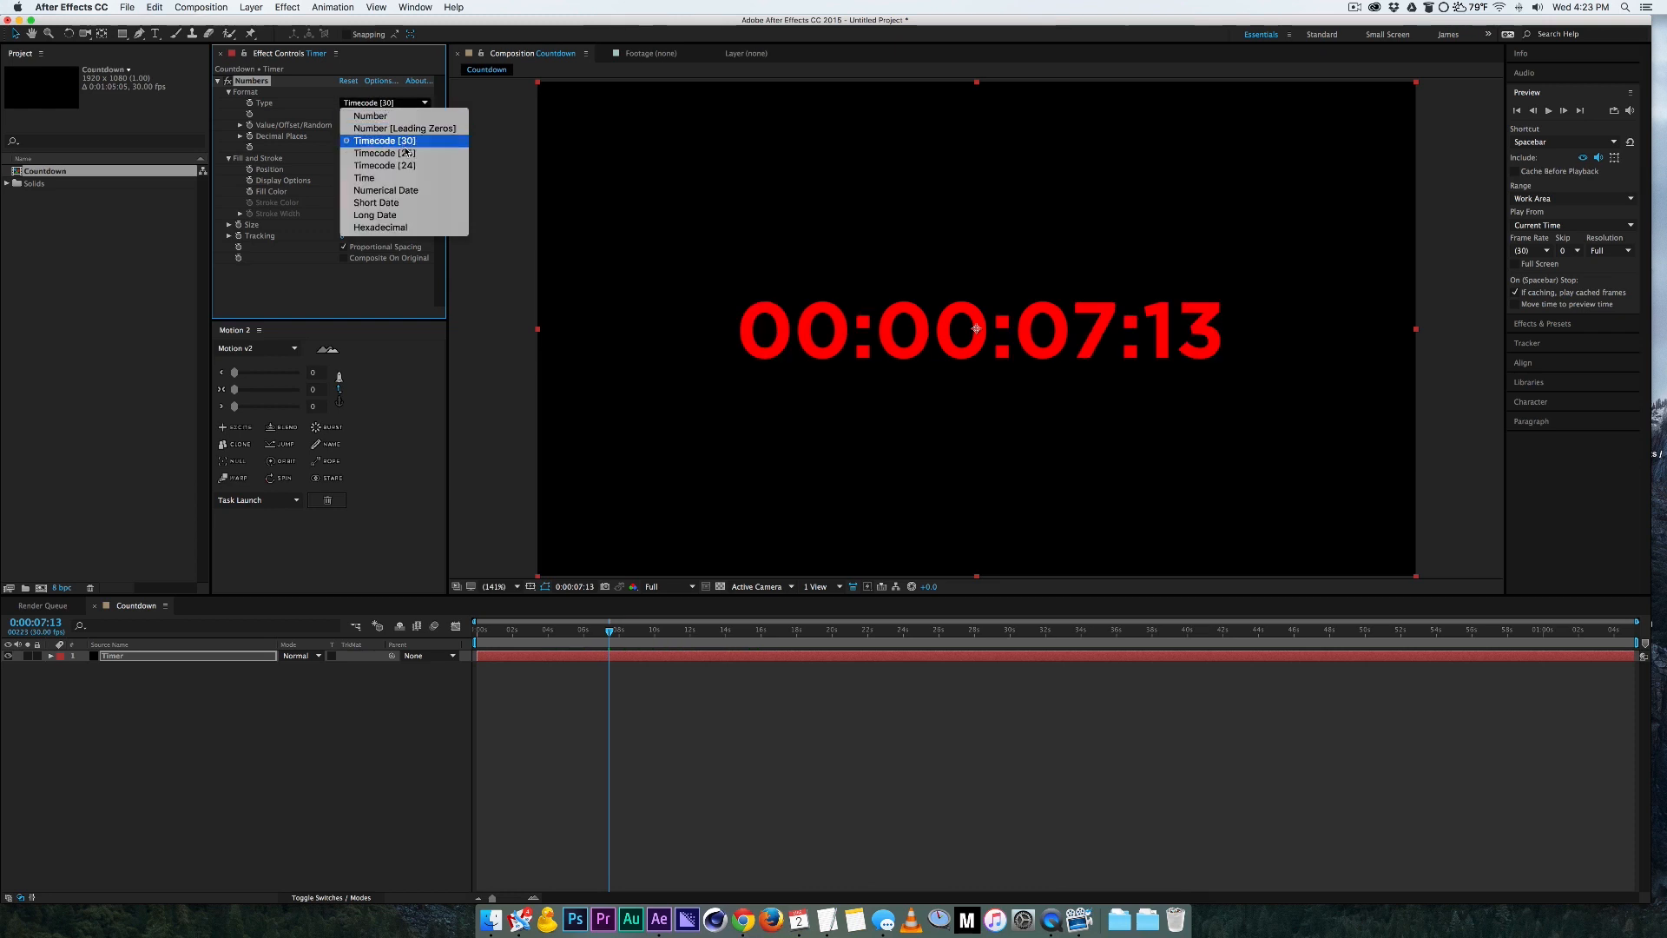
mouse_move(382, 153)
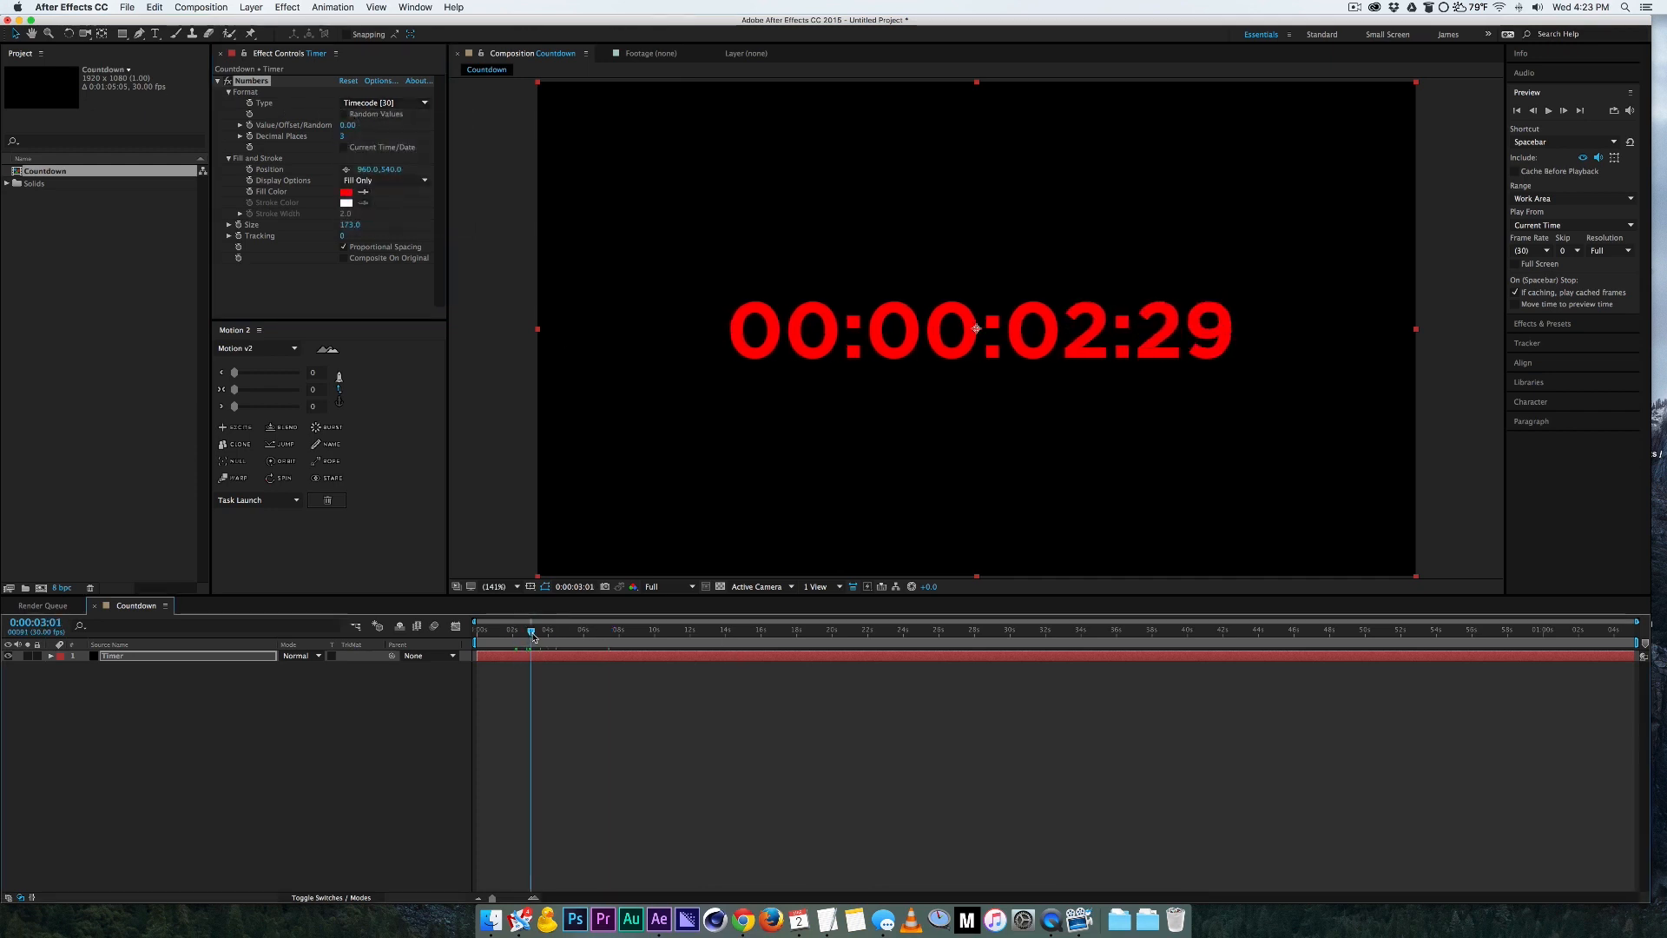
Step: Recolour the timecode digits to light grey #CACACA and rewind to the first frame
left_click_drag(531, 636, 547, 636)
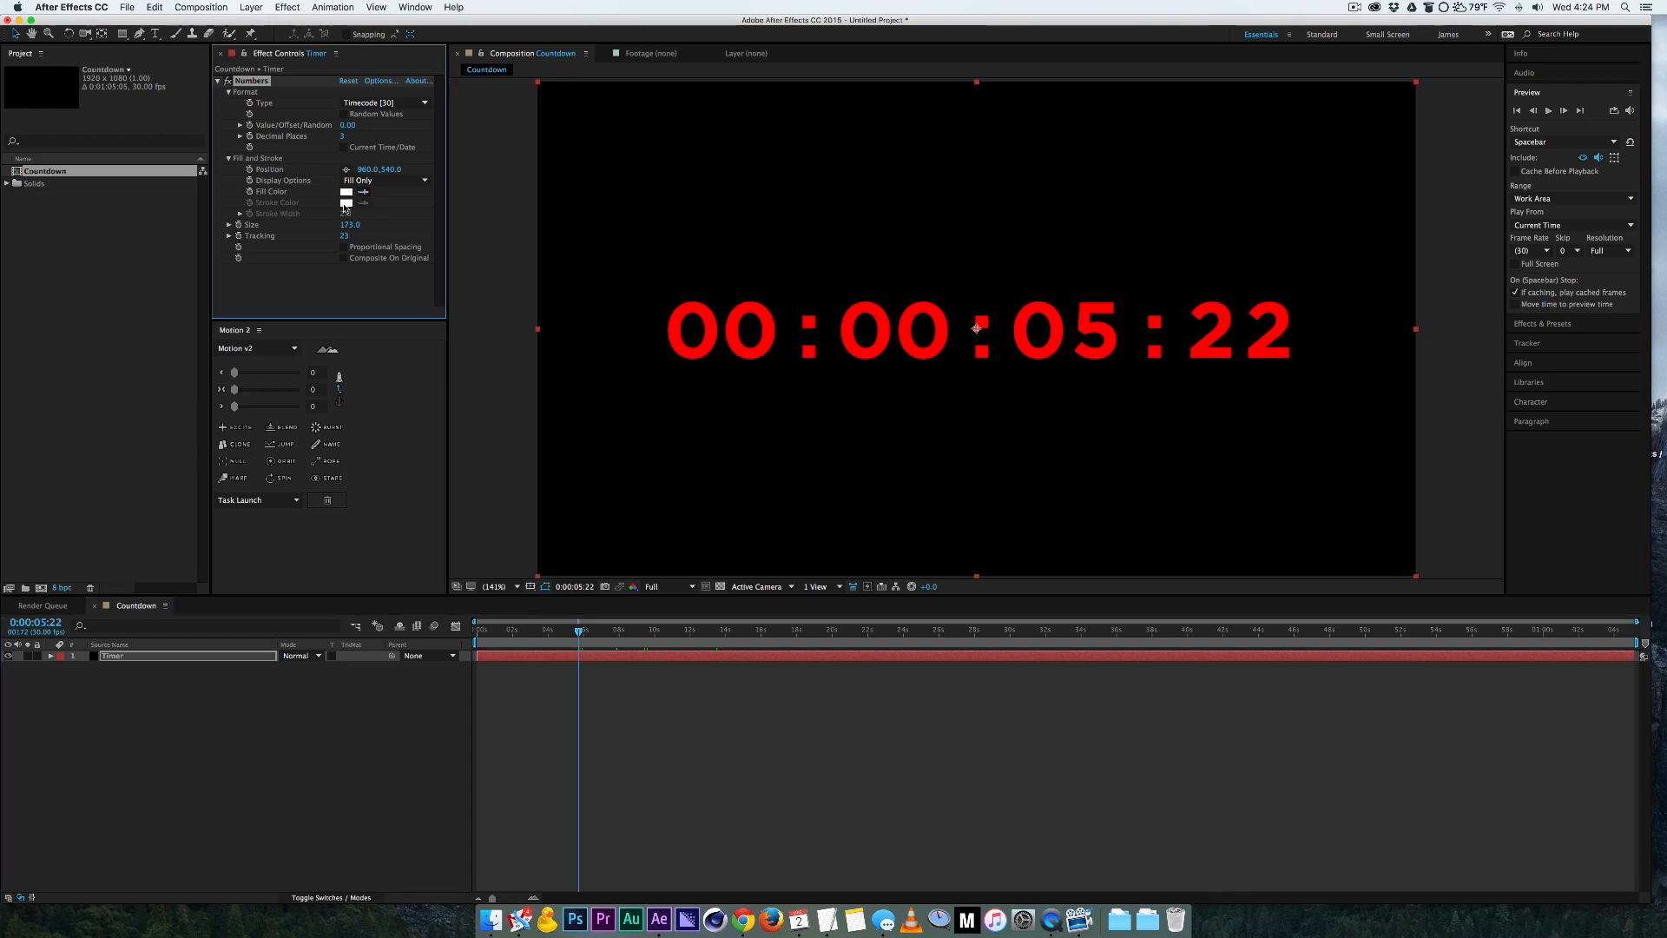
left_click(348, 191)
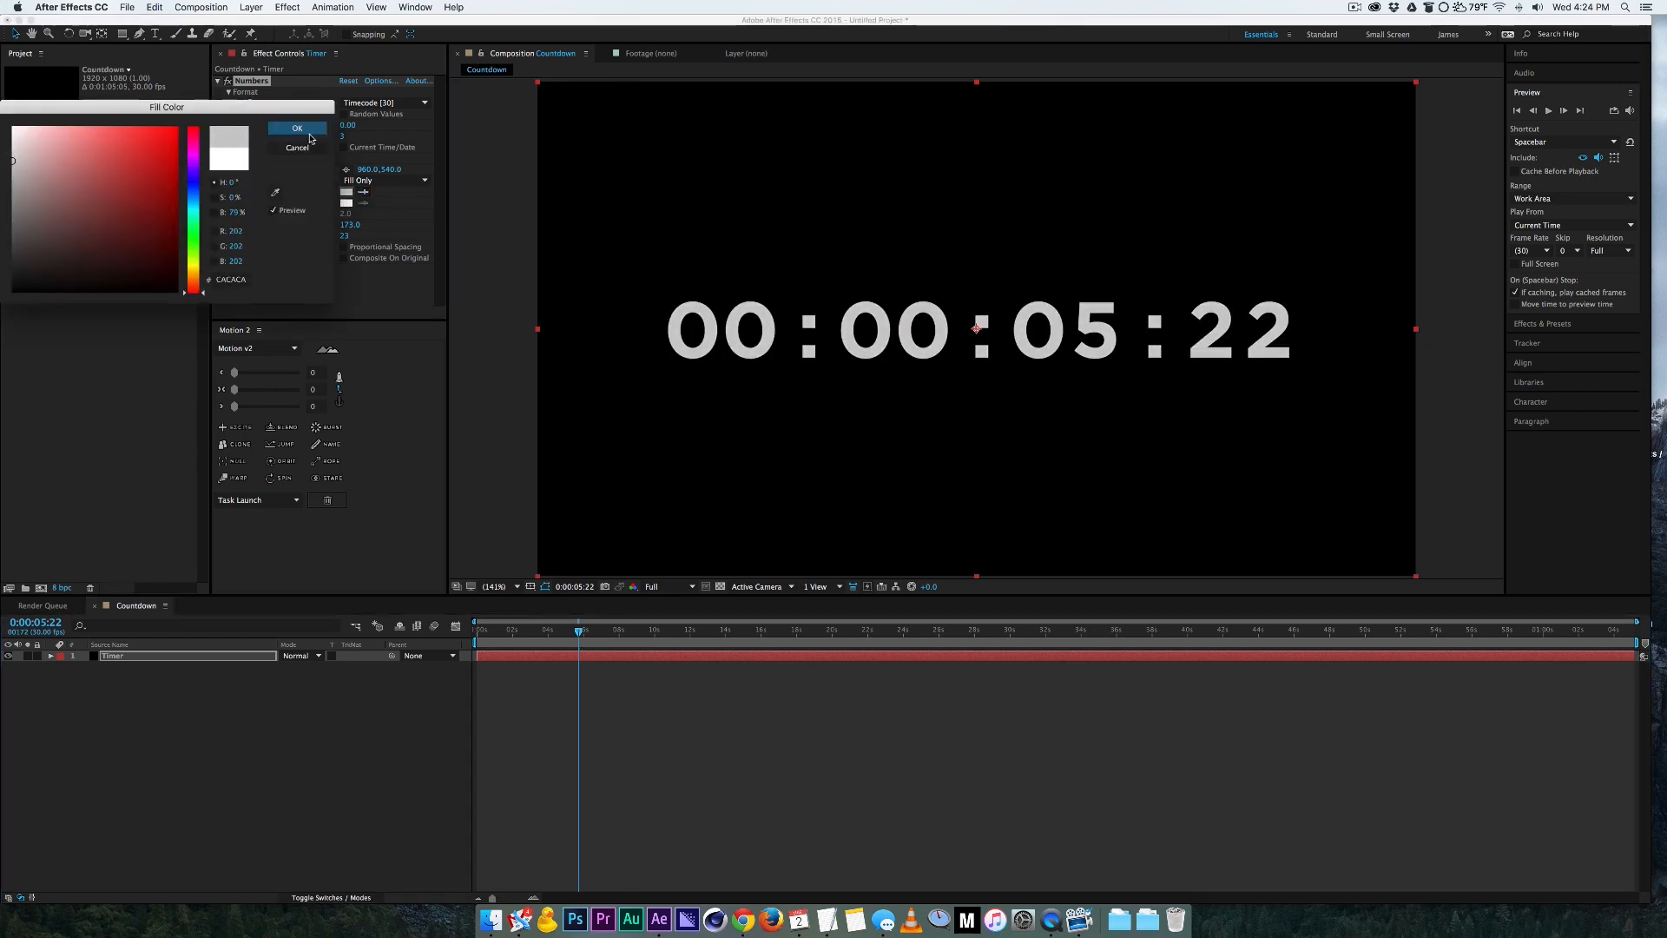
left_click(297, 127)
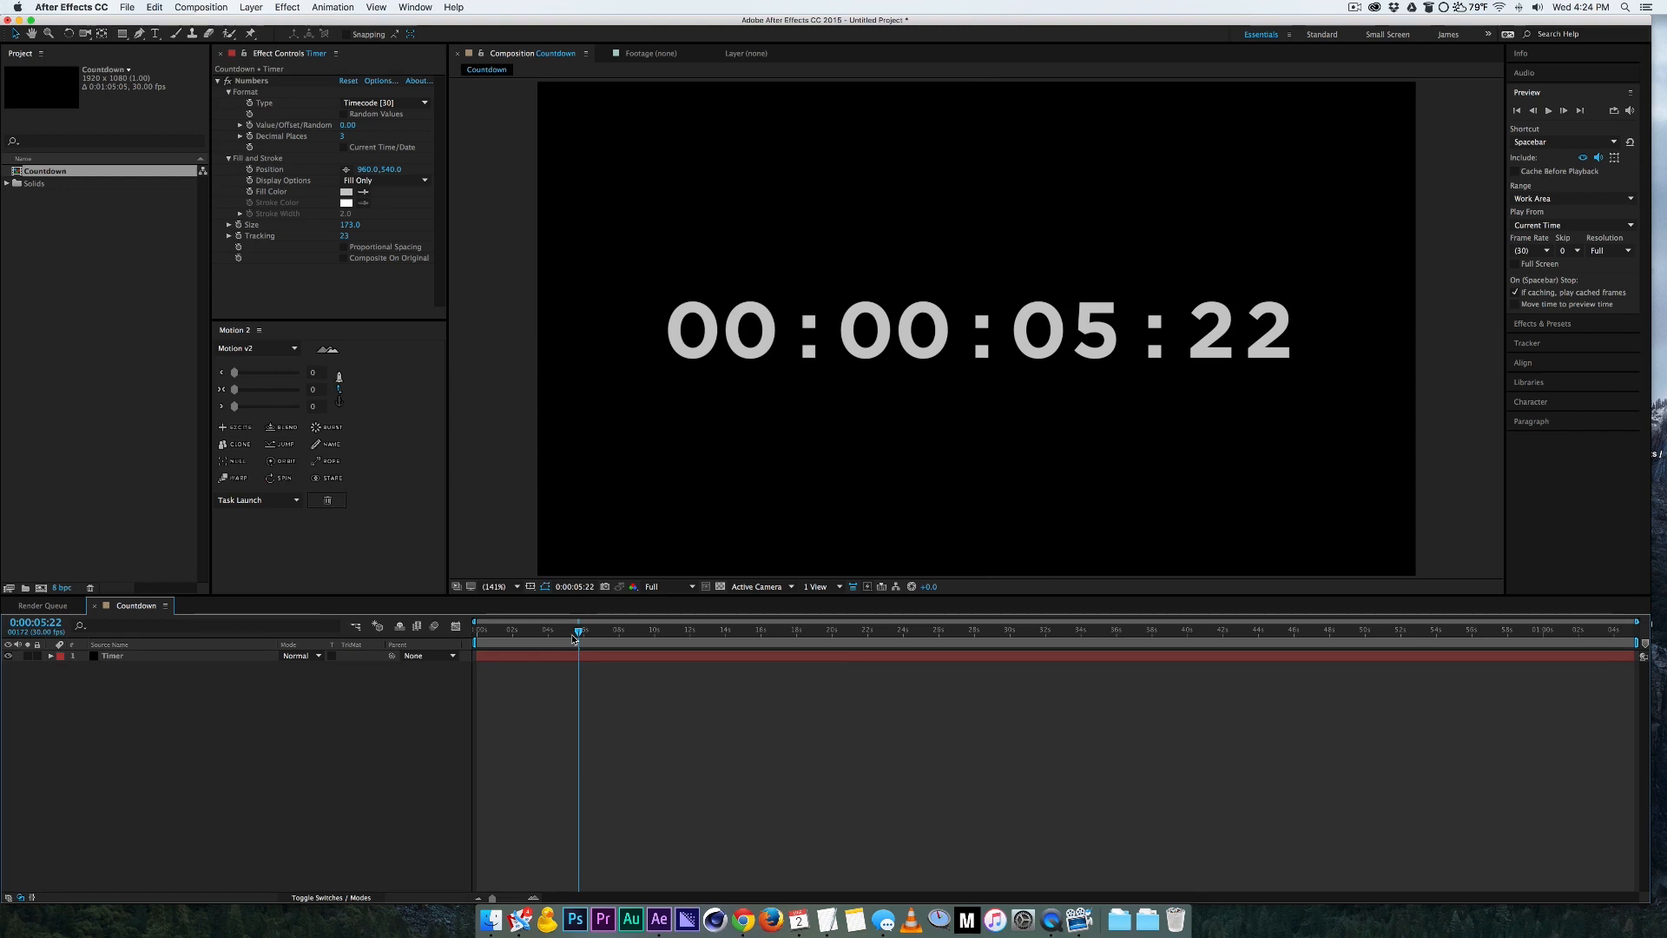
left_click_drag(580, 627, 896, 626)
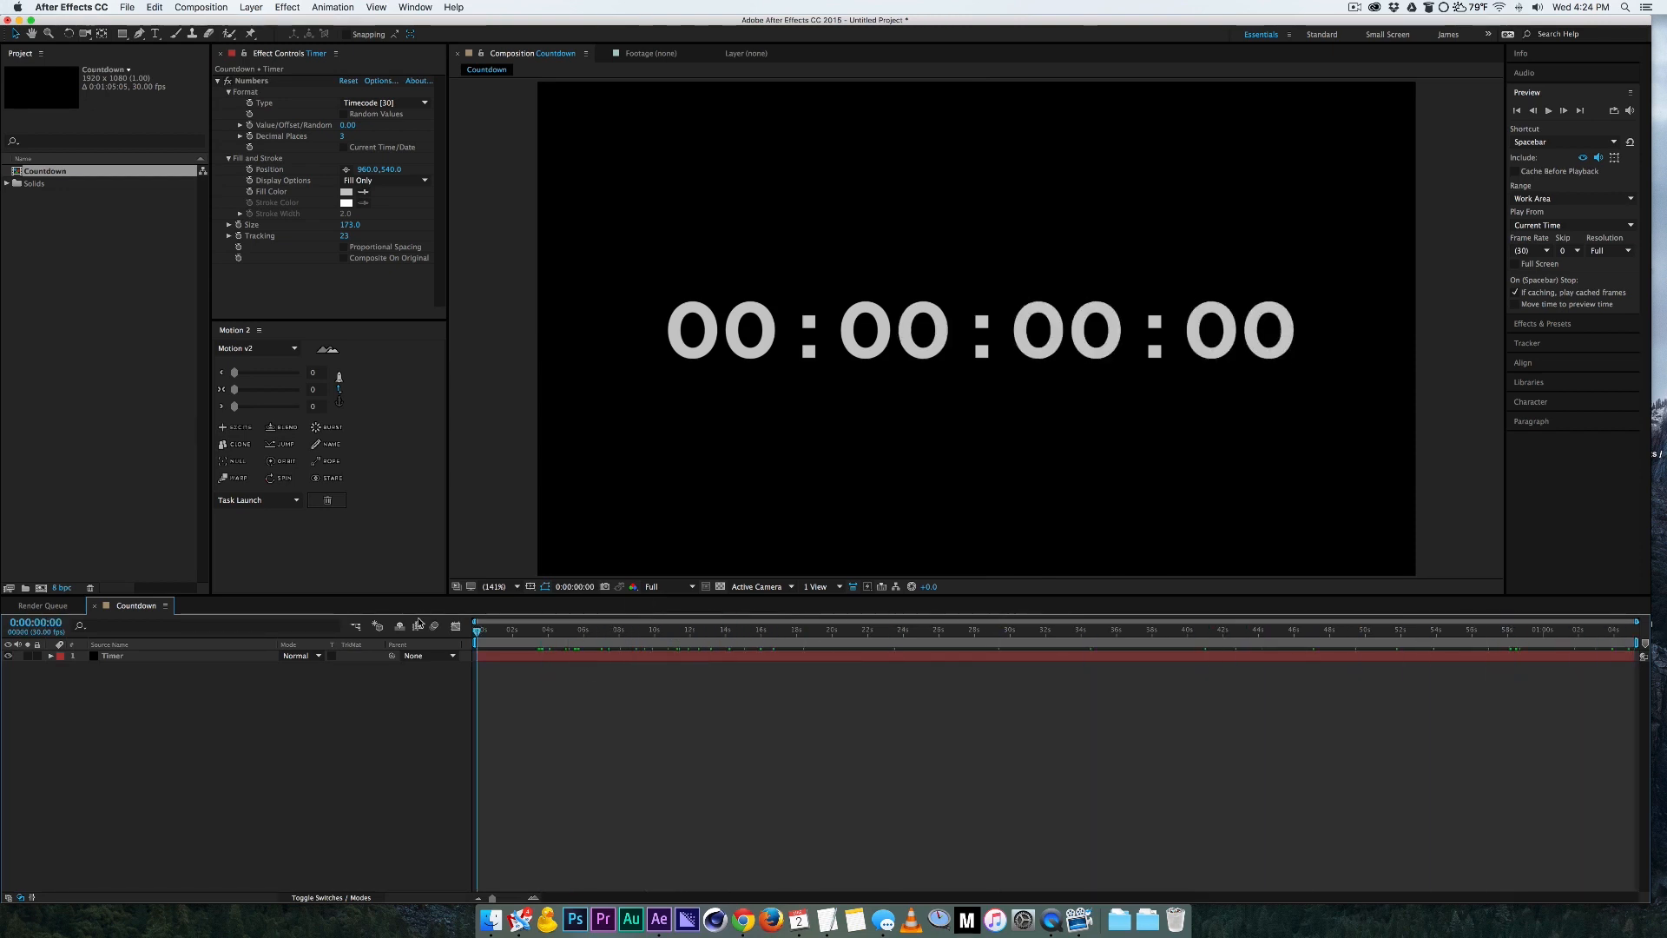
Step: Time-reverse the Timer layer so the timecode counts down from 00:01:00:29
left_click(557, 628)
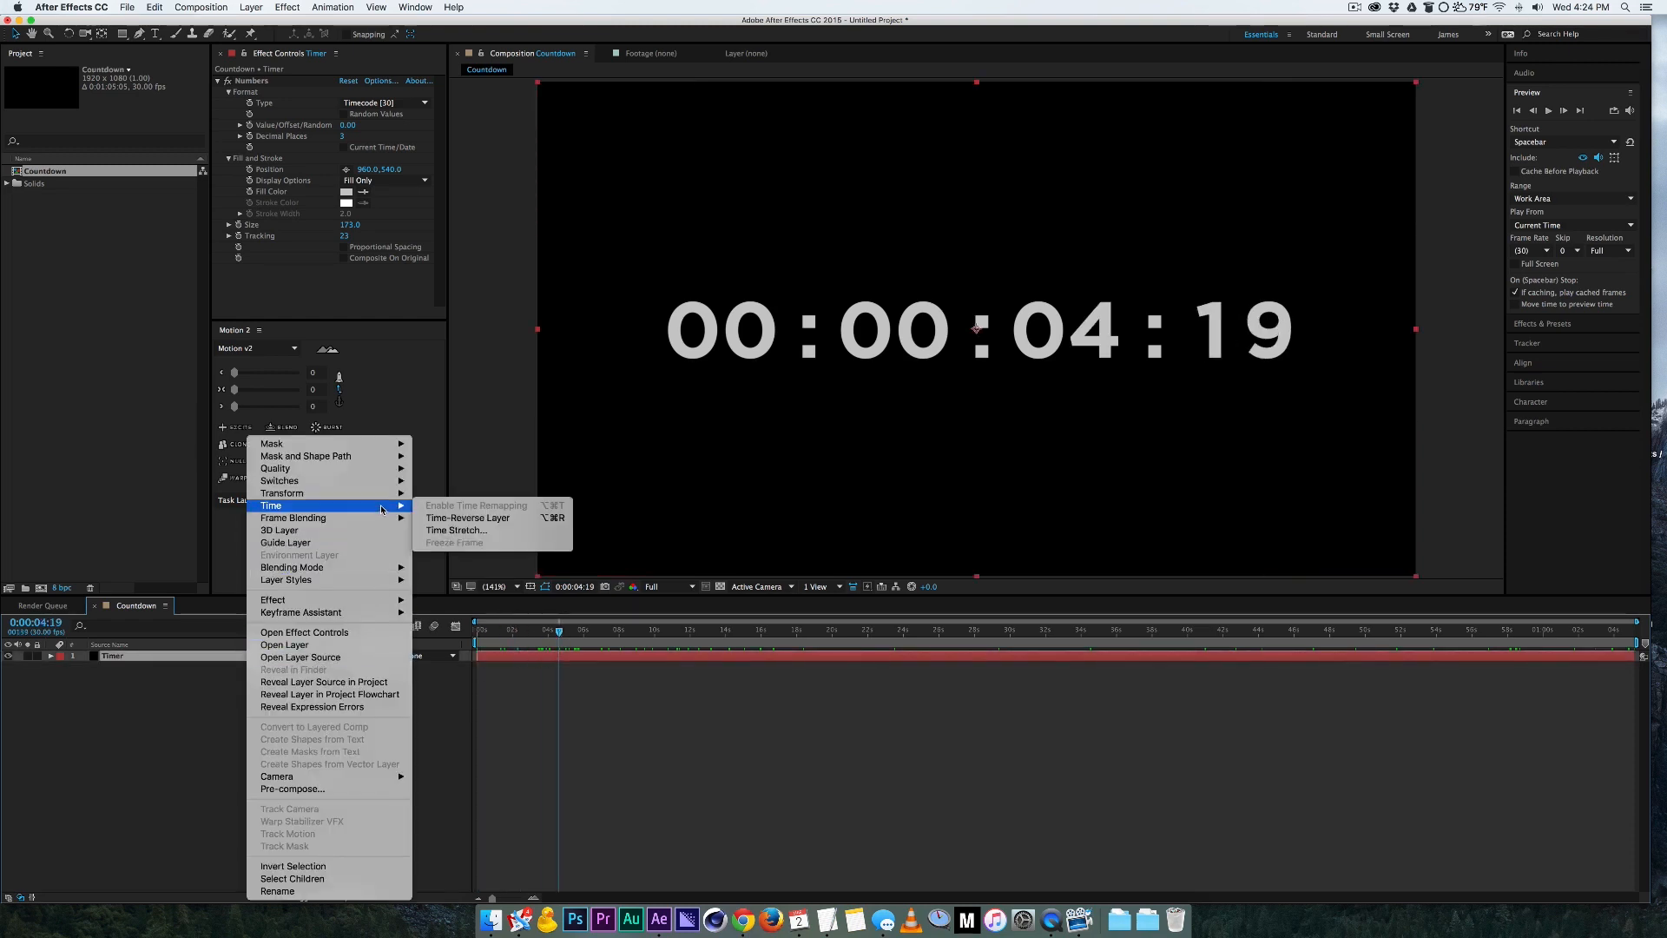
mouse_move(467, 517)
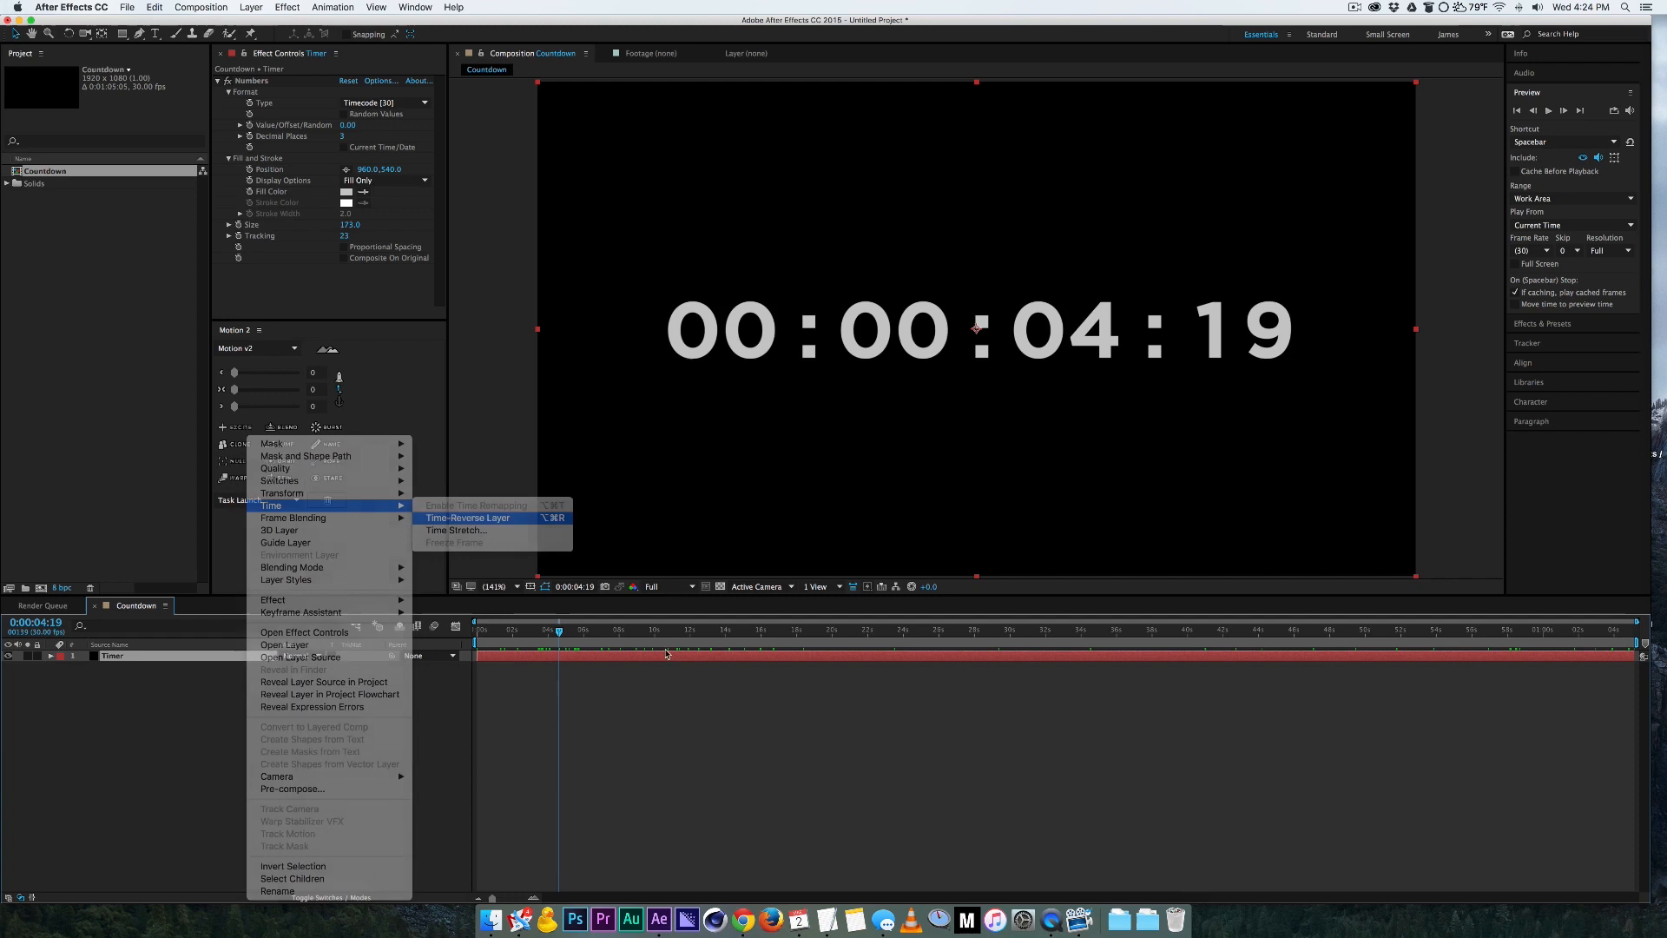
left_click(467, 517)
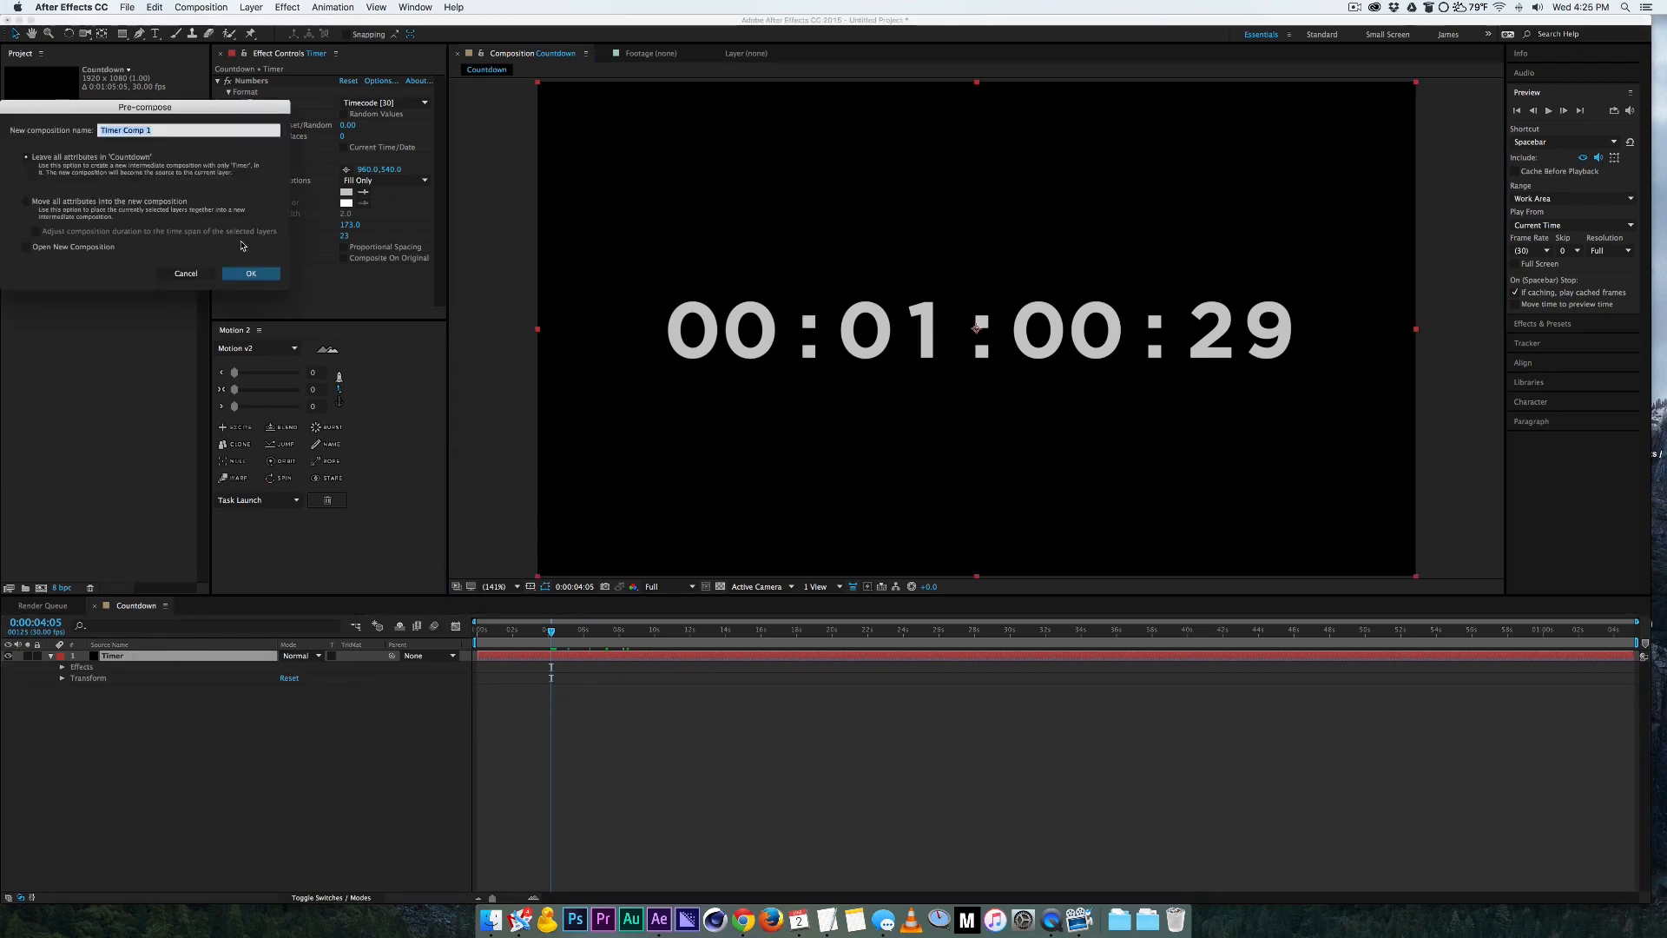
Step: Nest the timer as Timer Comp 1 and mask off digits so only minutes and seconds show
left_click(250, 273)
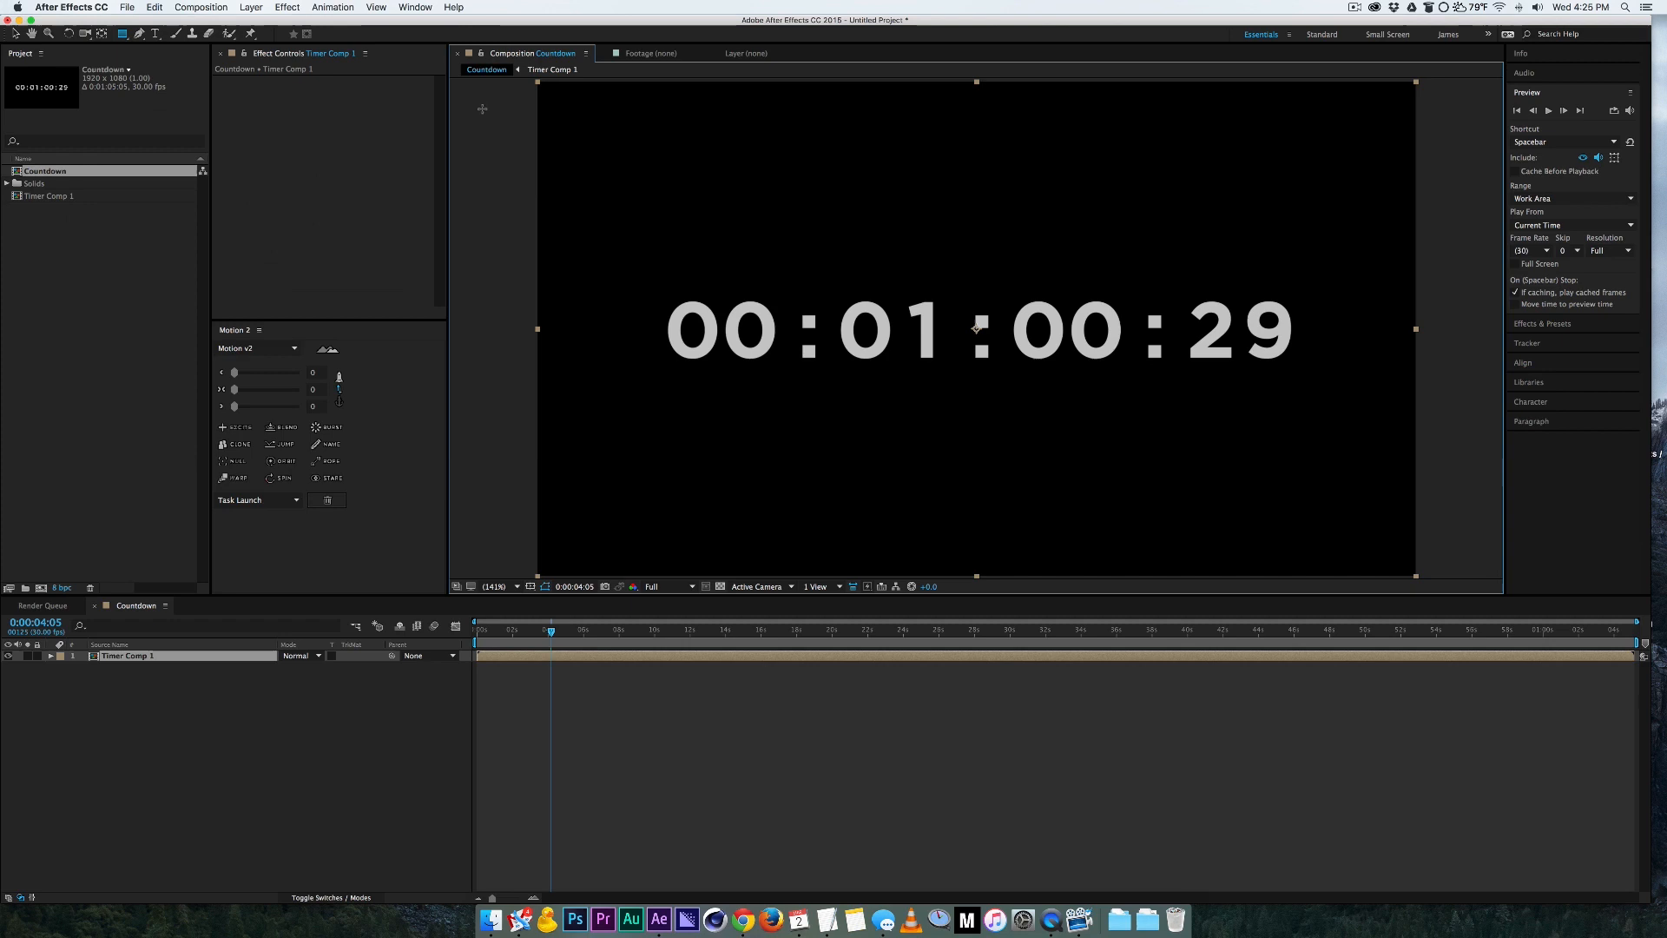
left_click_drag(538, 103, 893, 537)
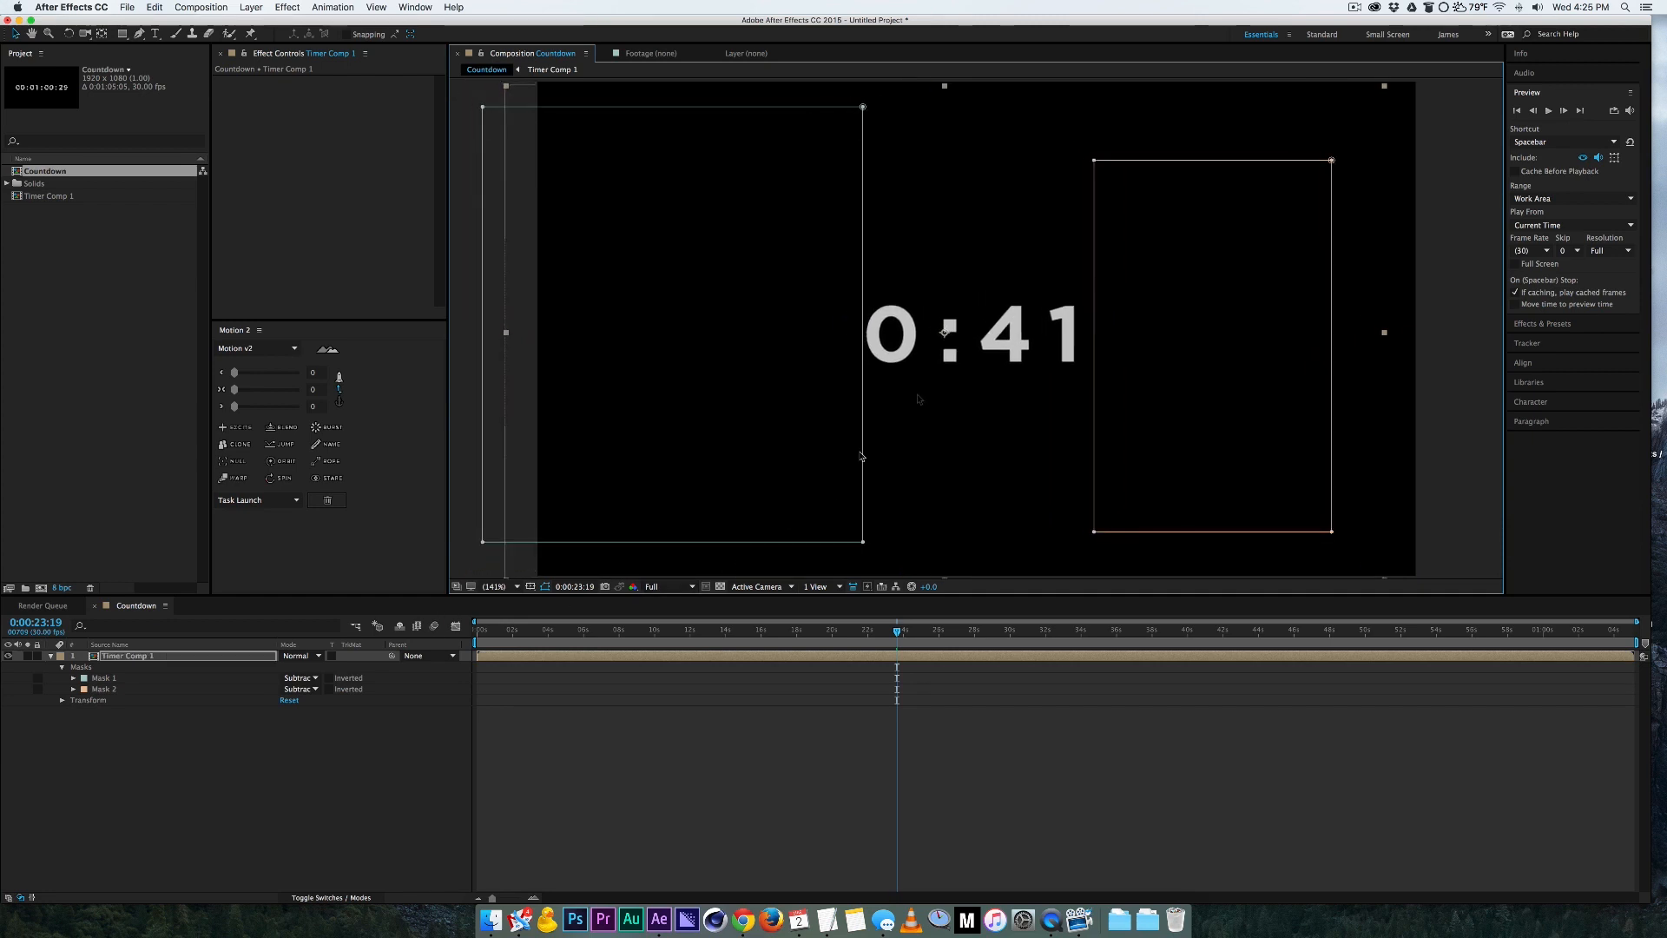
left_click(553, 69)
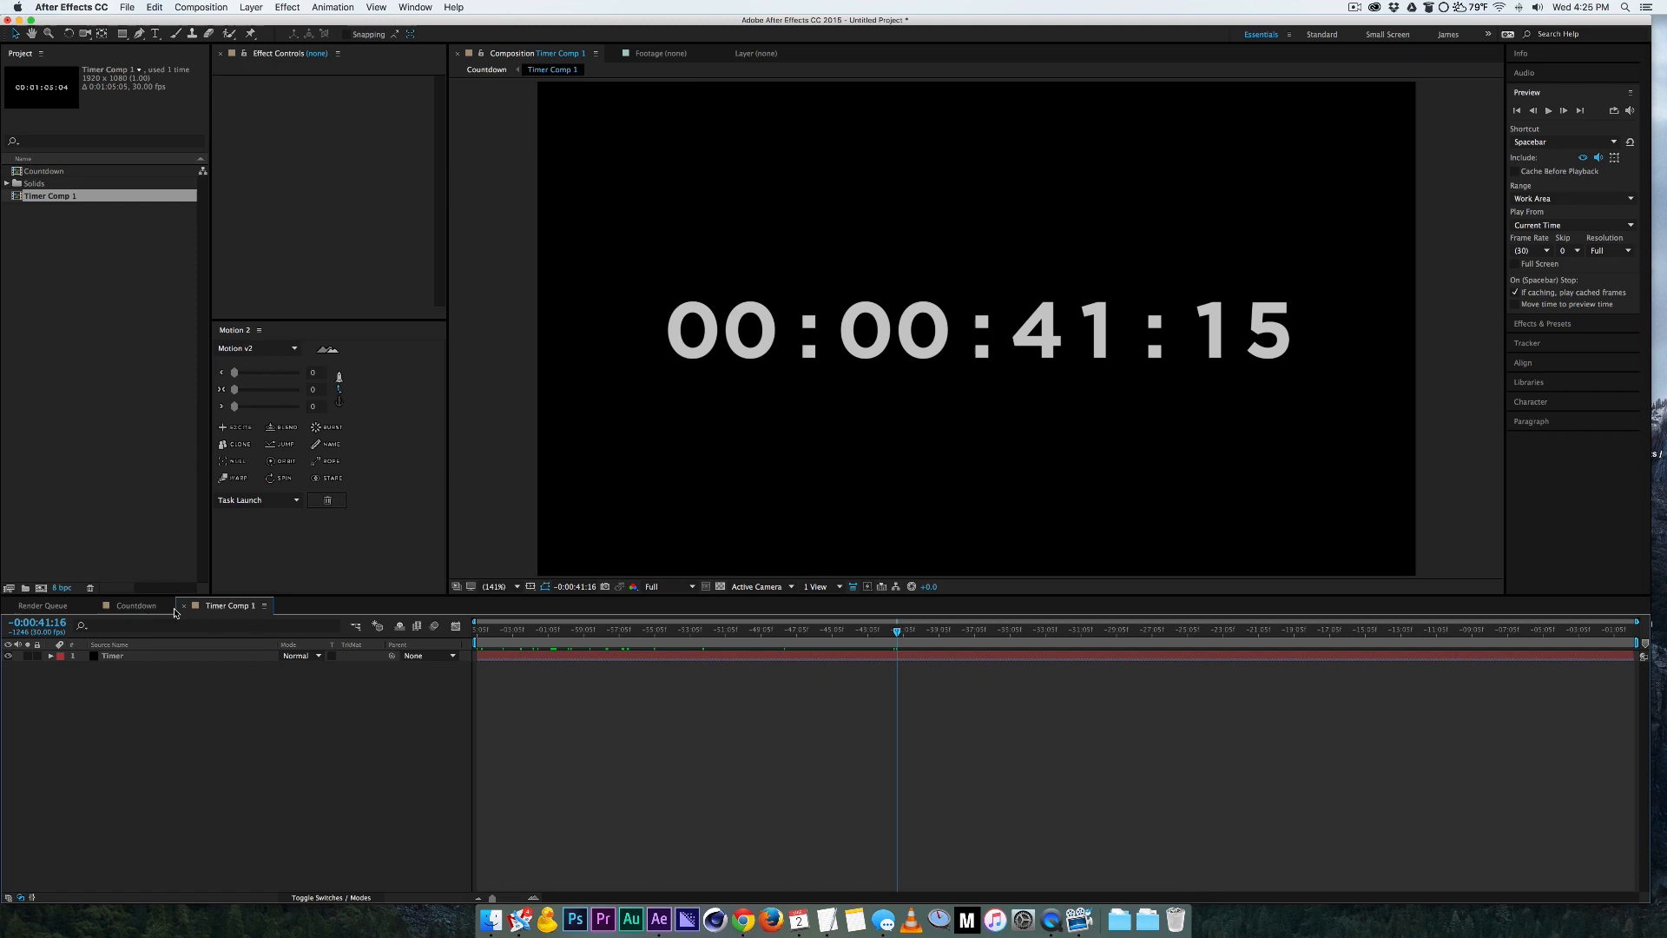
left_click(135, 604)
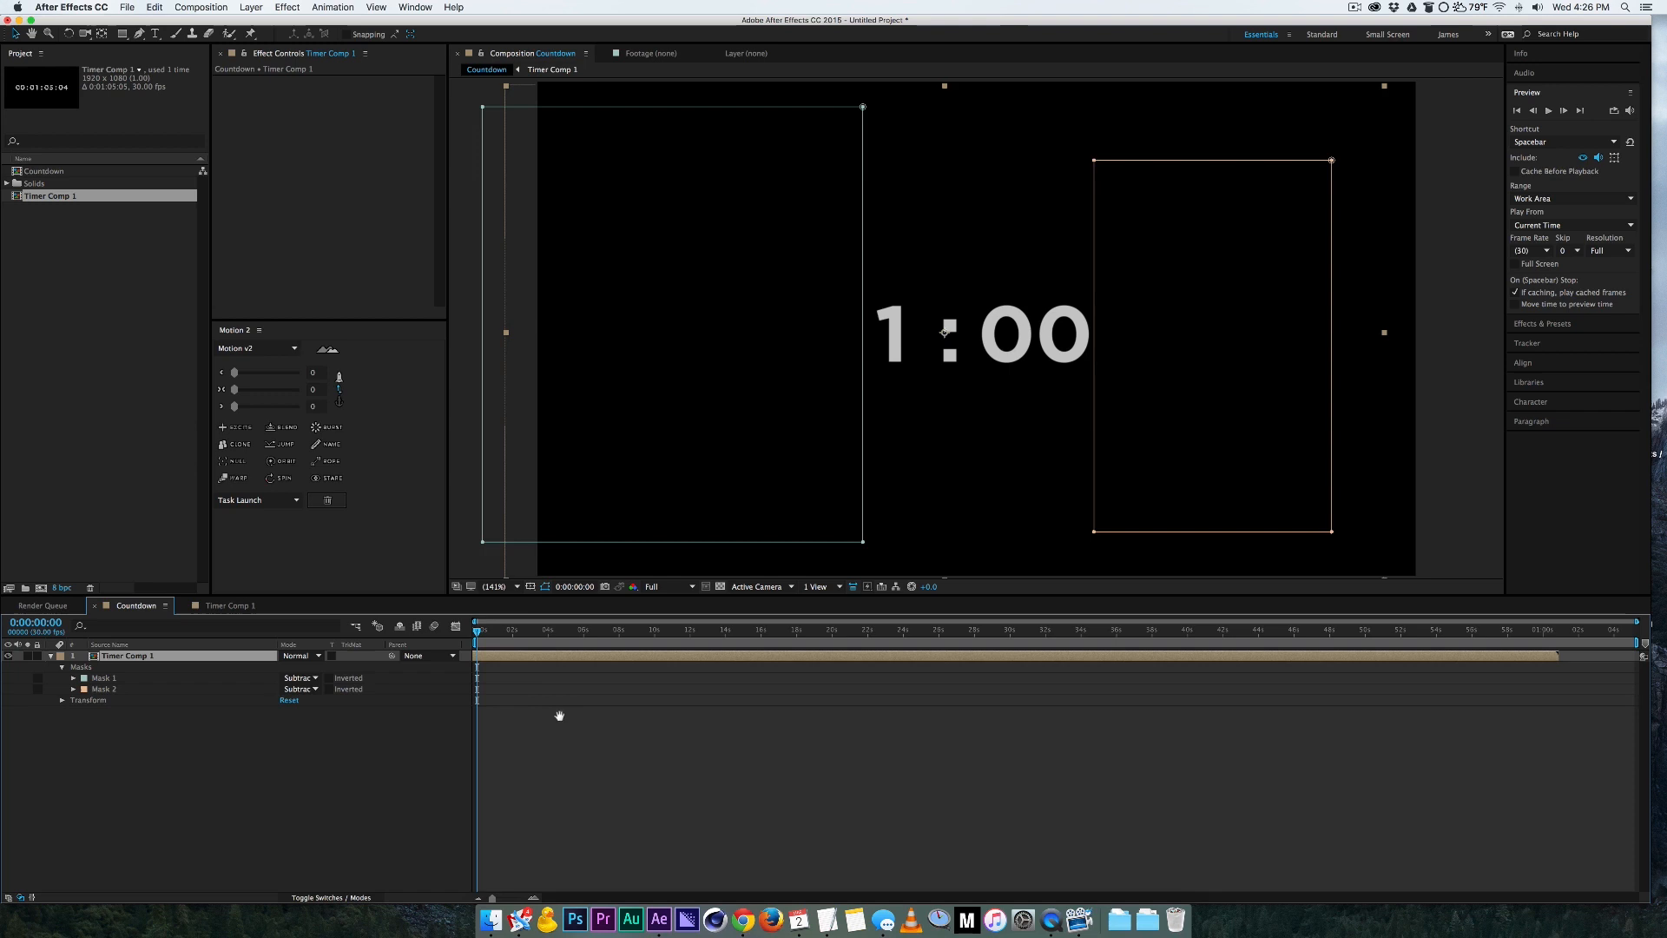
left_click(755, 628)
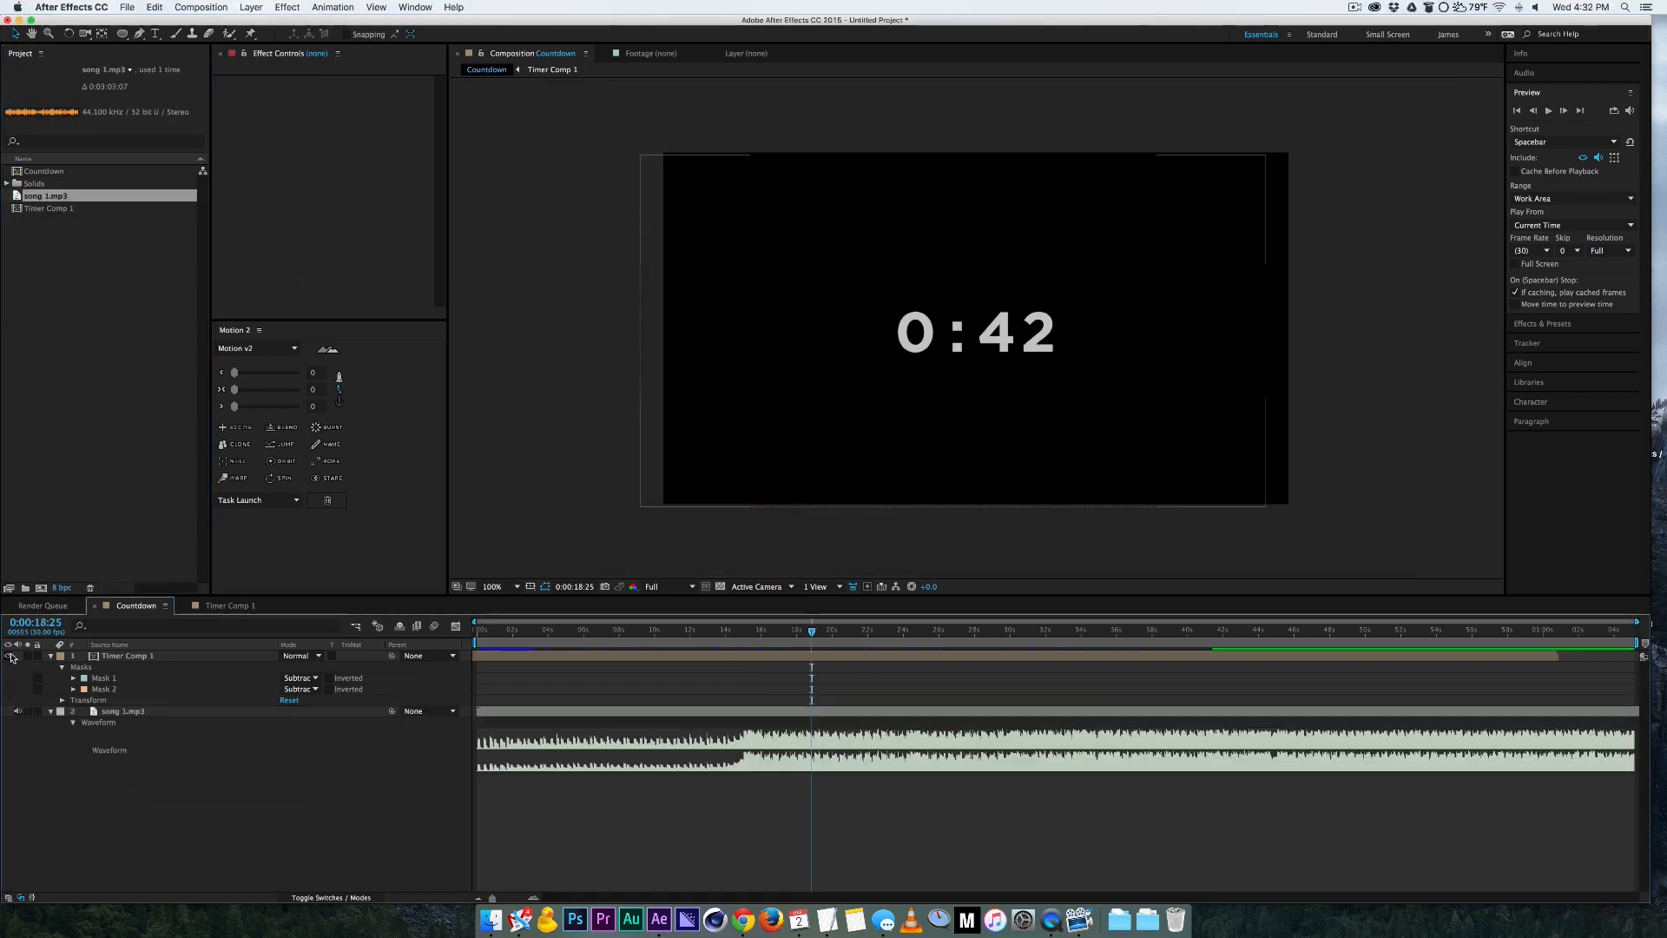
mouse_move(757, 643)
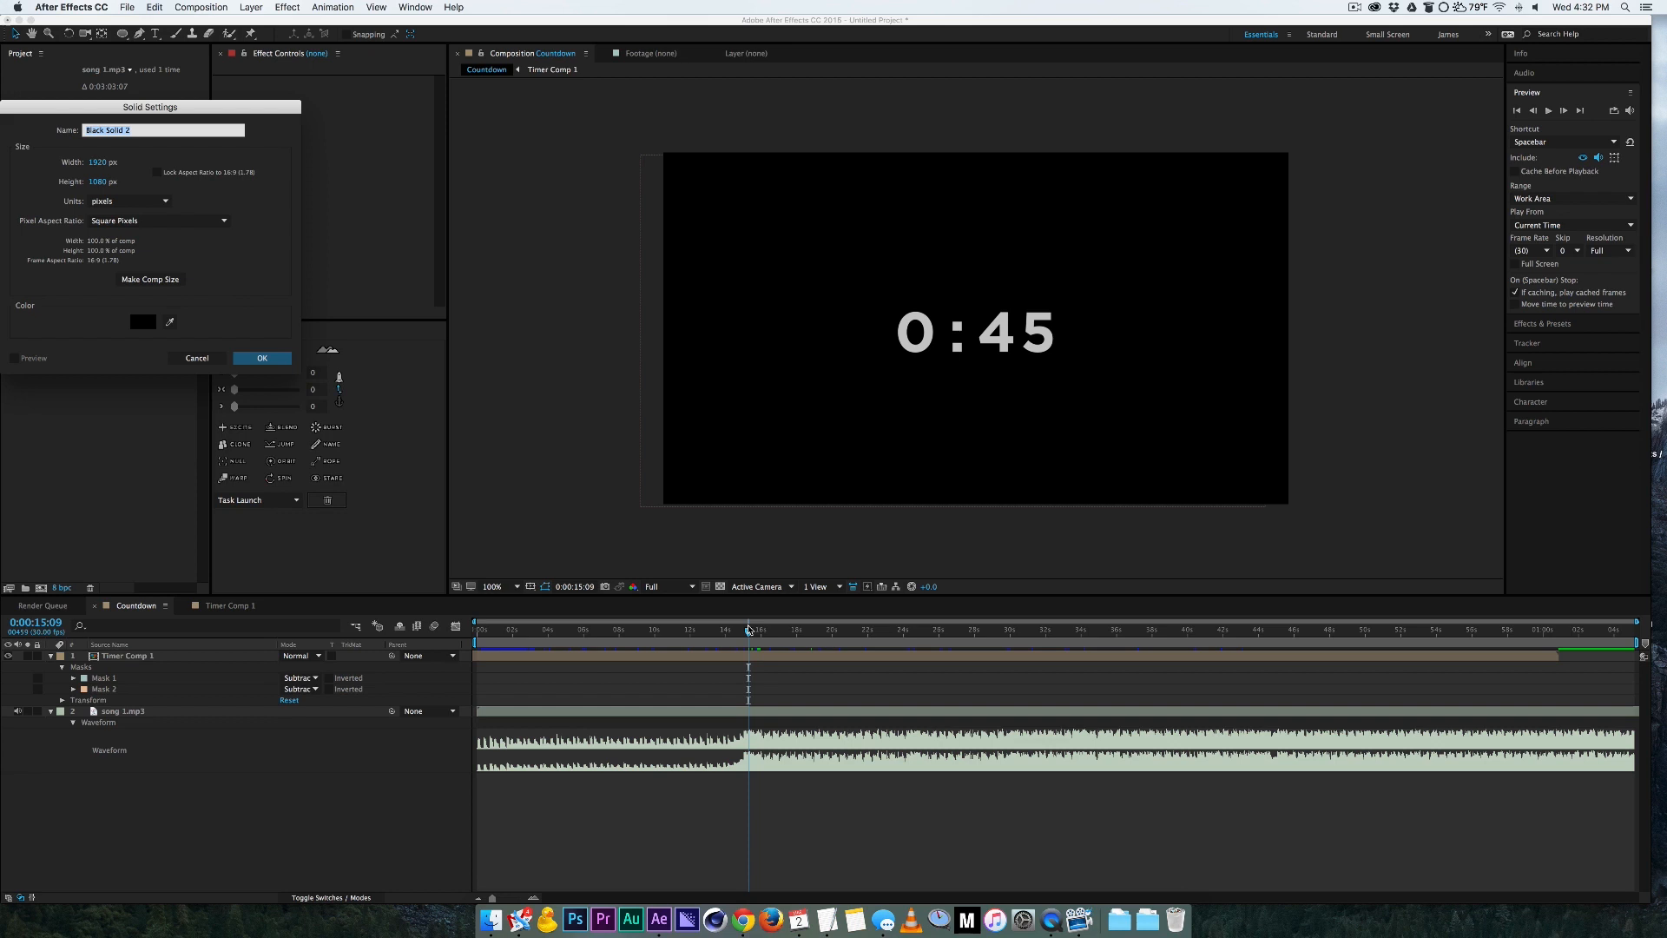
Step: Create a black full-frame solid named Waves on top of the Countdown composition
left_click(262, 358)
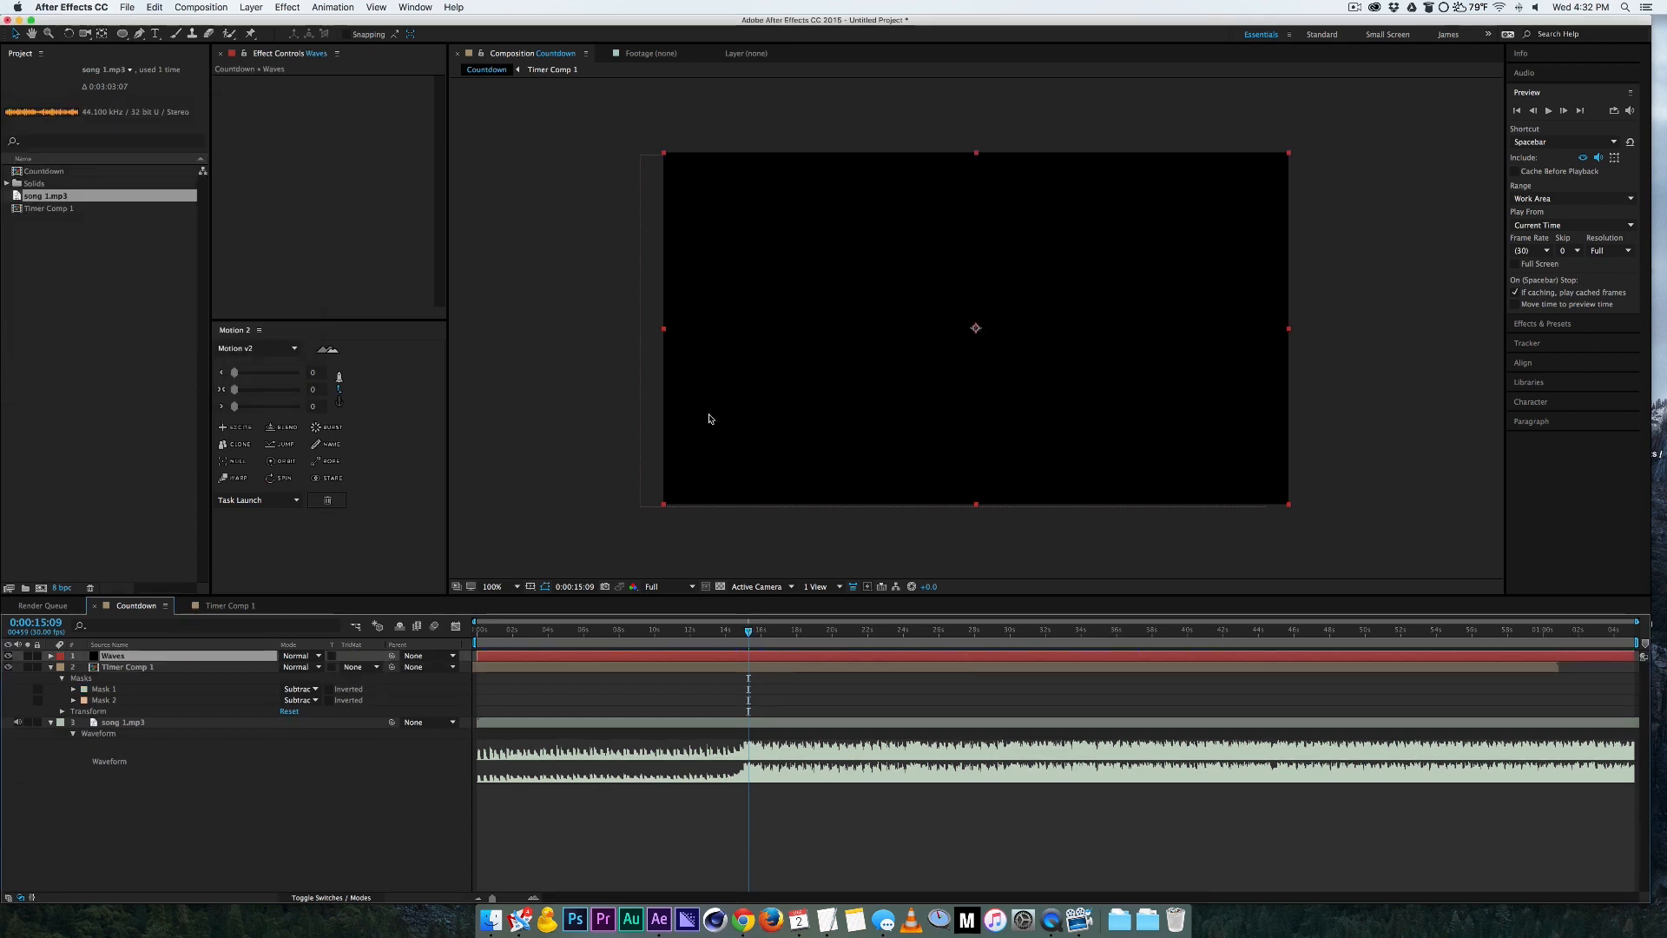
left_click(109, 722)
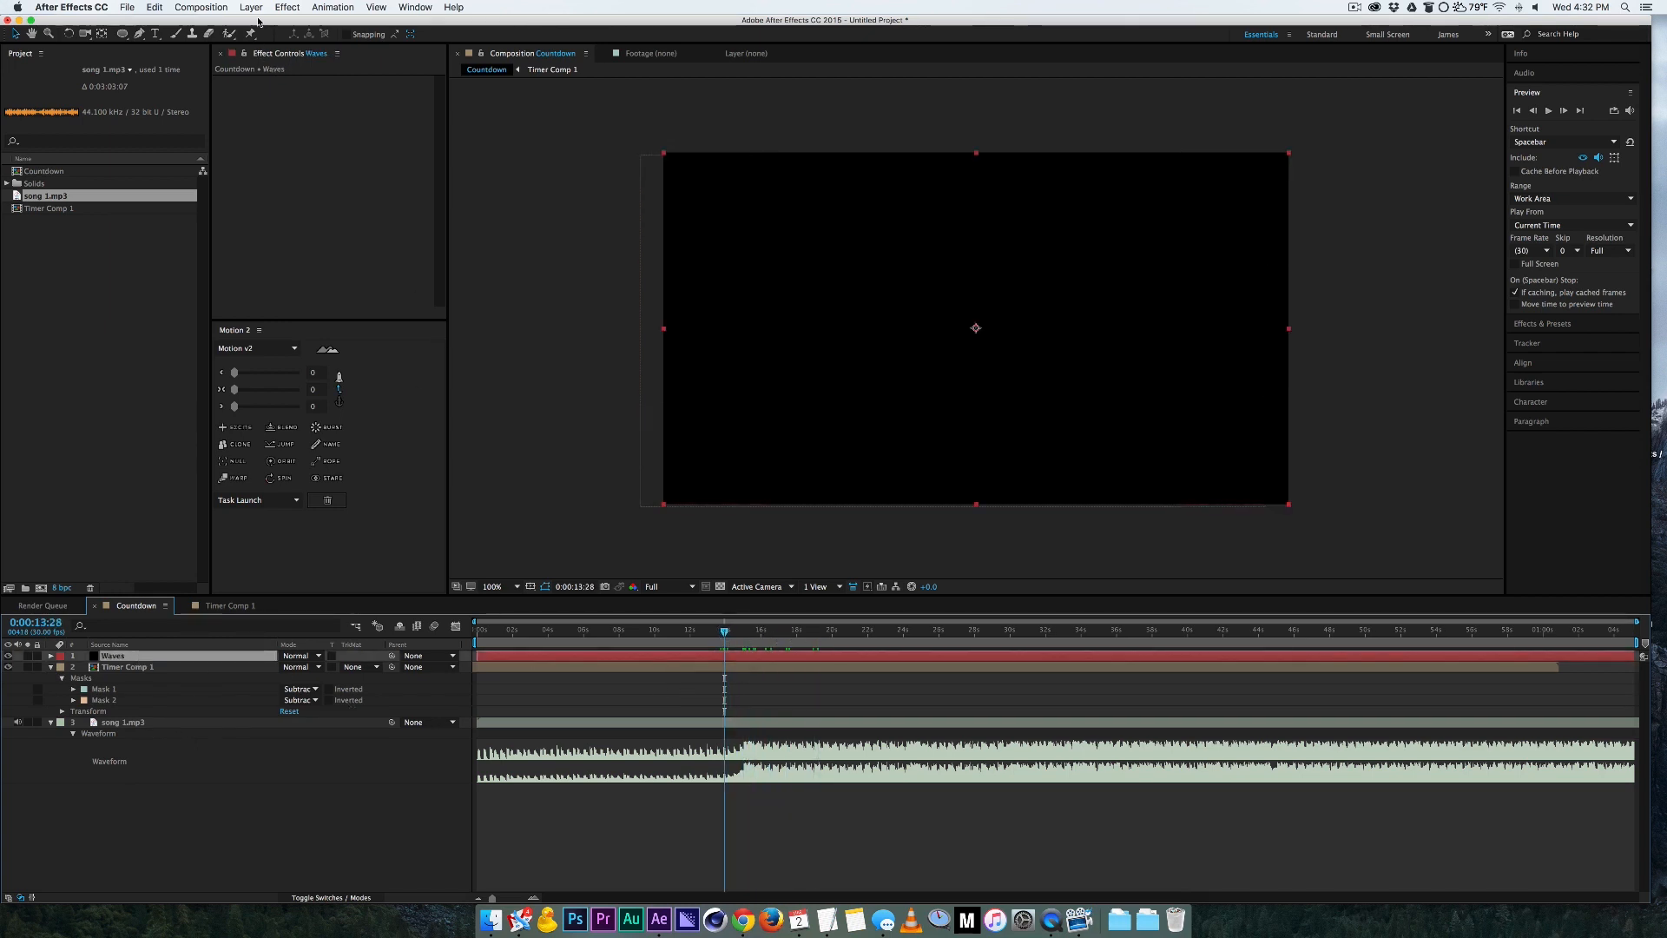
Step: Apply Audio Spectrum to Waves using song 1.mp3 and preview the spectrum line
left_click(287, 7)
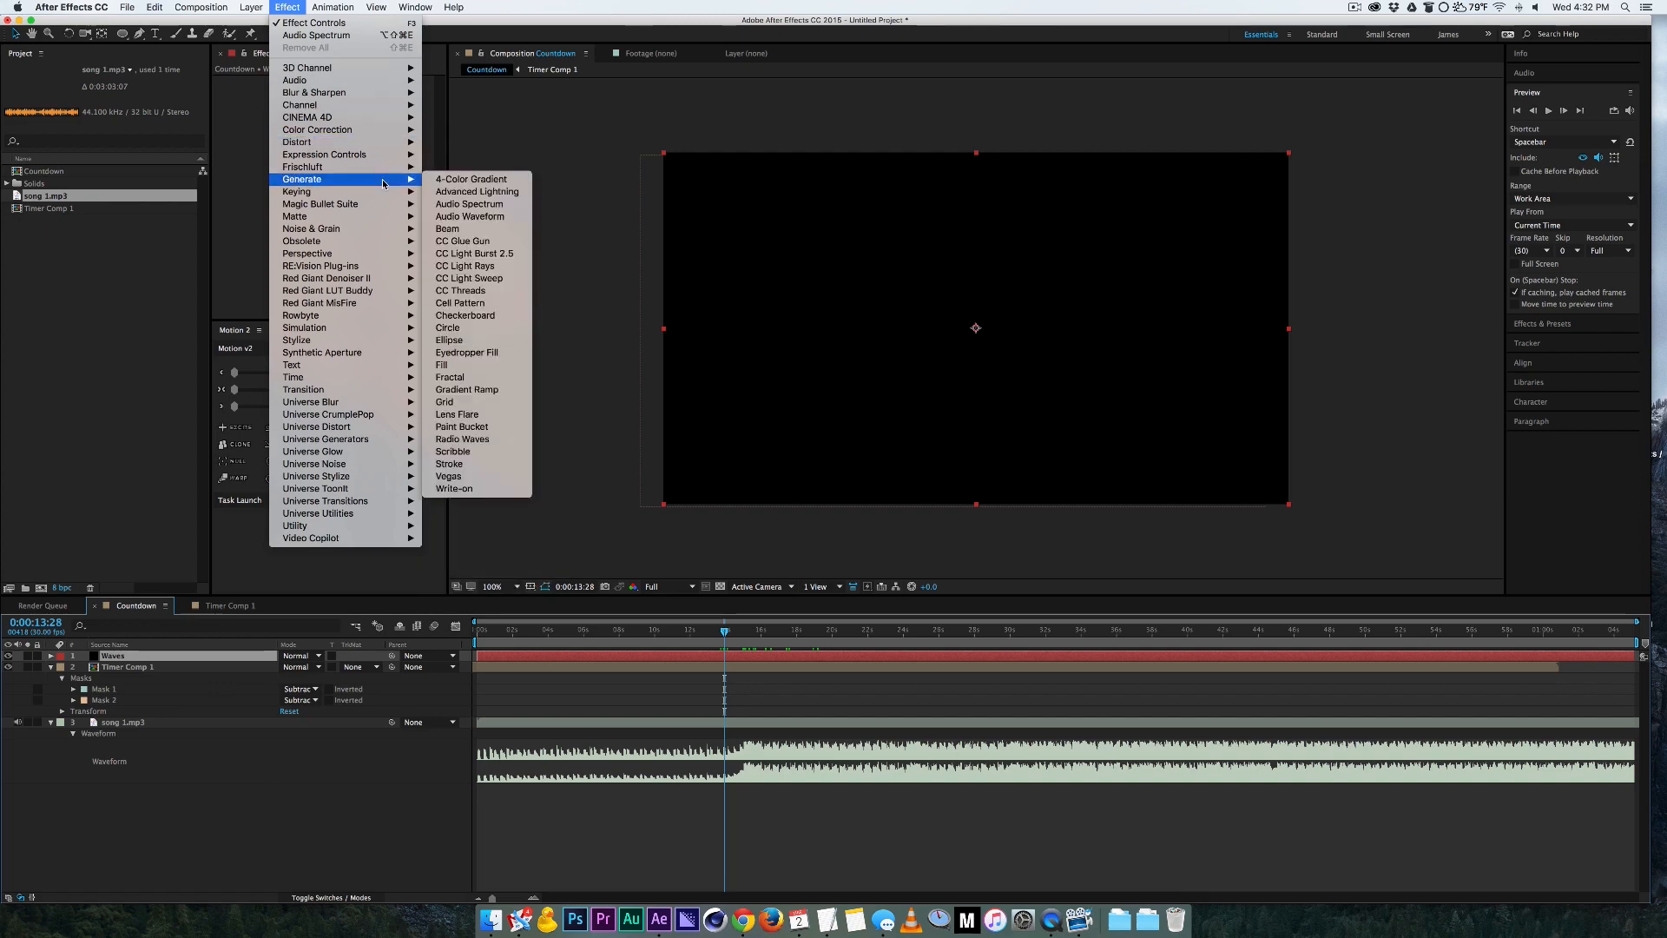
mouse_move(470, 215)
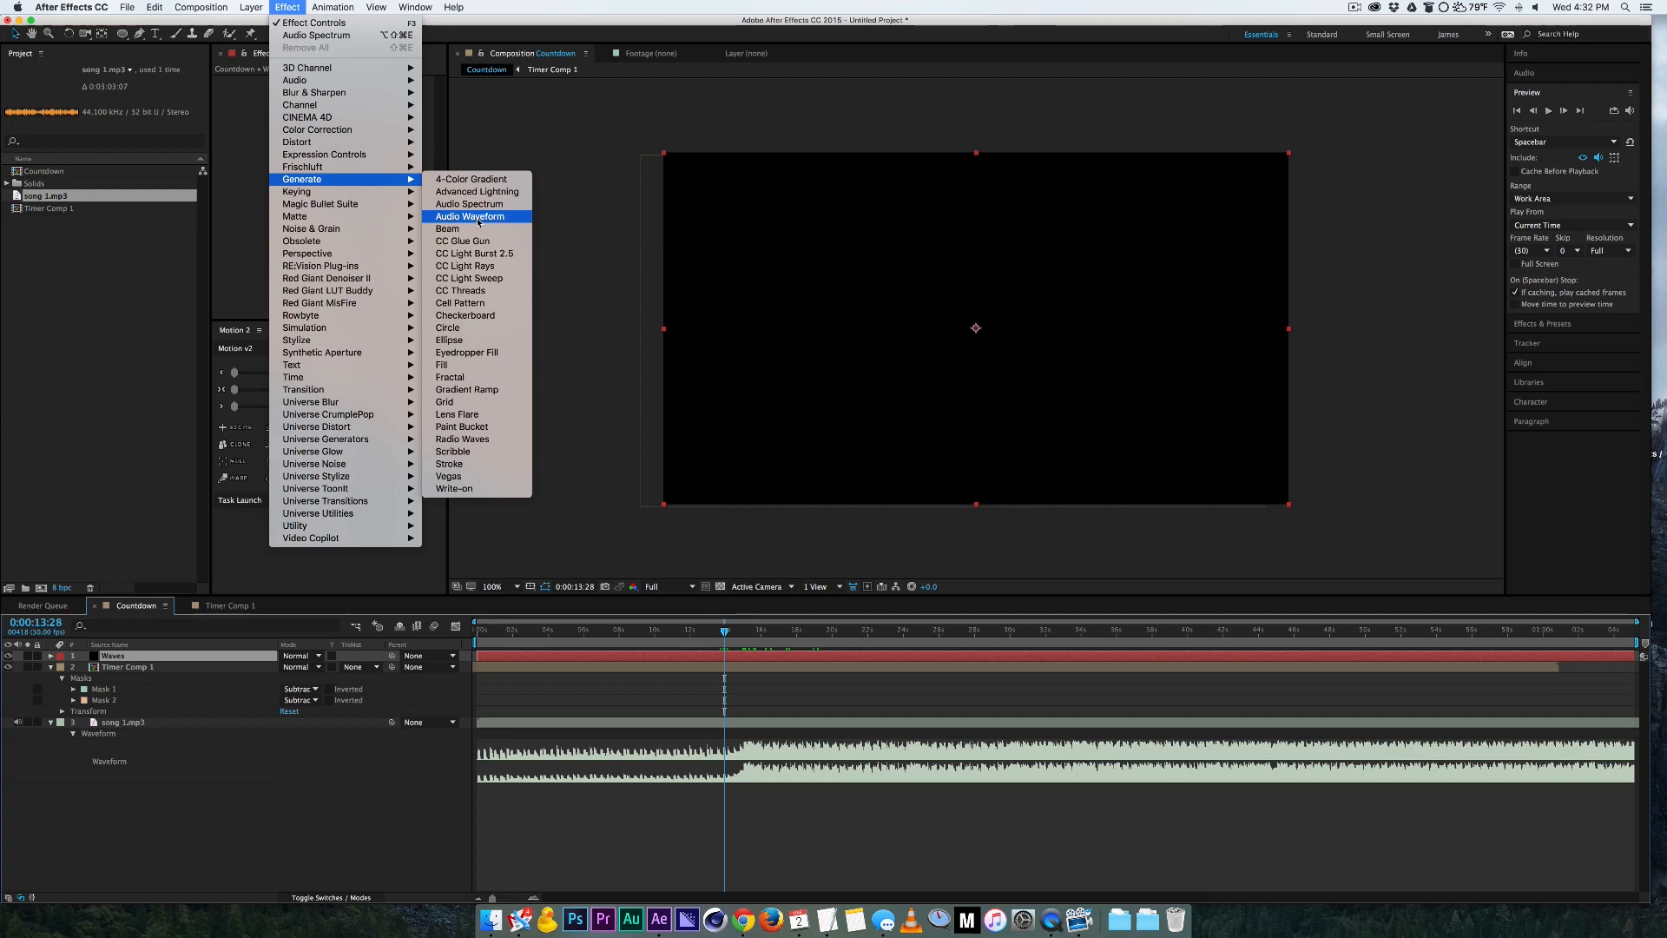
mouse_move(468, 205)
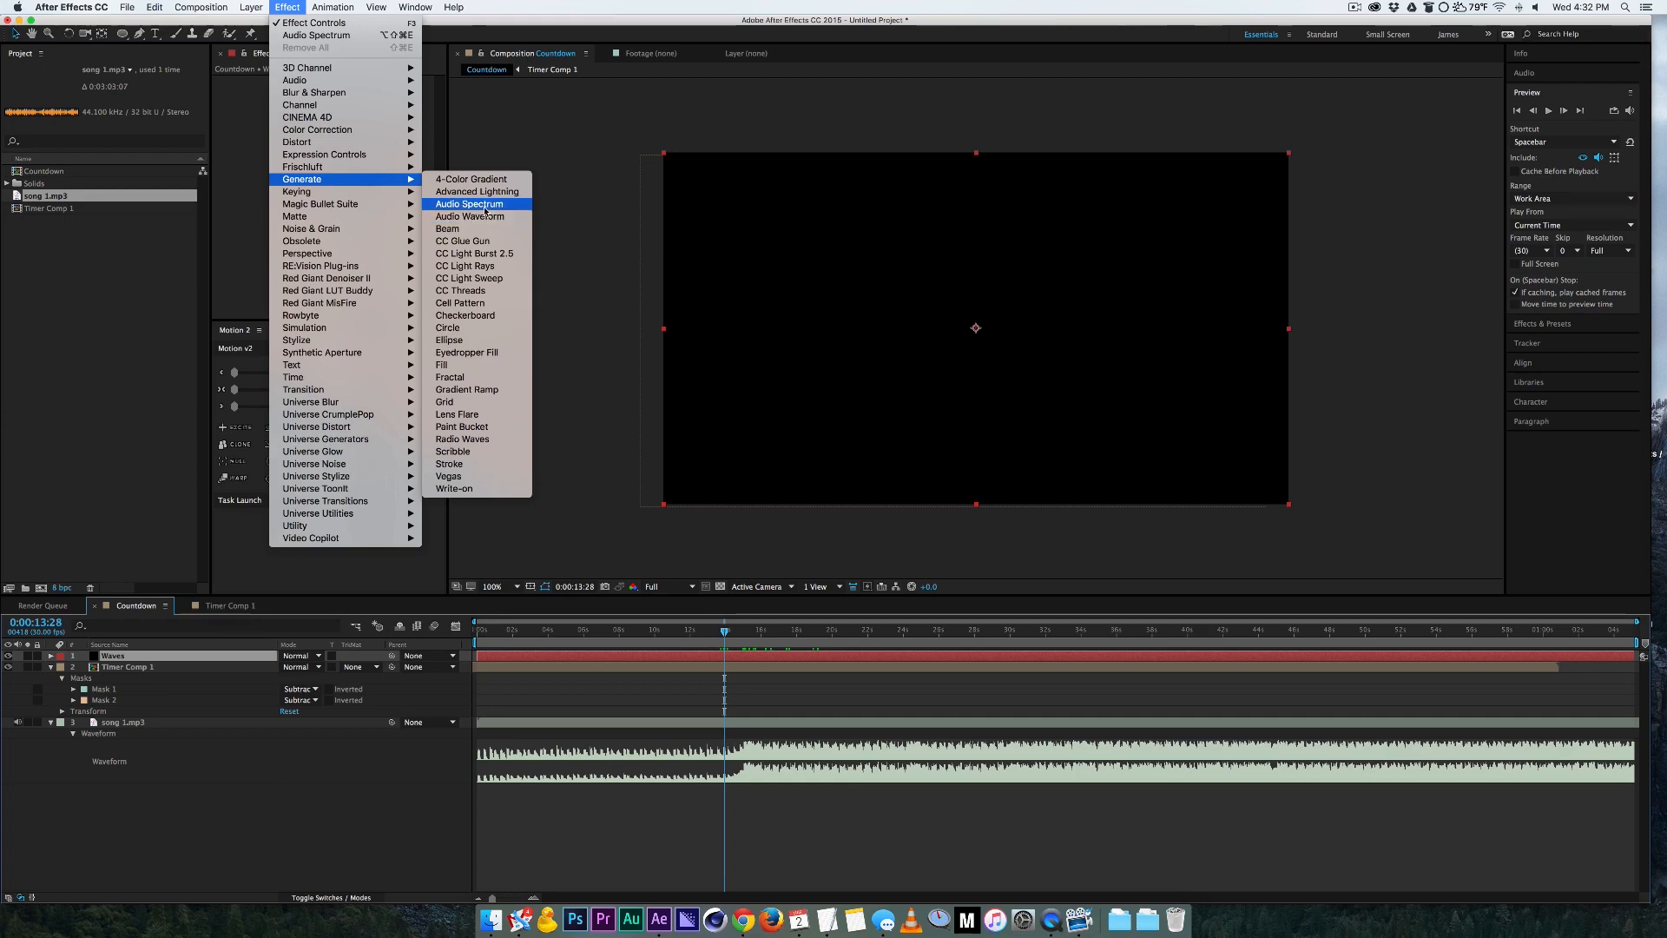
left_click(469, 204)
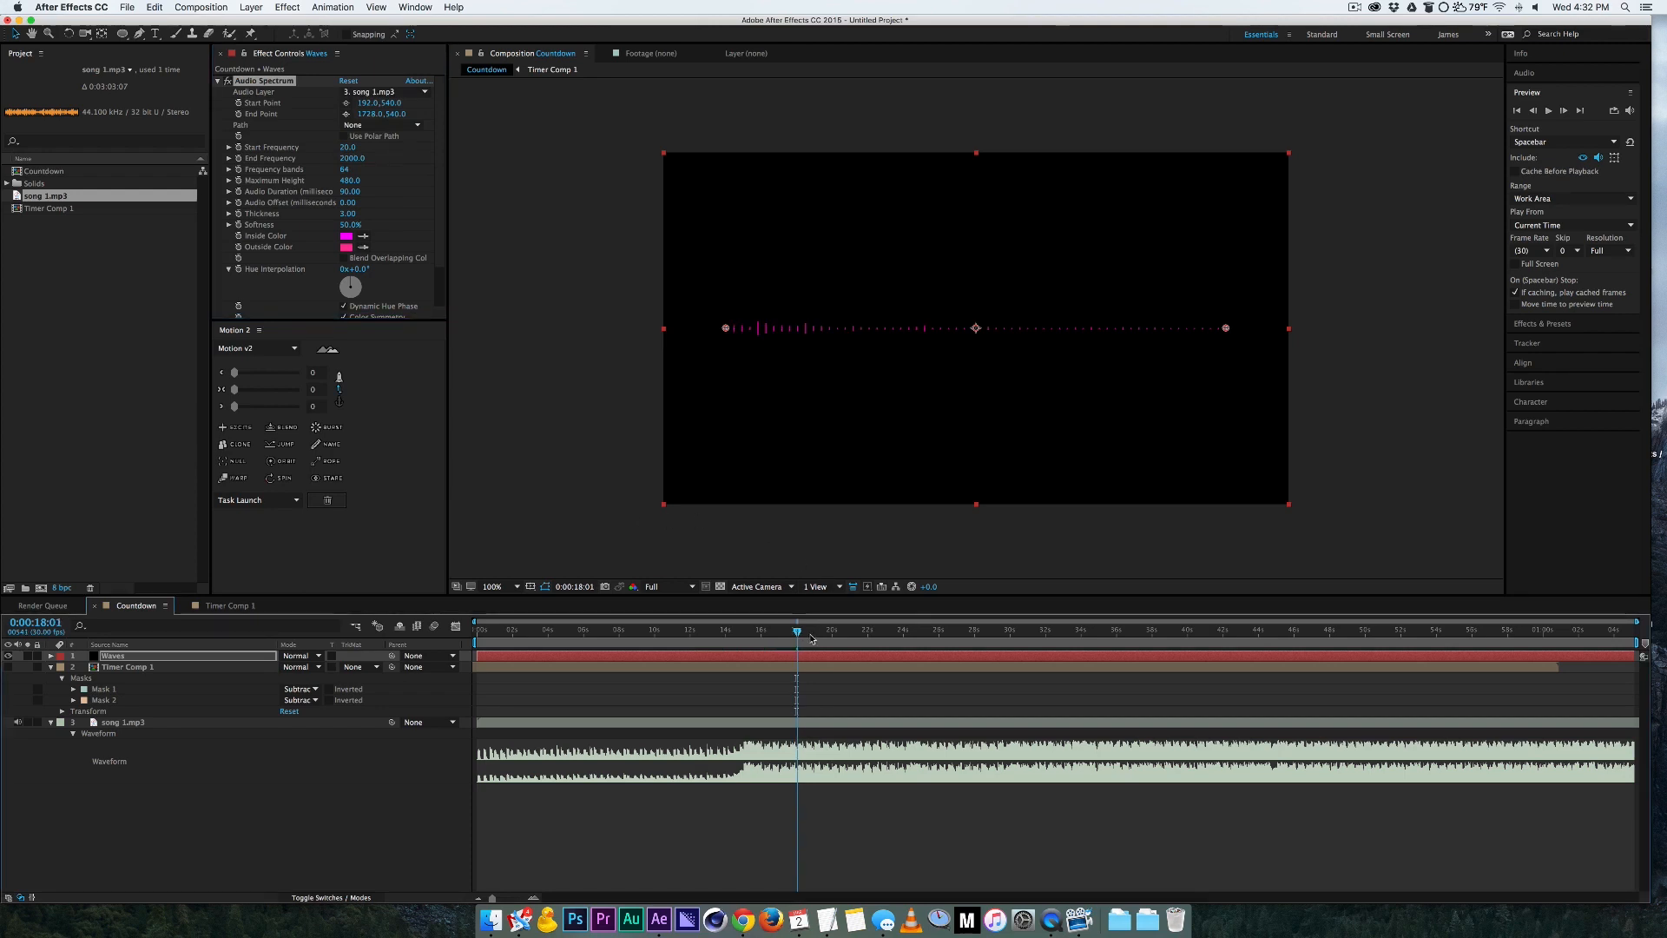
left_click(785, 629)
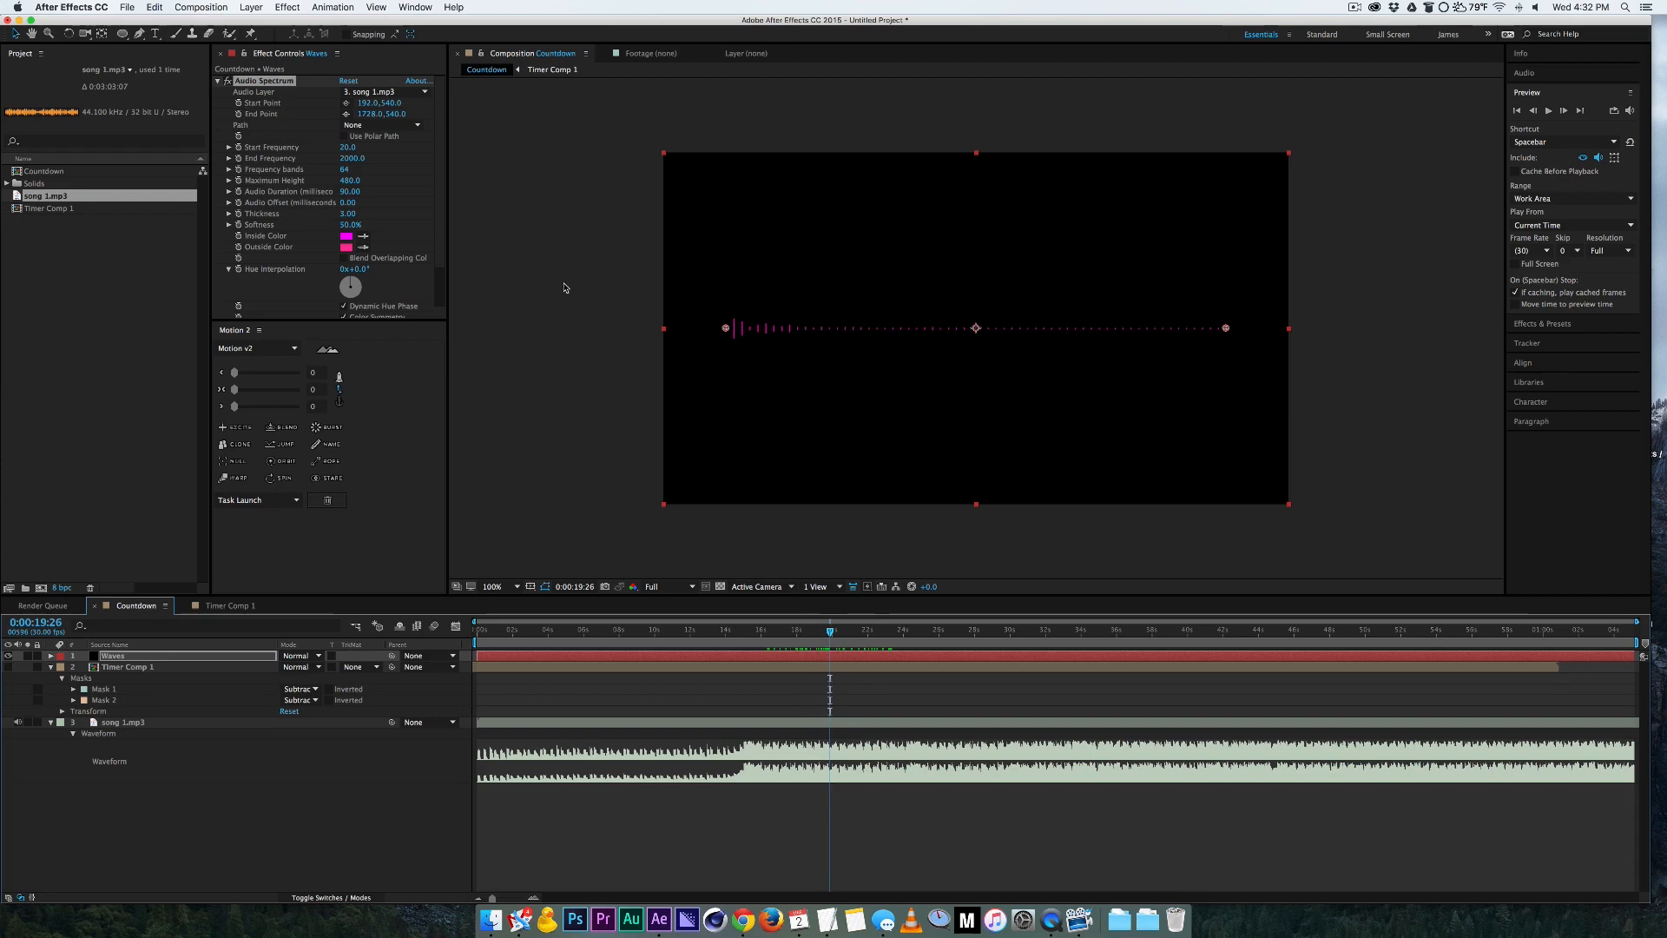
mouse_move(989, 448)
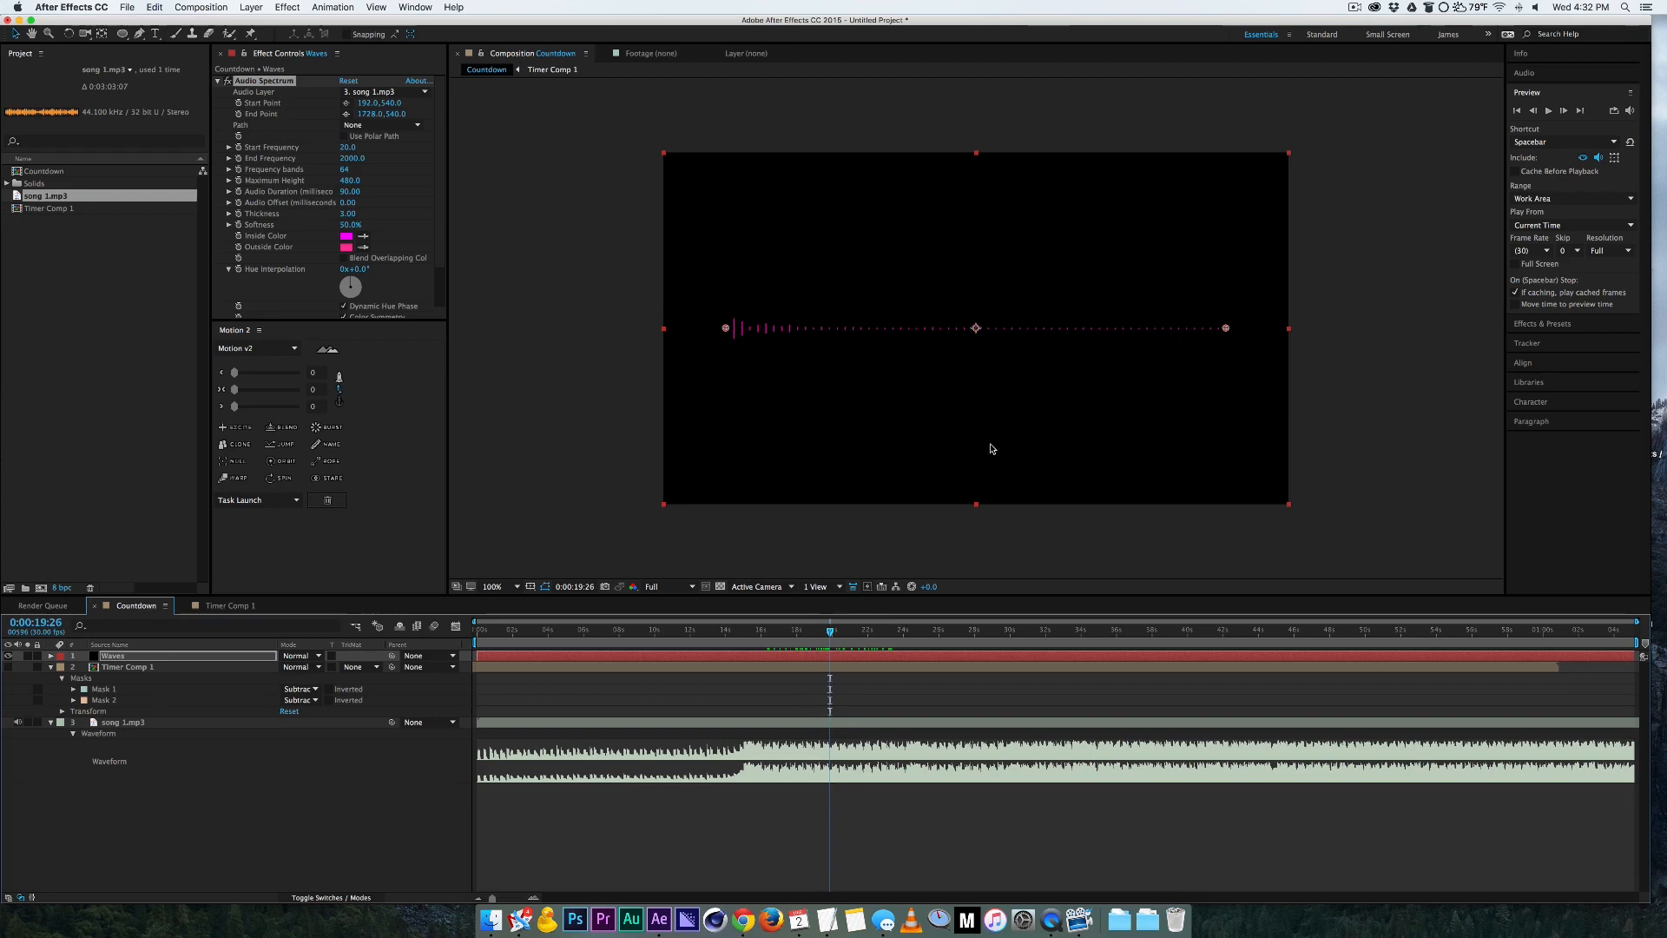
mouse_move(1059, 283)
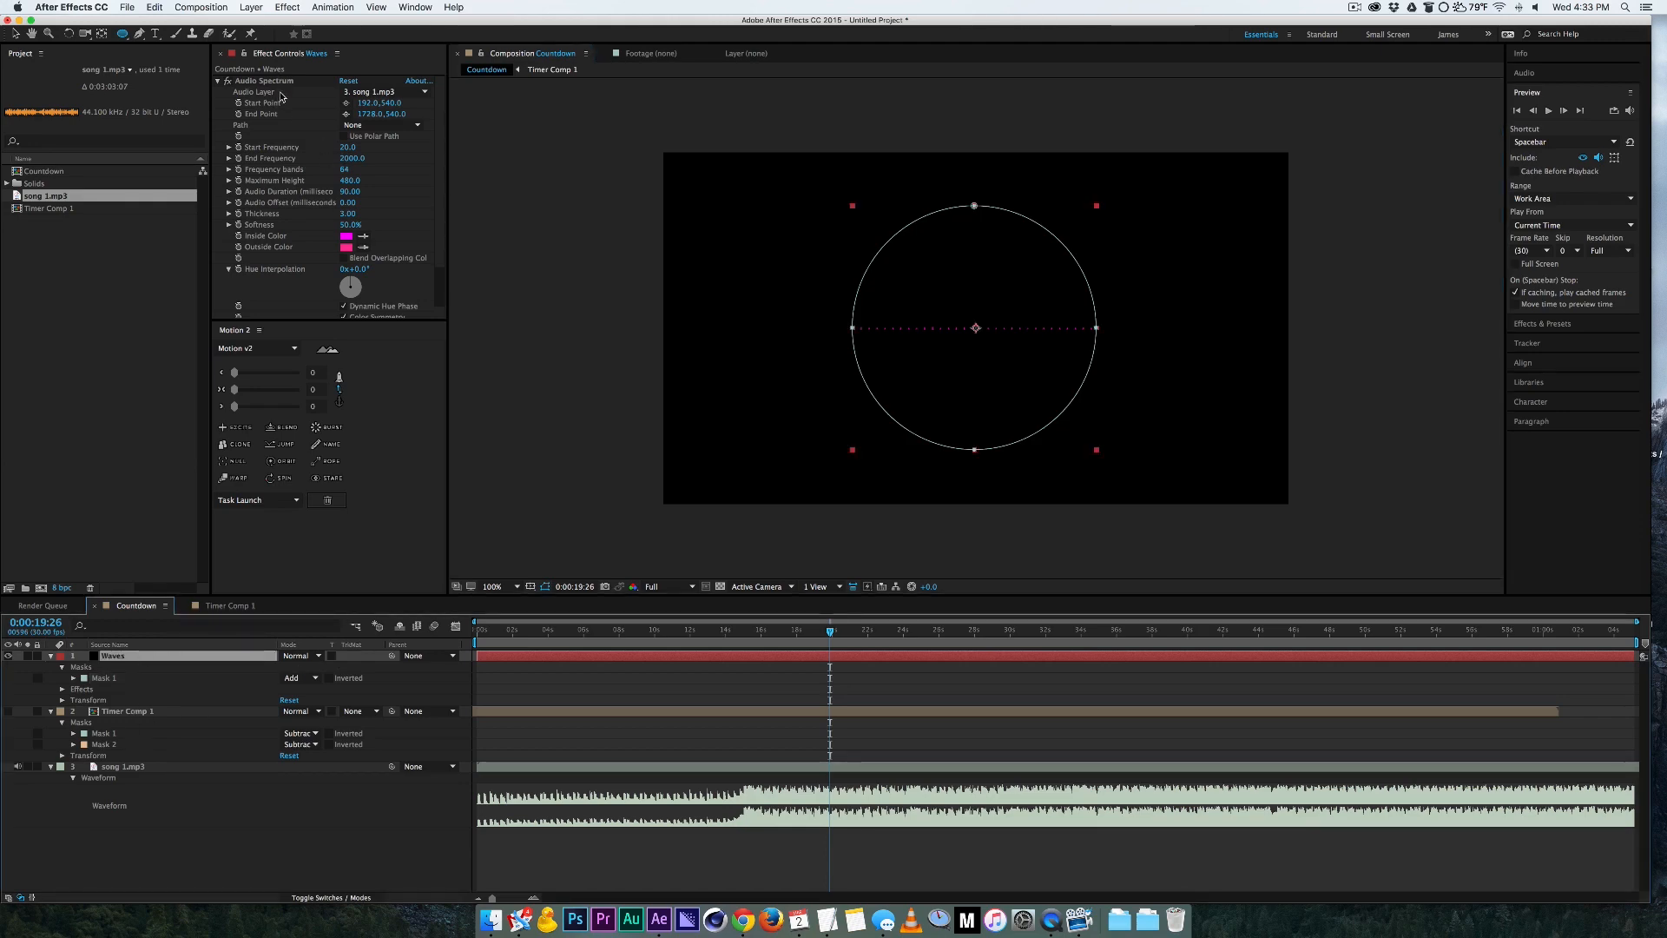
Step: Set the Audio Spectrum path to Mask 1 so the bars radiate around the circle
left_click(382, 125)
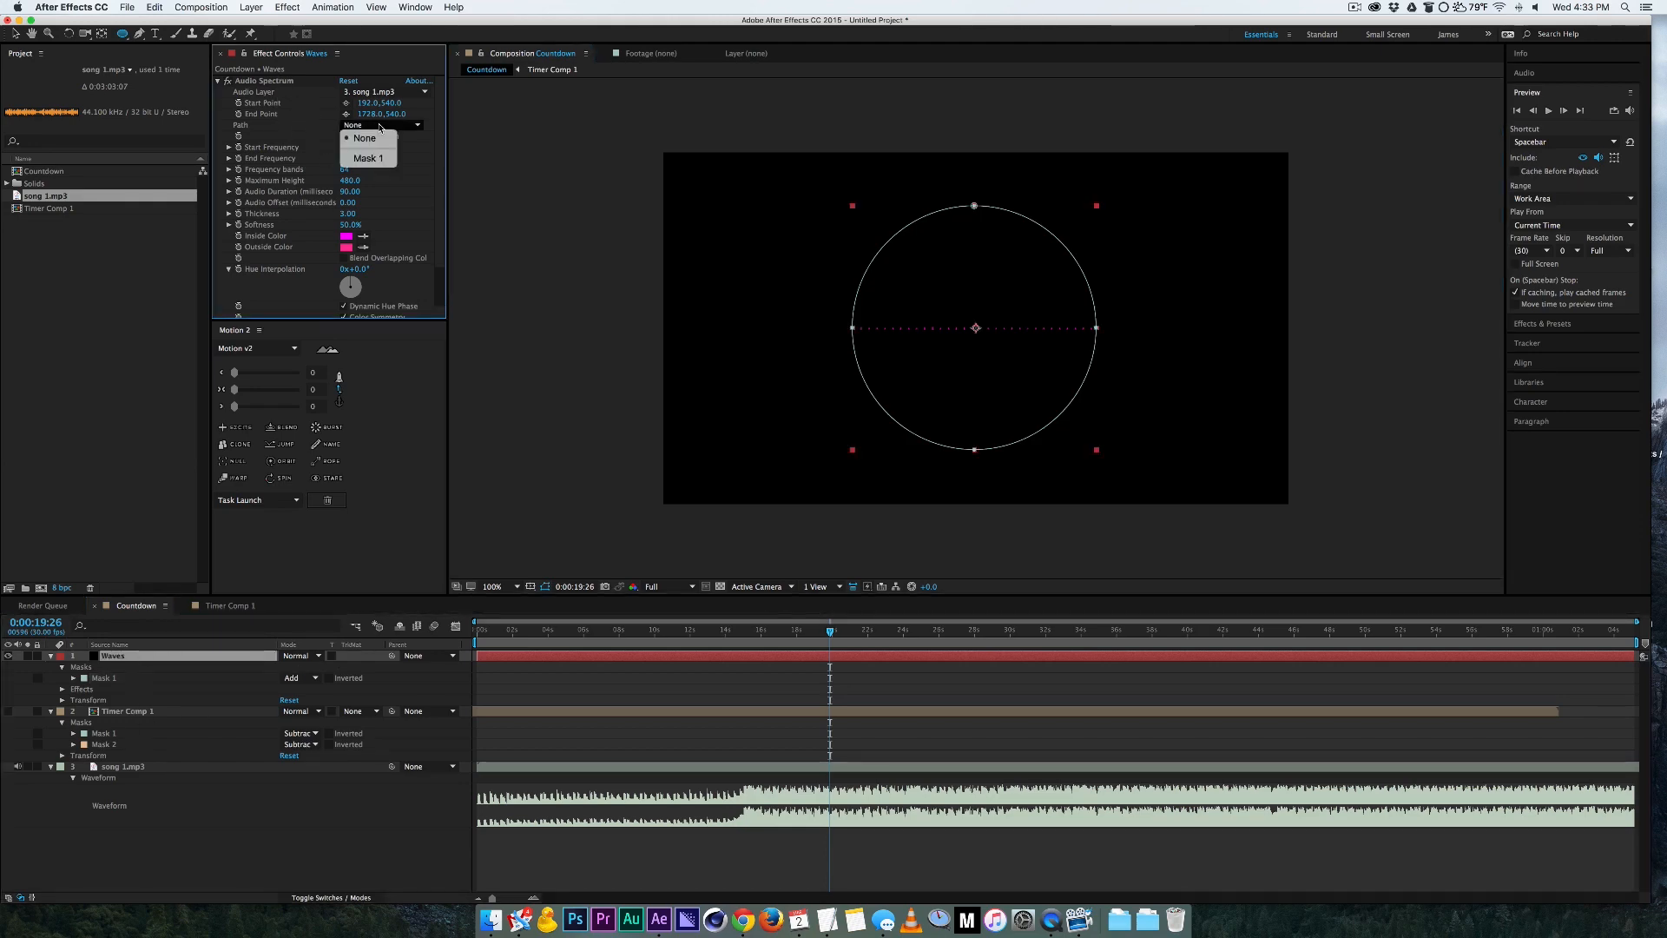
left_click(368, 158)
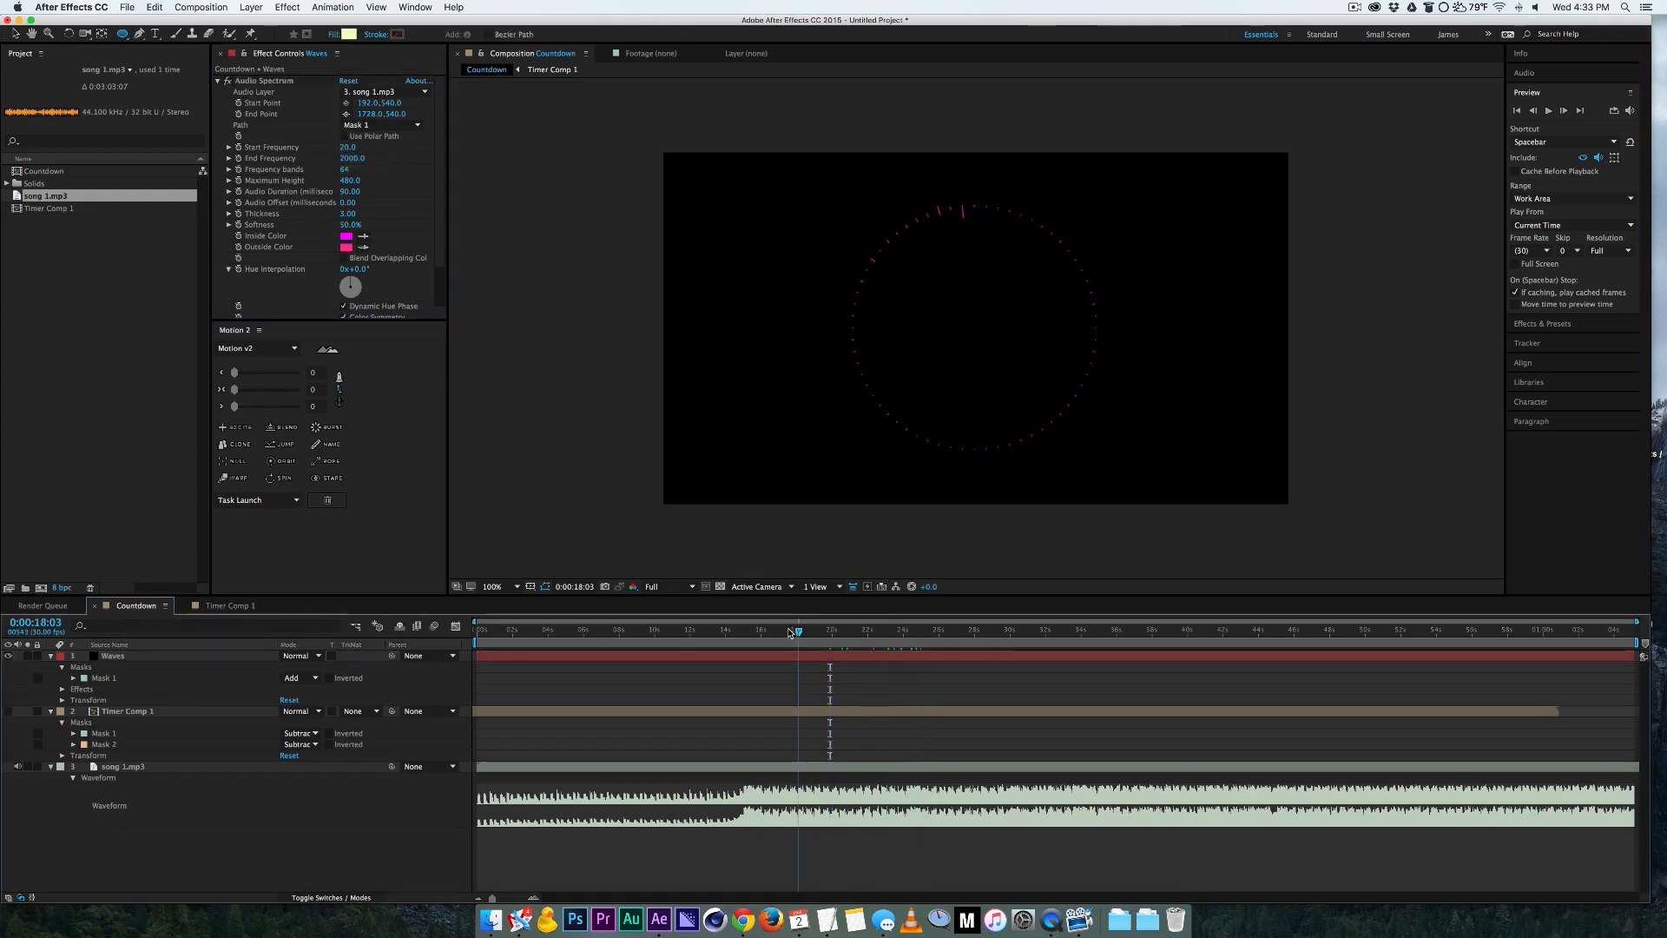
left_click(839, 629)
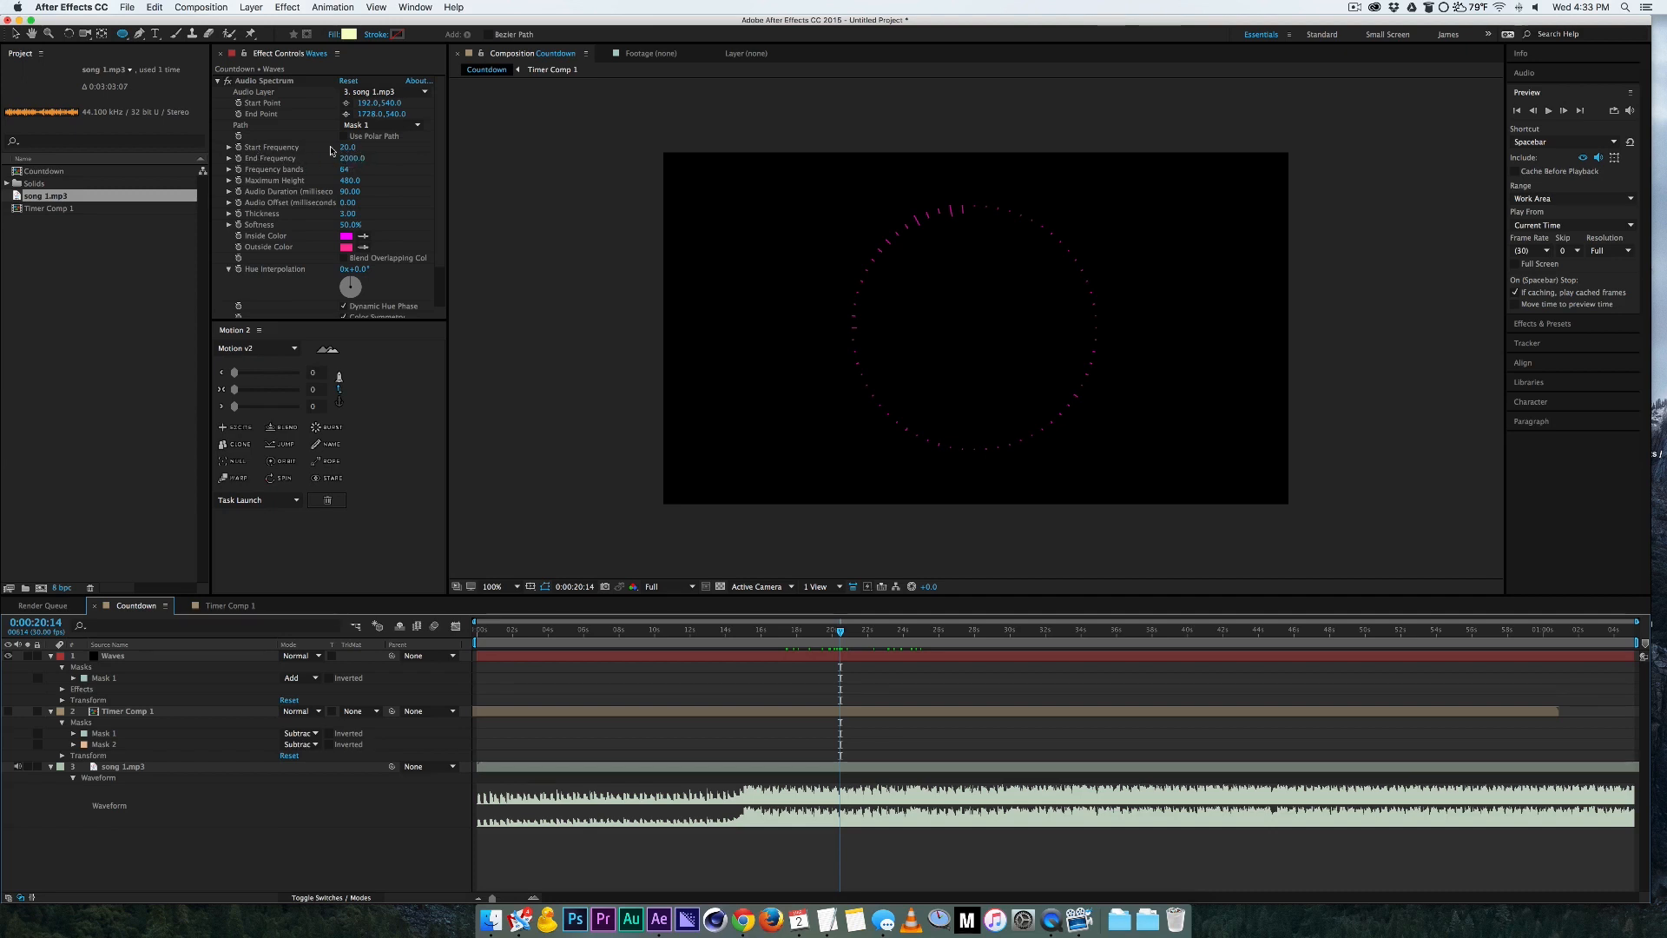
left_click(767, 626)
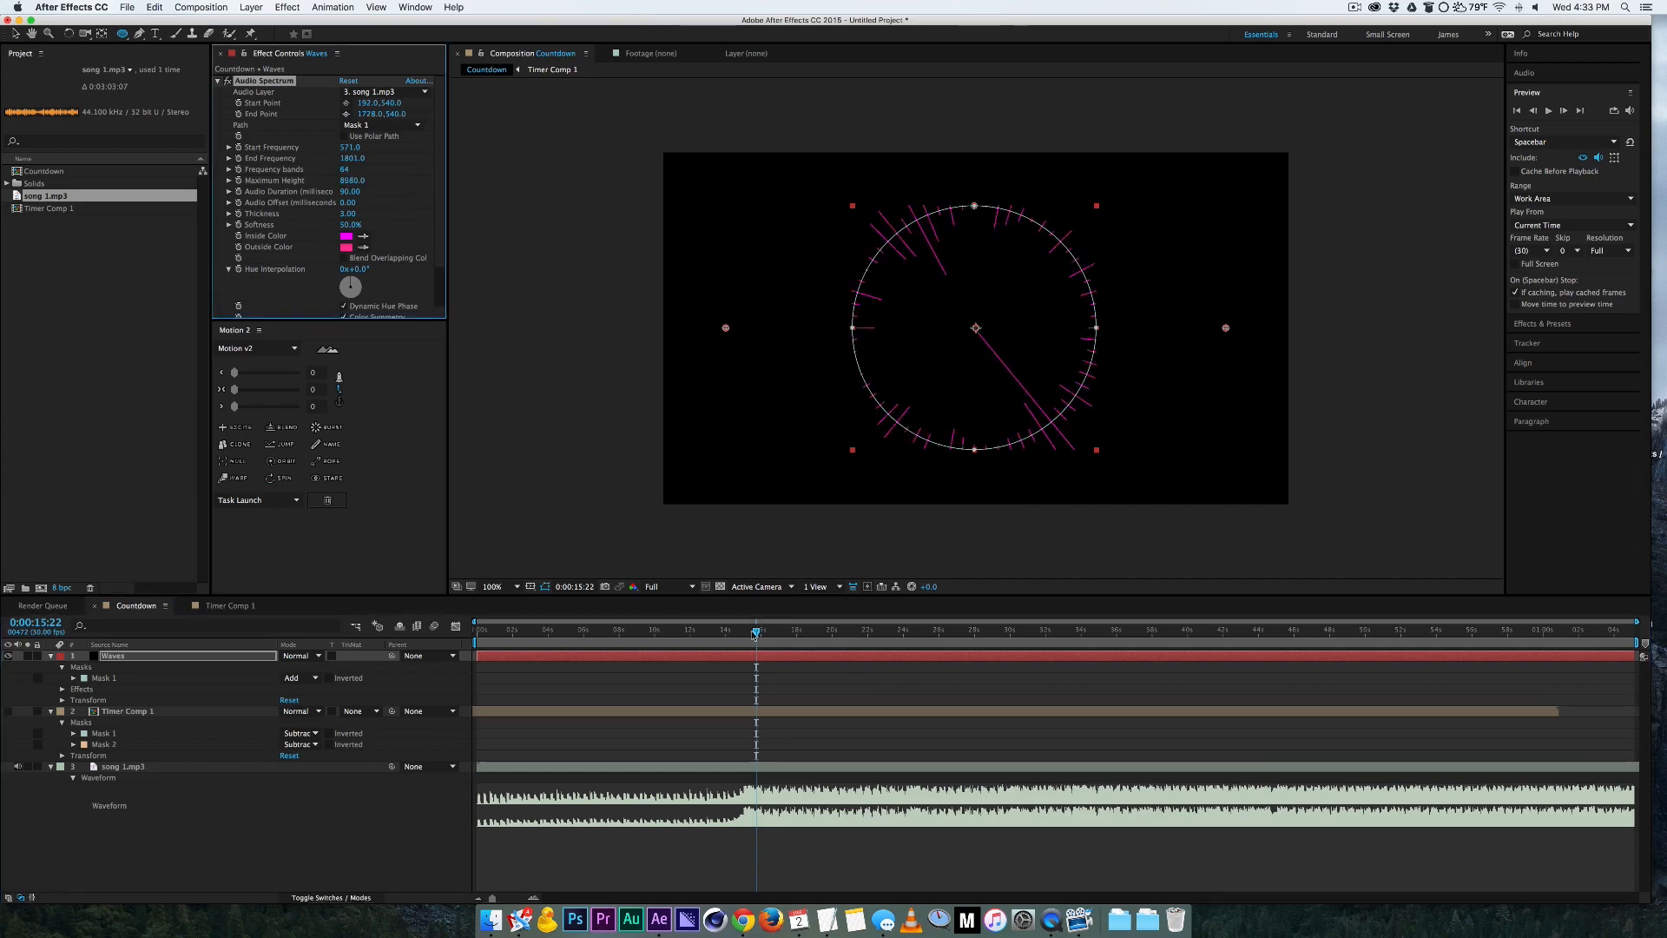
Step: Jump earlier in the song and lower preview resolution to Third
left_click(745, 629)
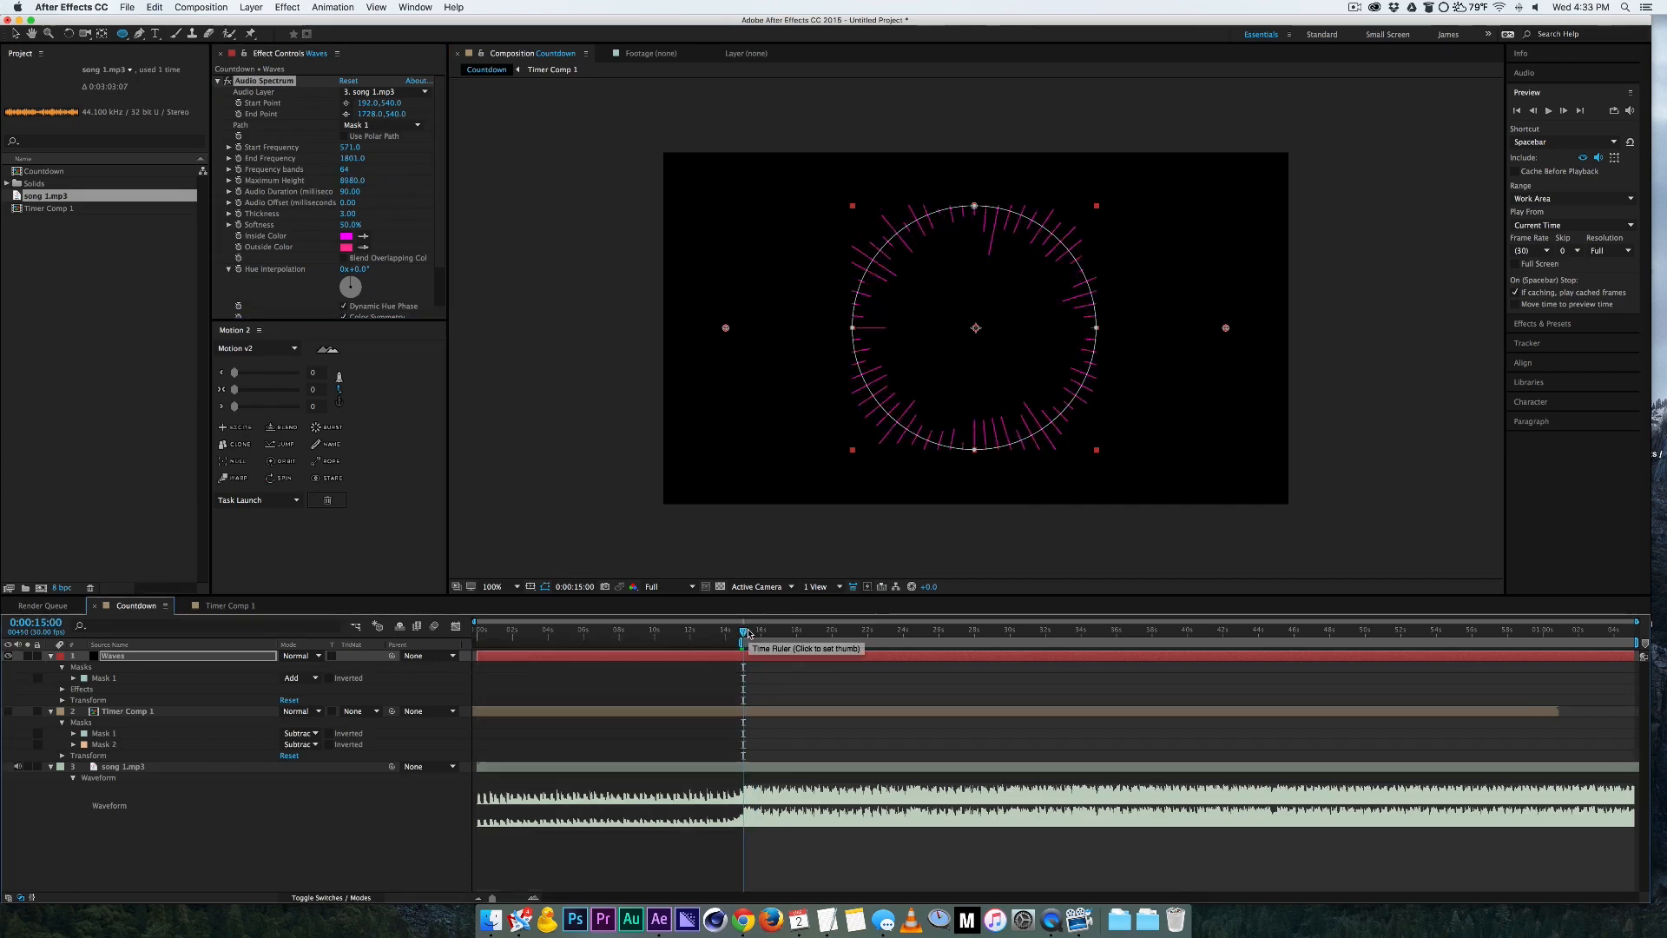
left_click(1613, 251)
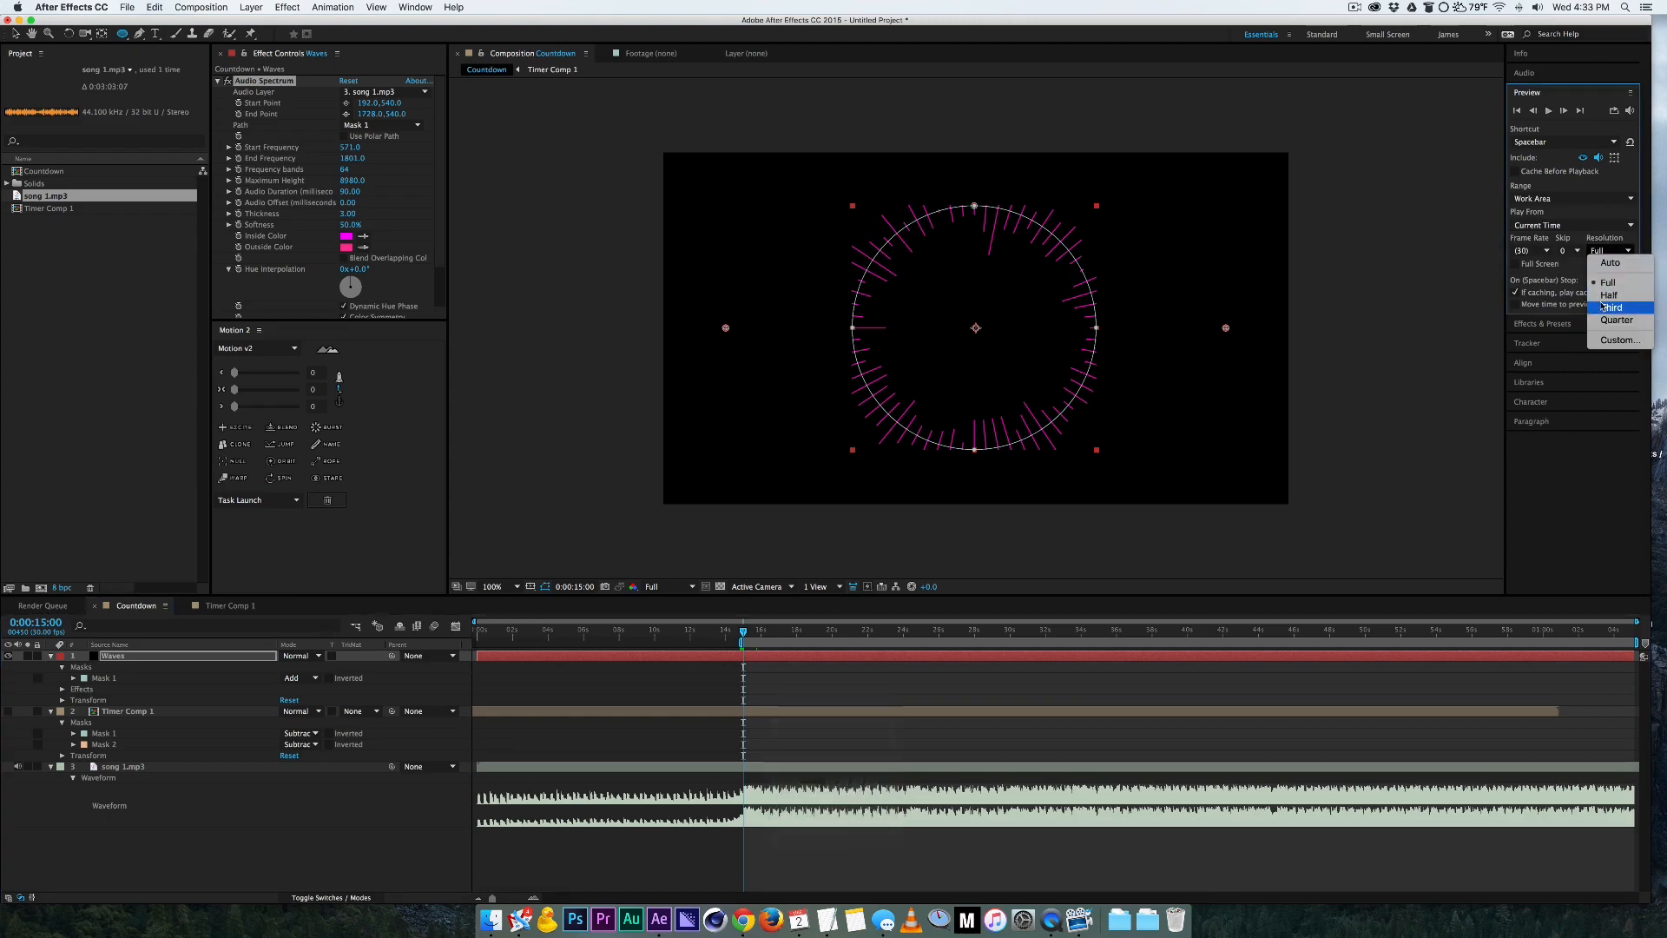
left_click(1614, 305)
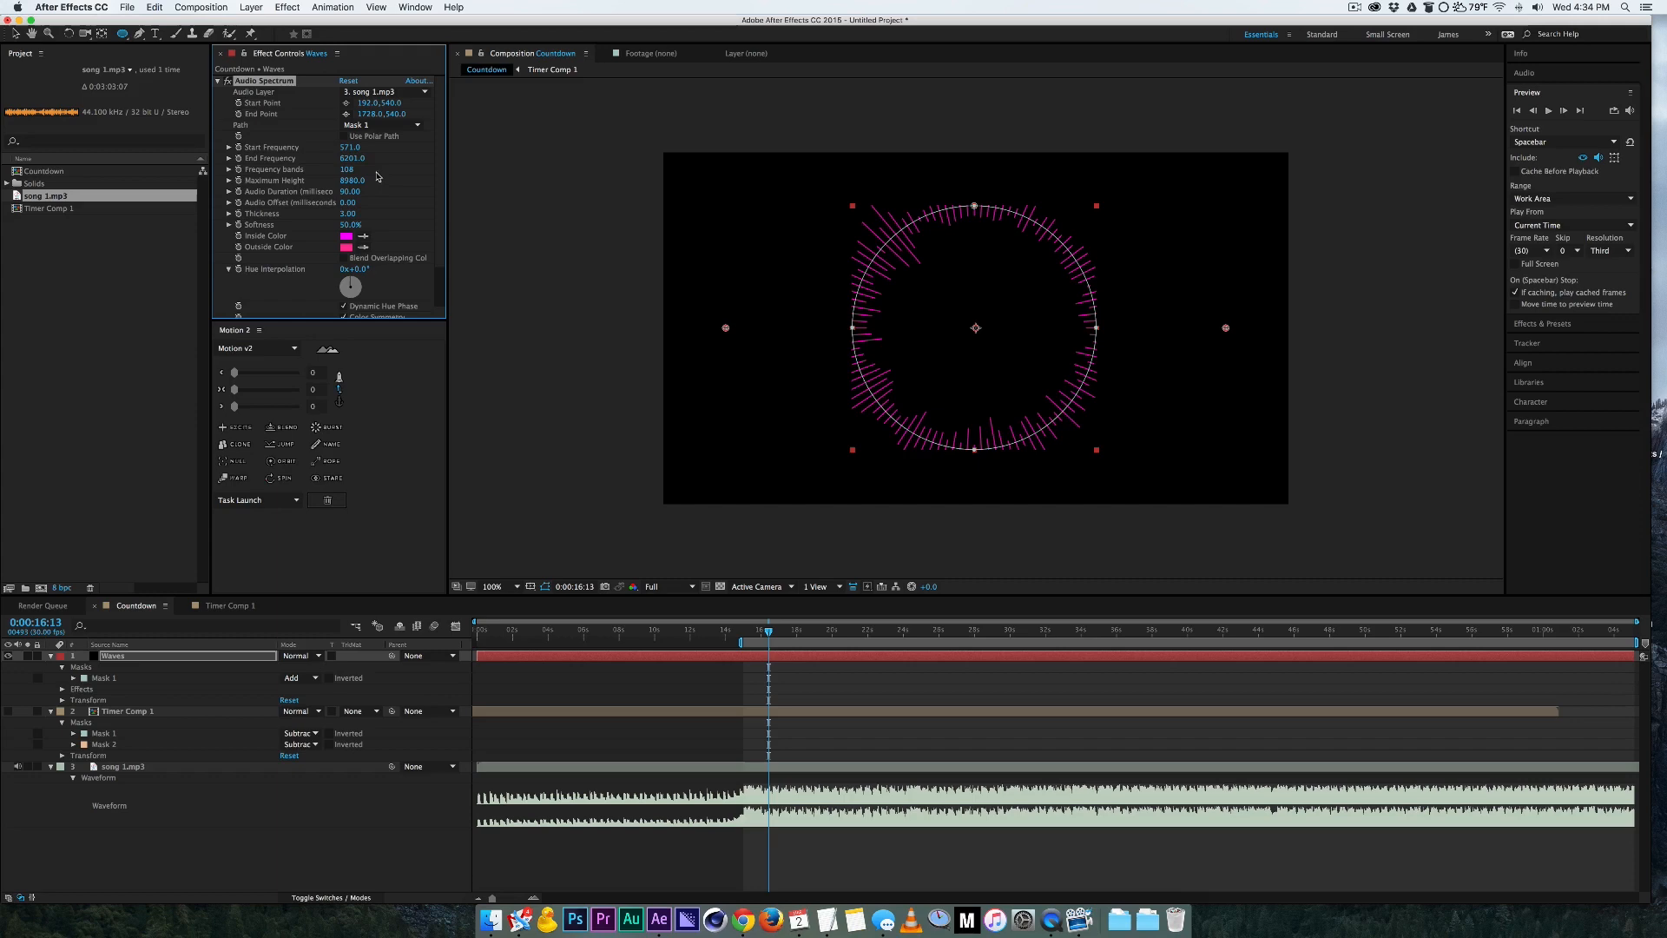
mouse_move(936, 269)
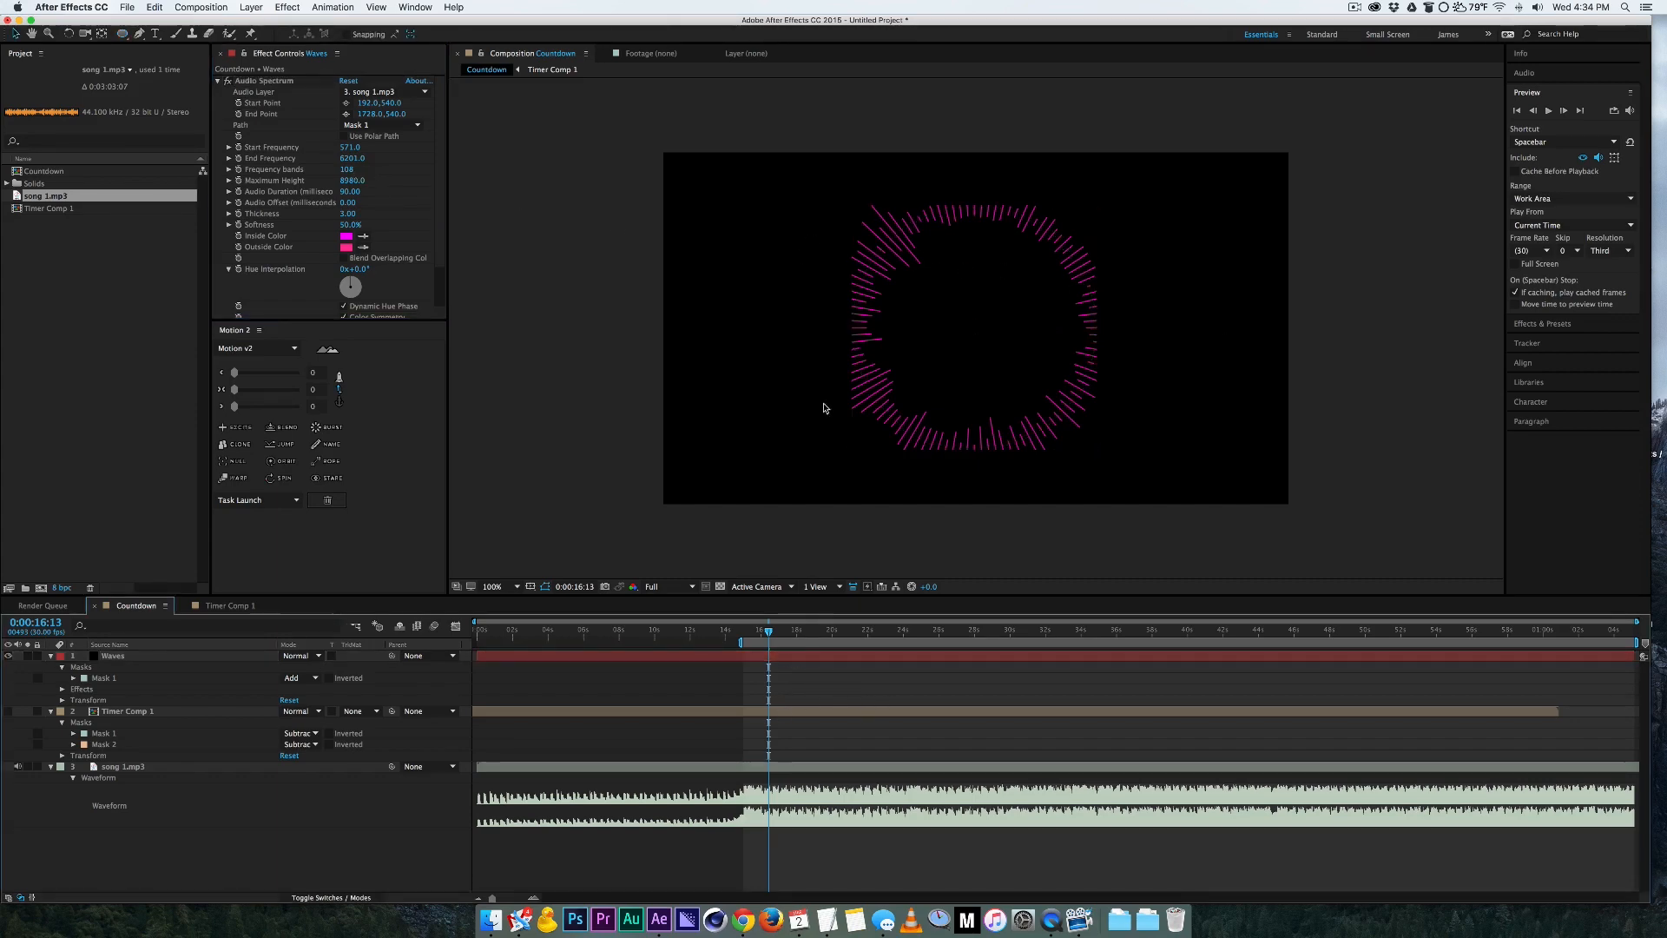
left_click(127, 710)
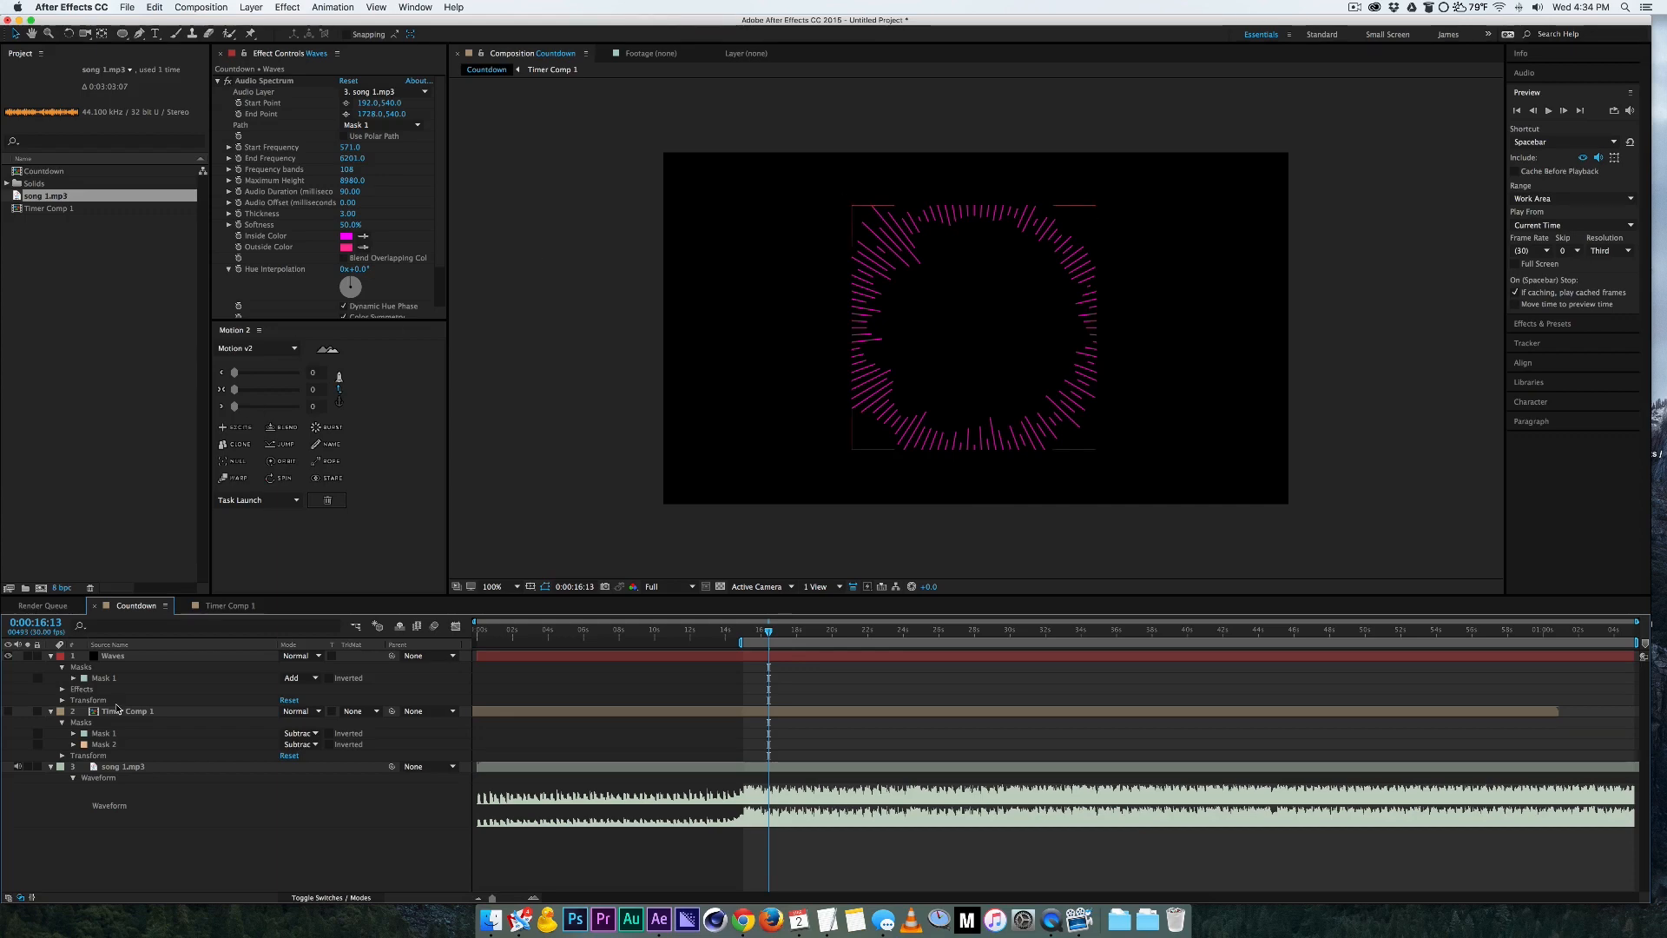
left_click(300, 678)
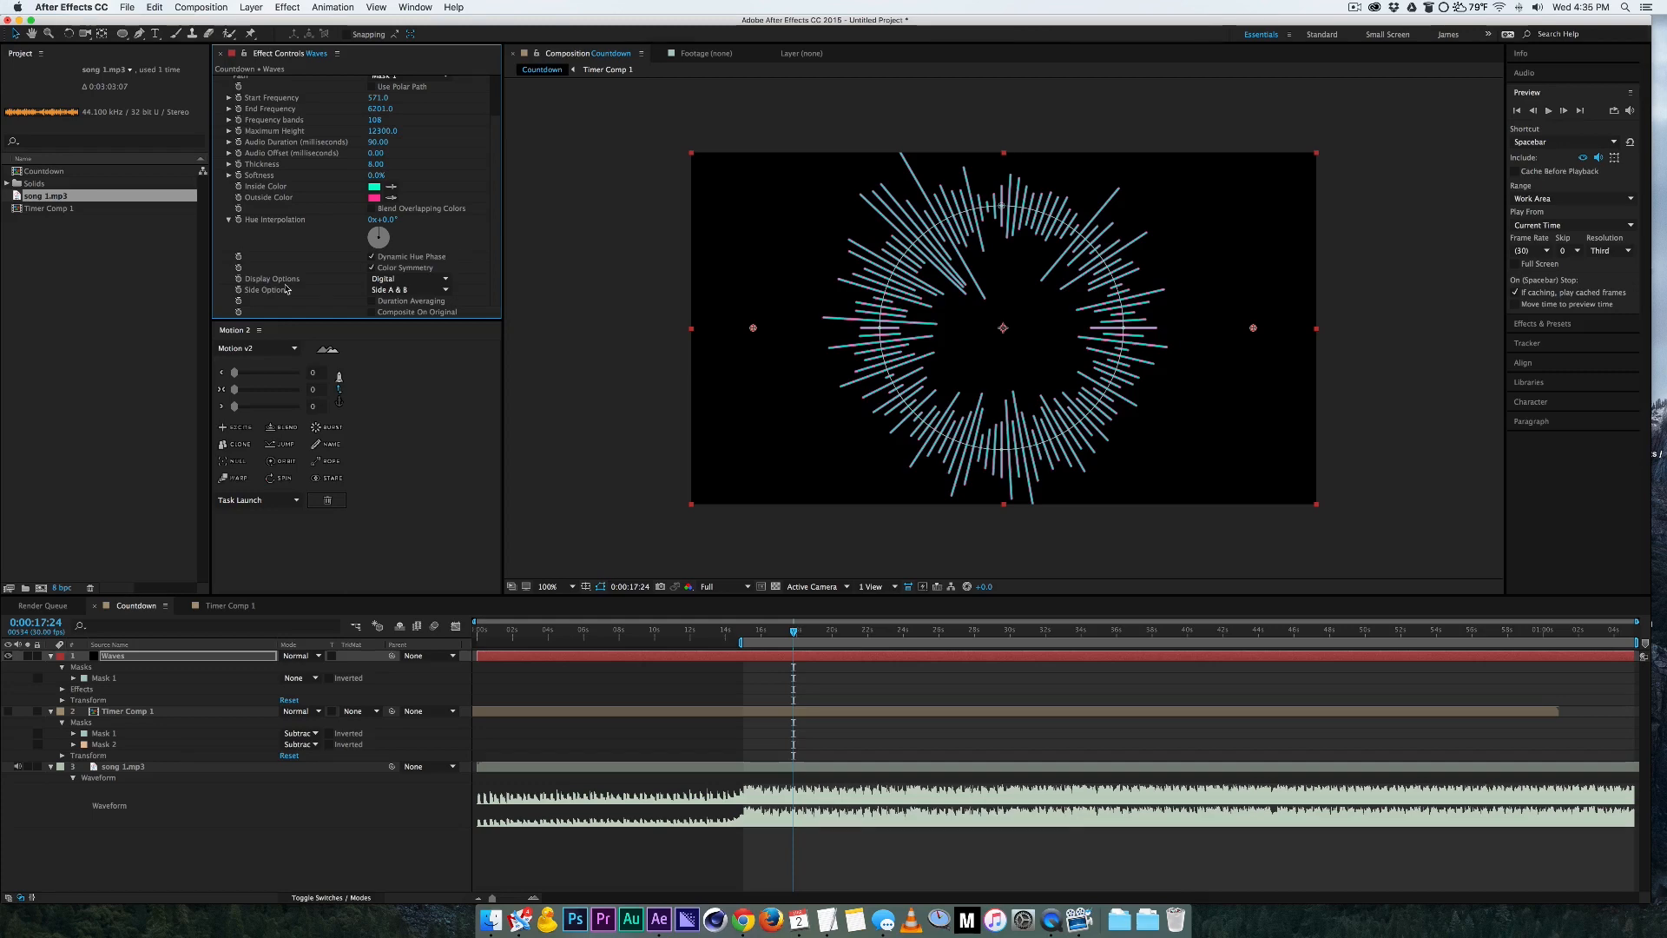
mouse_move(304, 281)
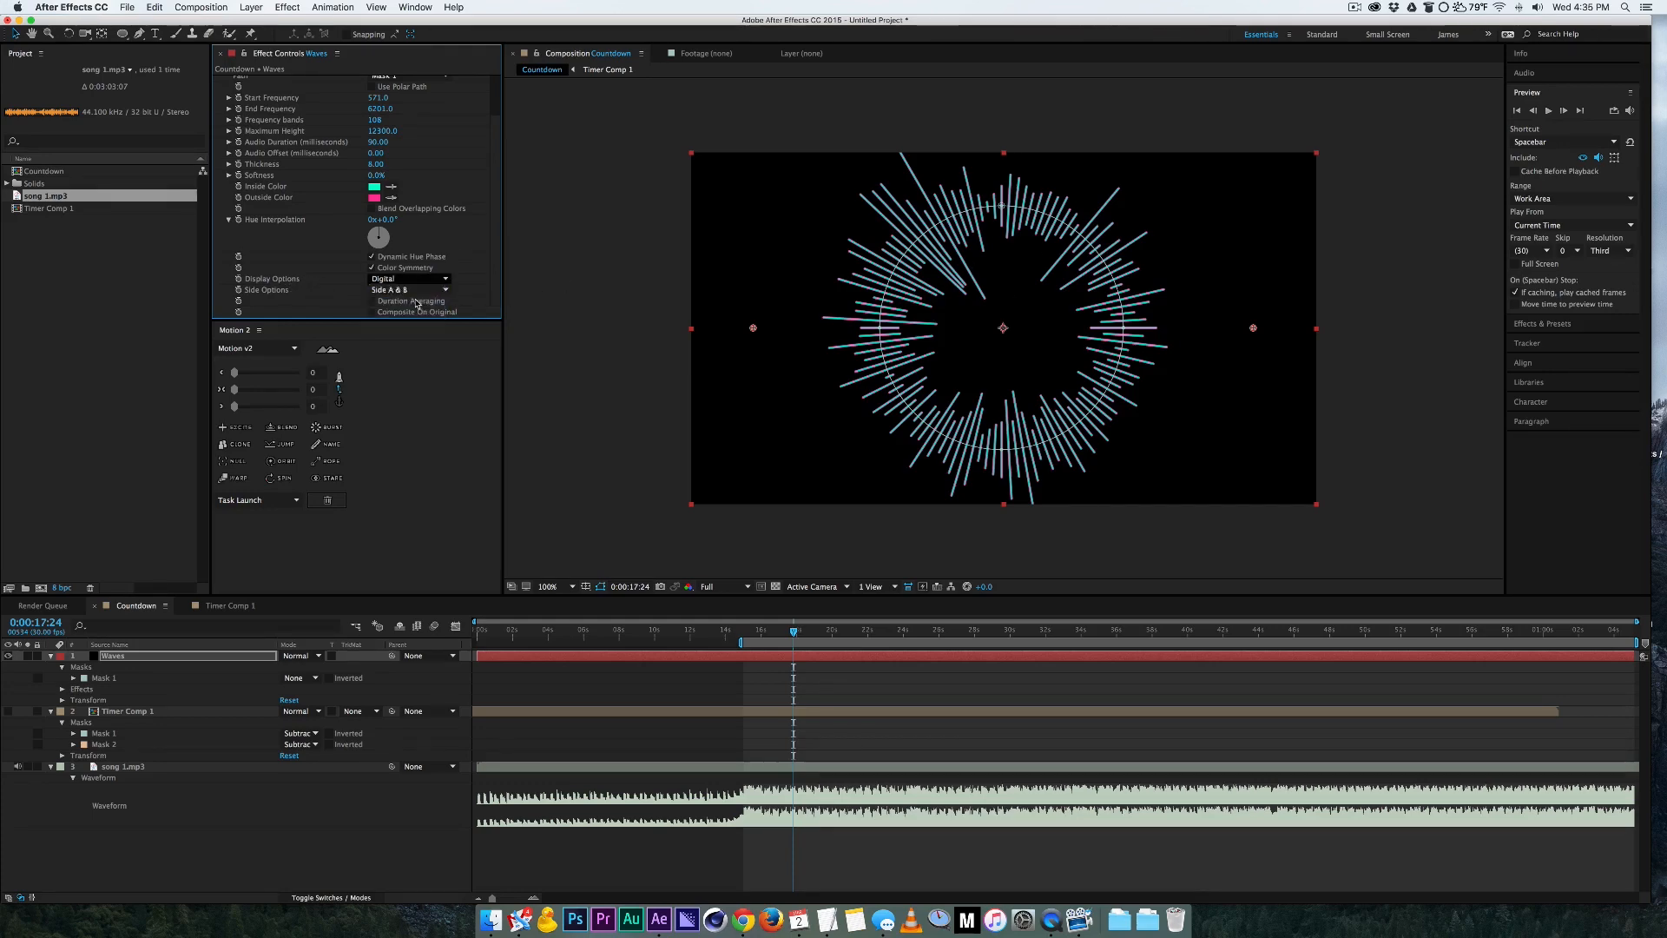
Step: Set Display Options to Analog lines after trying dots, and Side Options to Side A
left_click(408, 278)
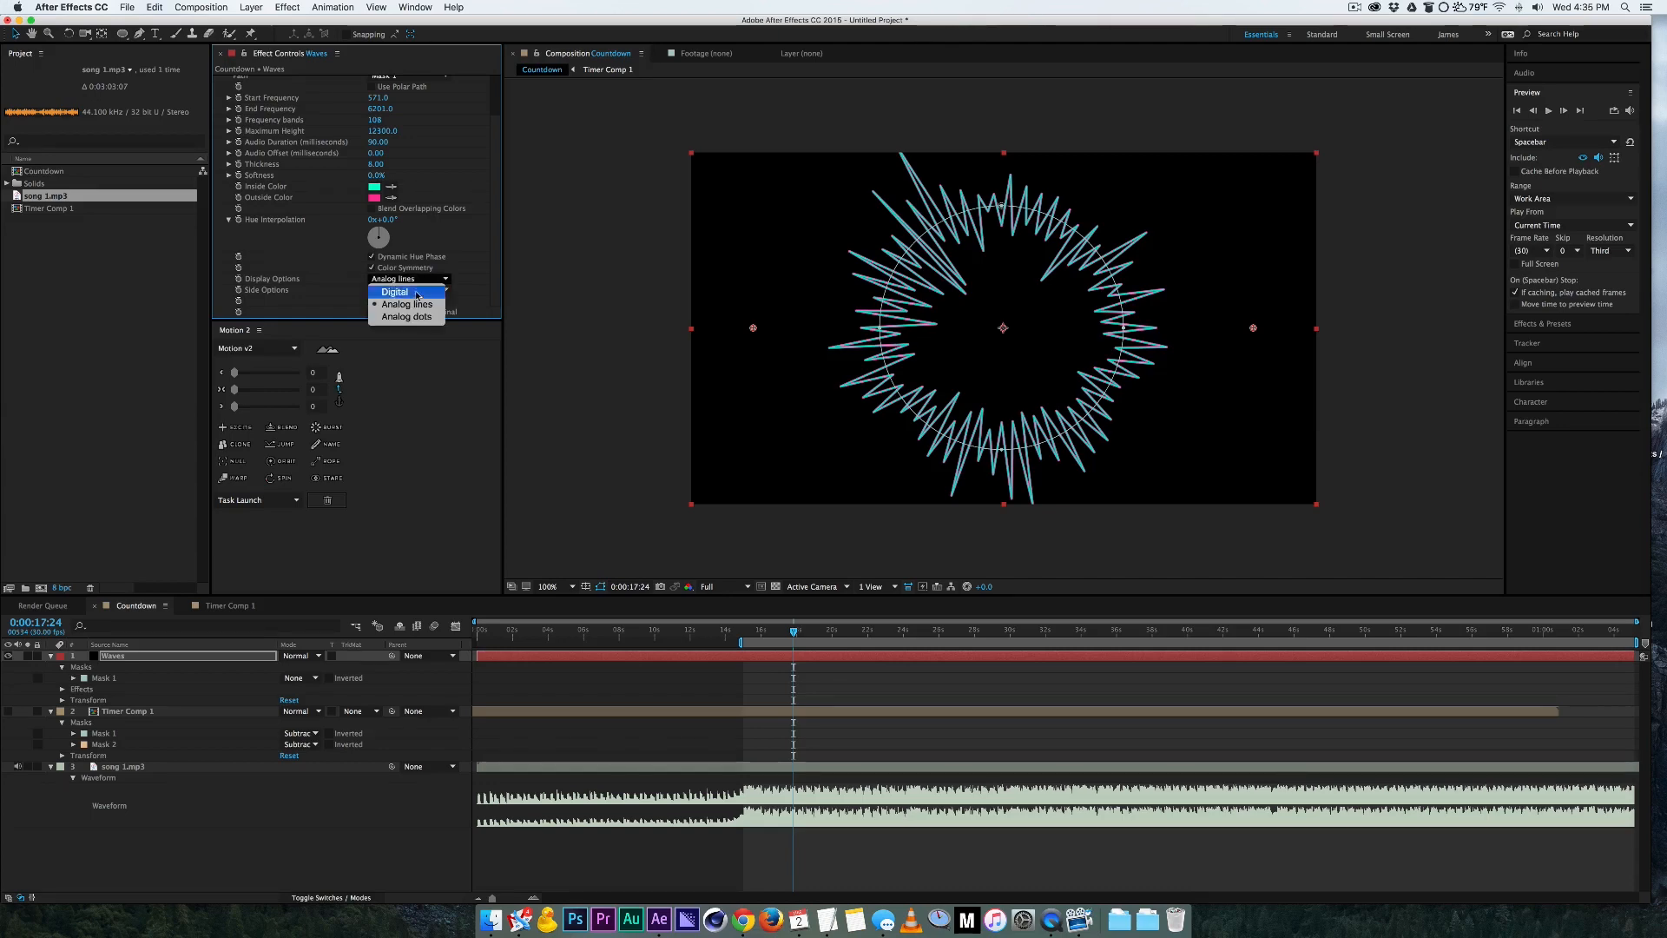
left_click(407, 316)
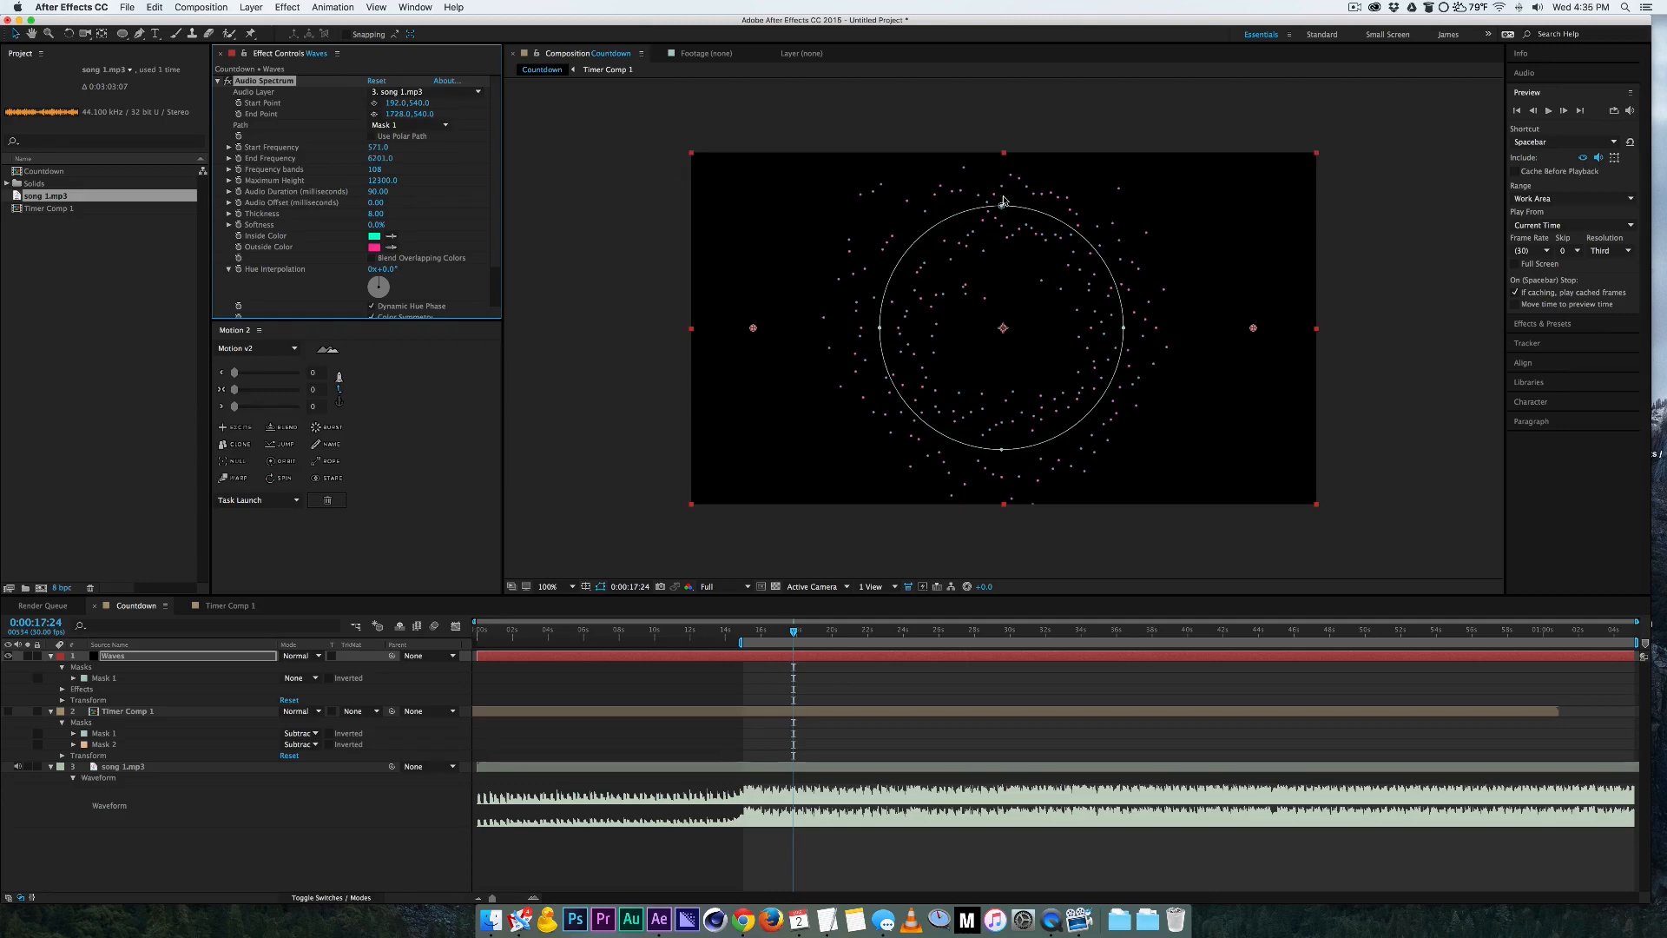
mouse_move(1014, 245)
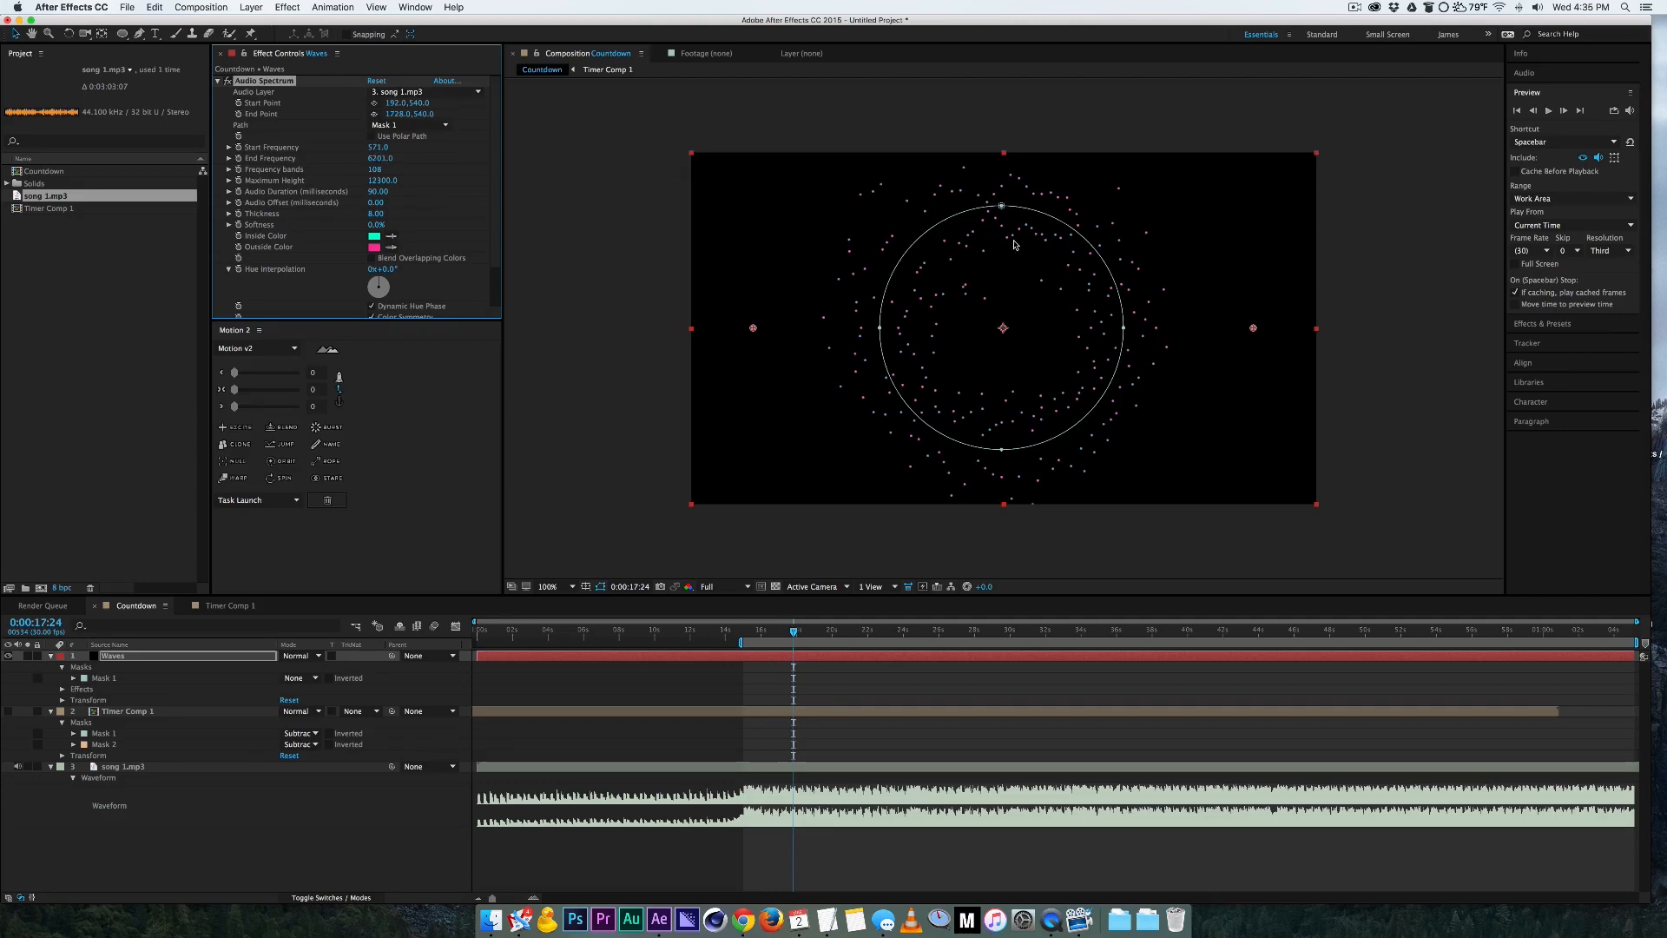
scroll("down", 3)
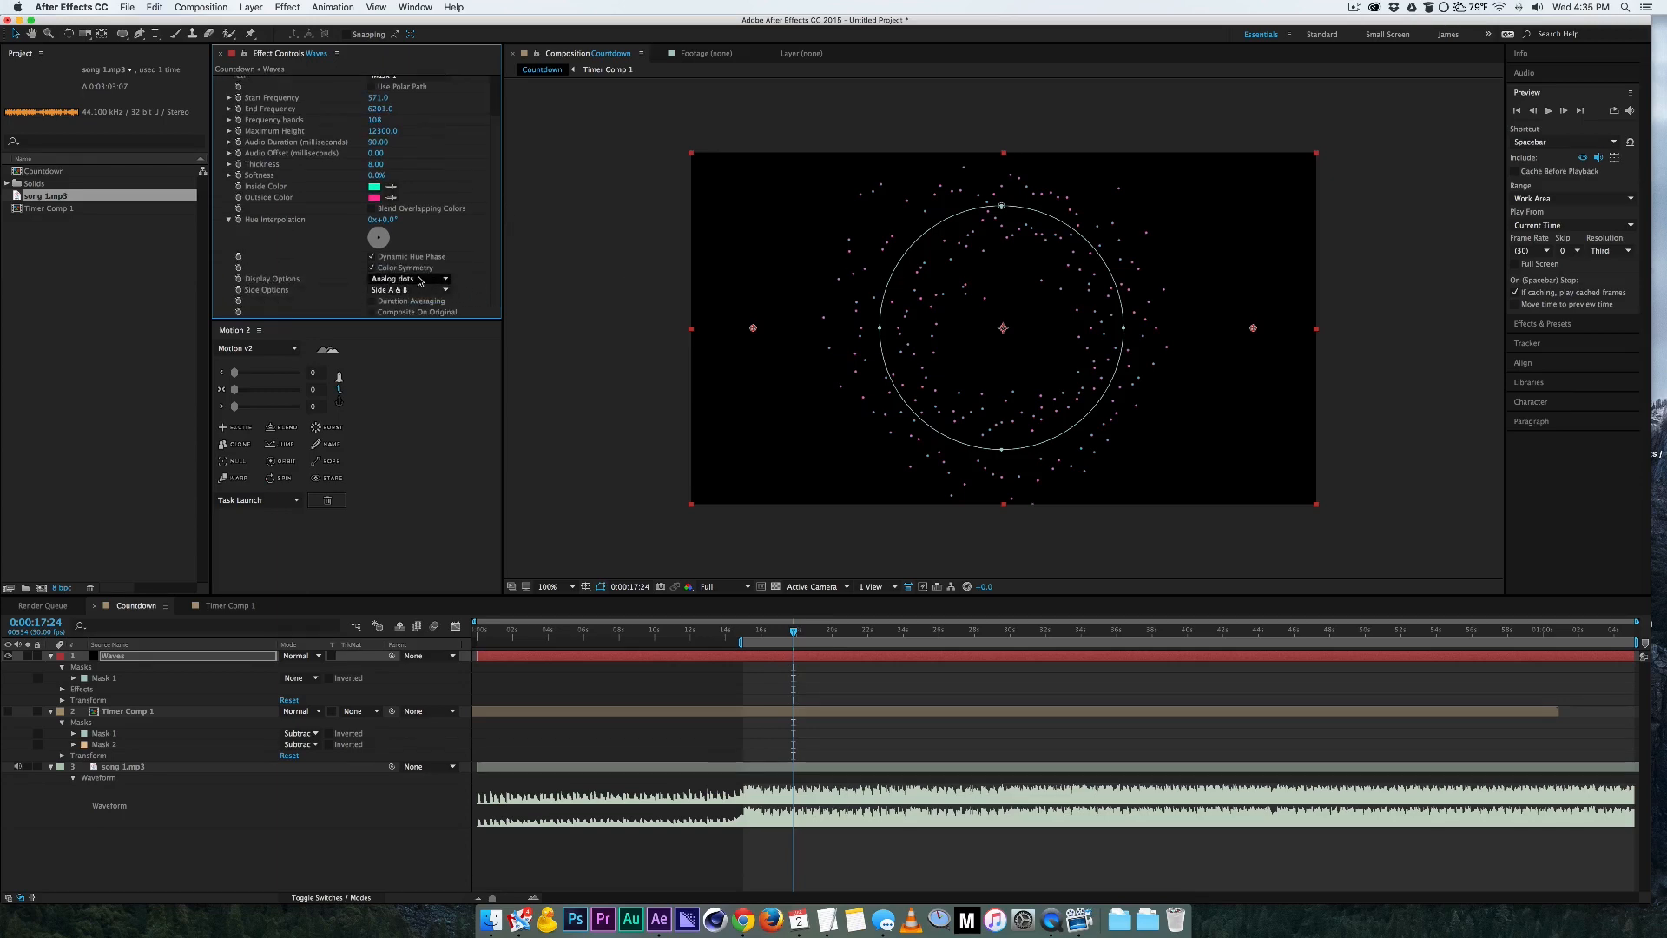
left_click(409, 278)
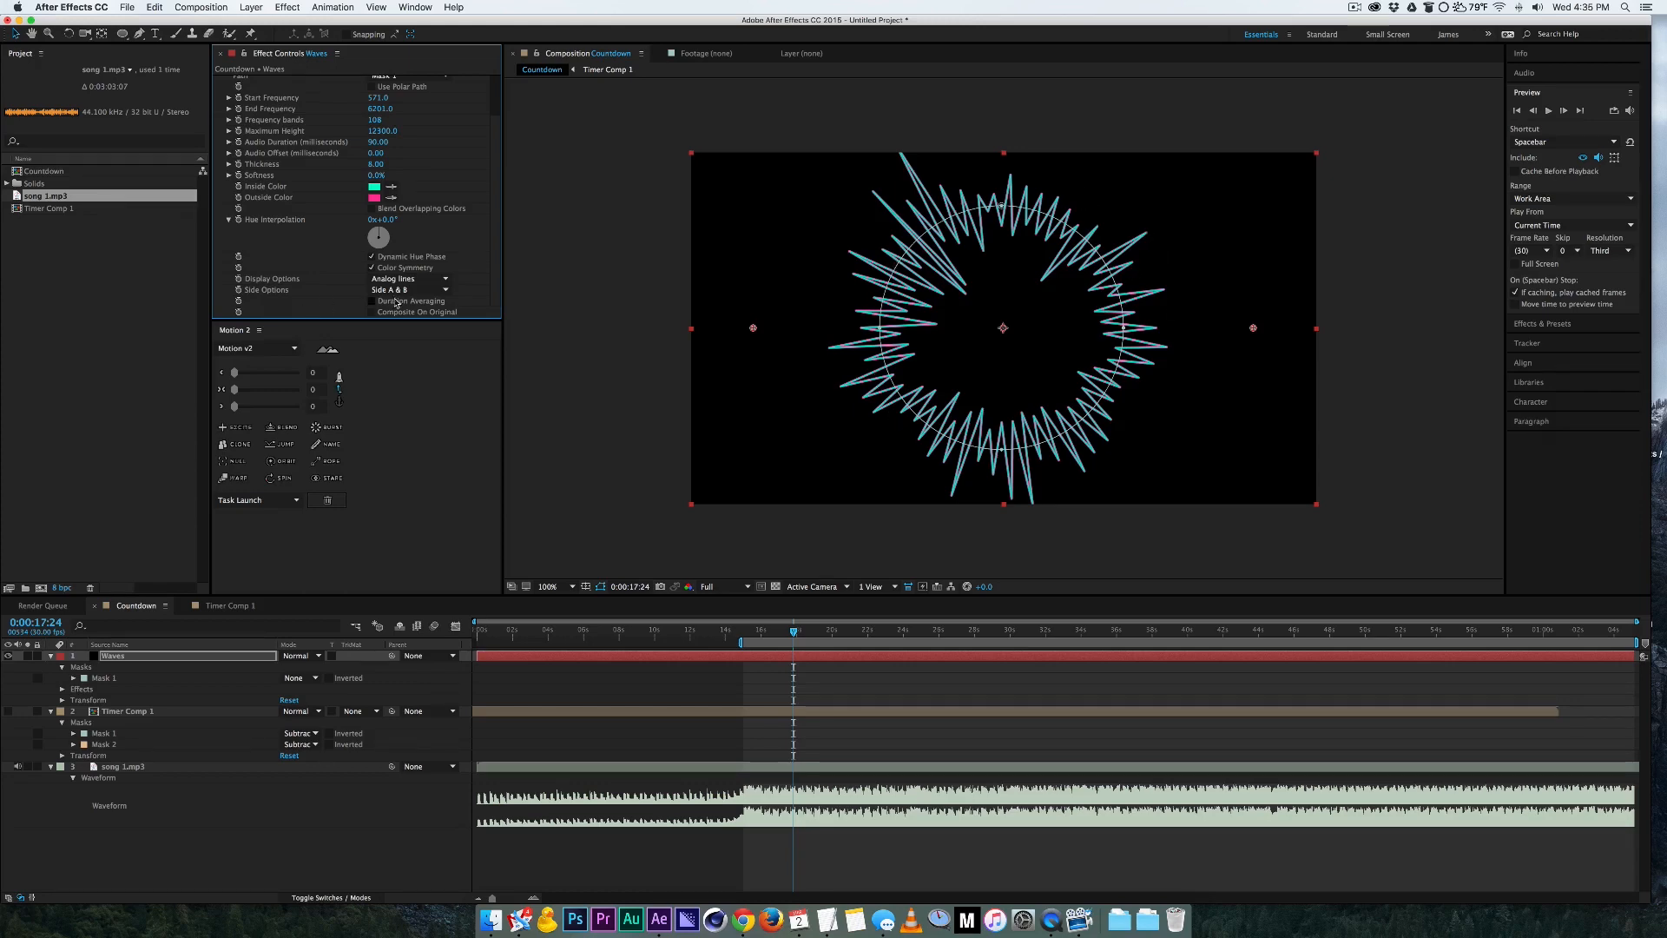
left_click(408, 290)
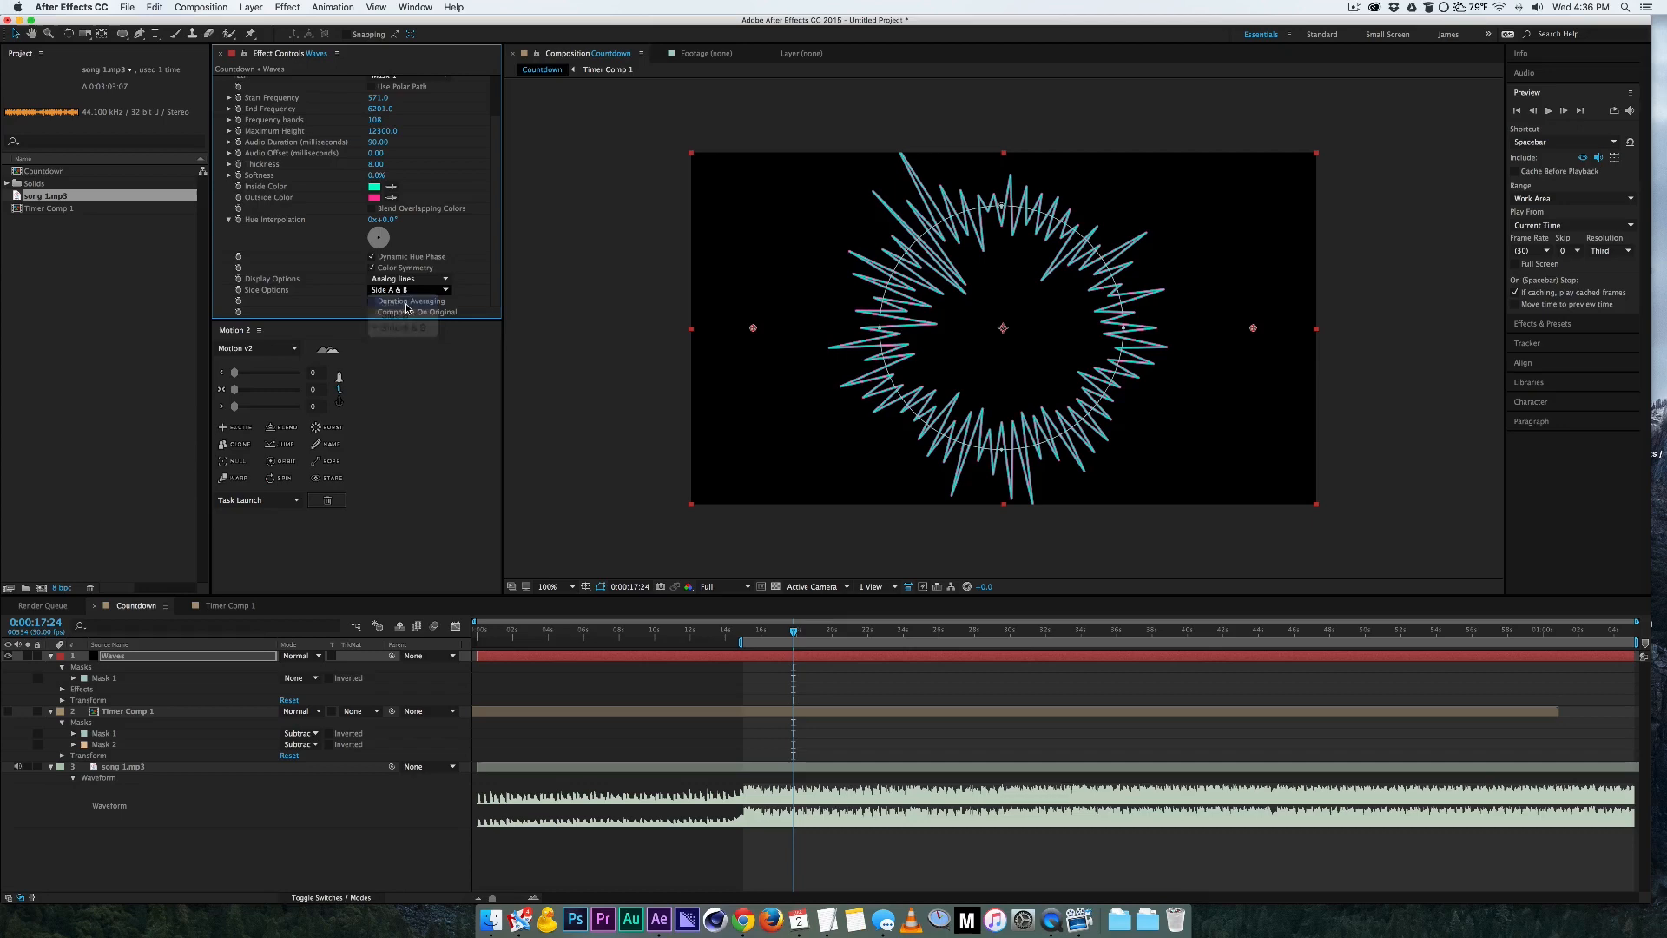
left_click(410, 290)
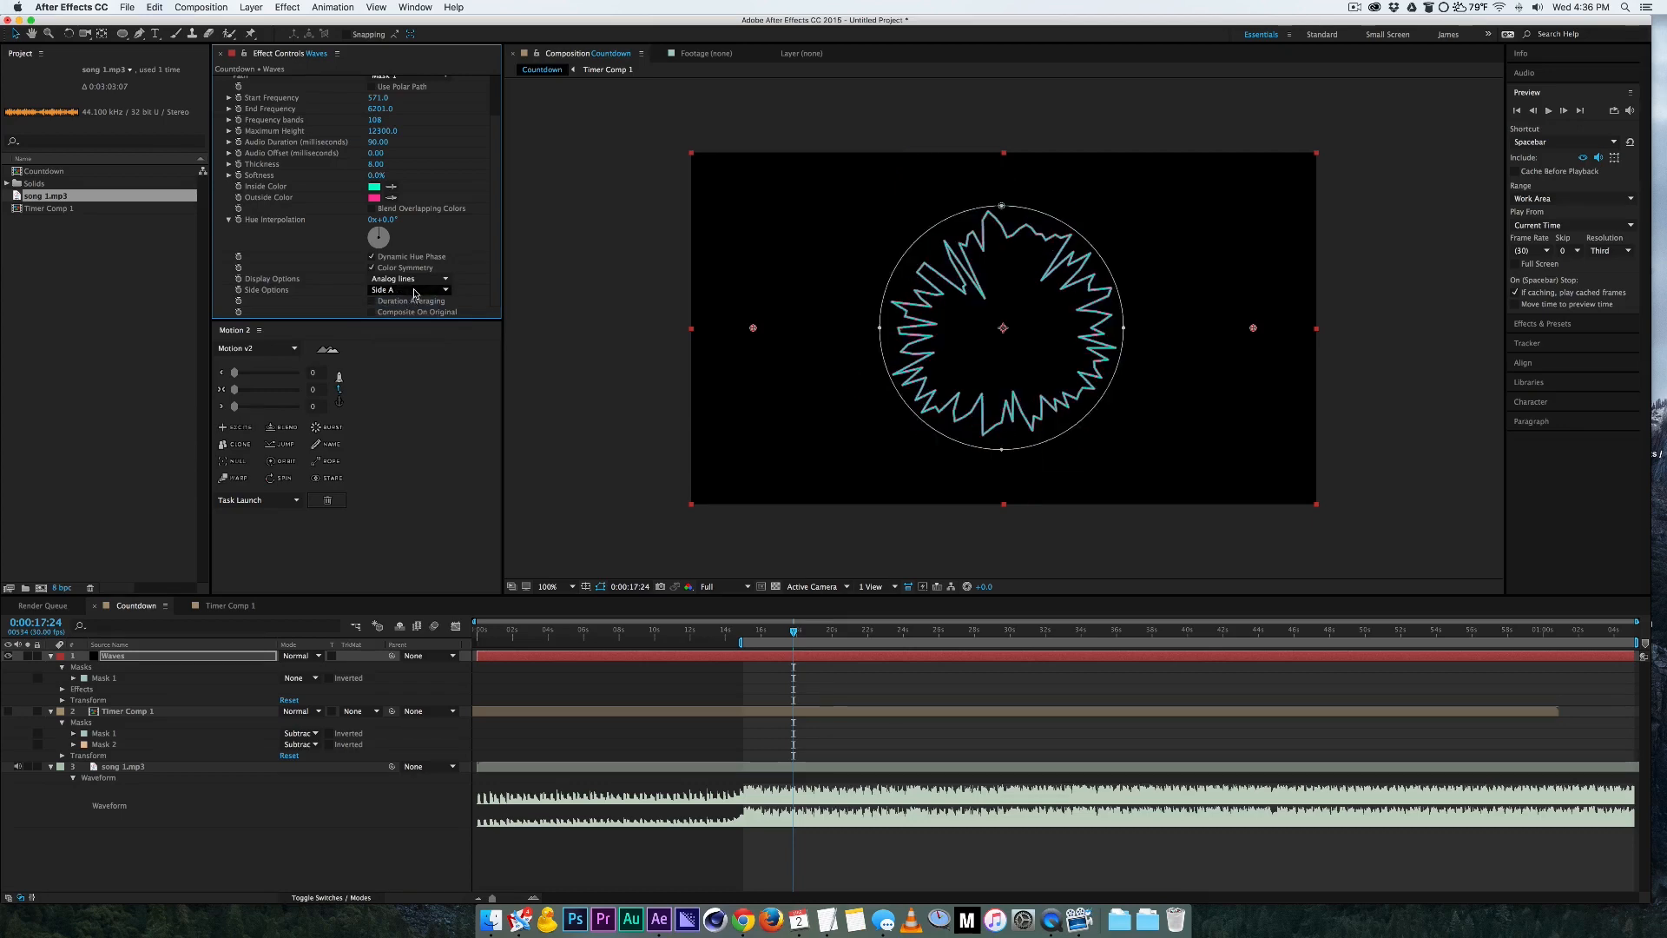
left_click(408, 290)
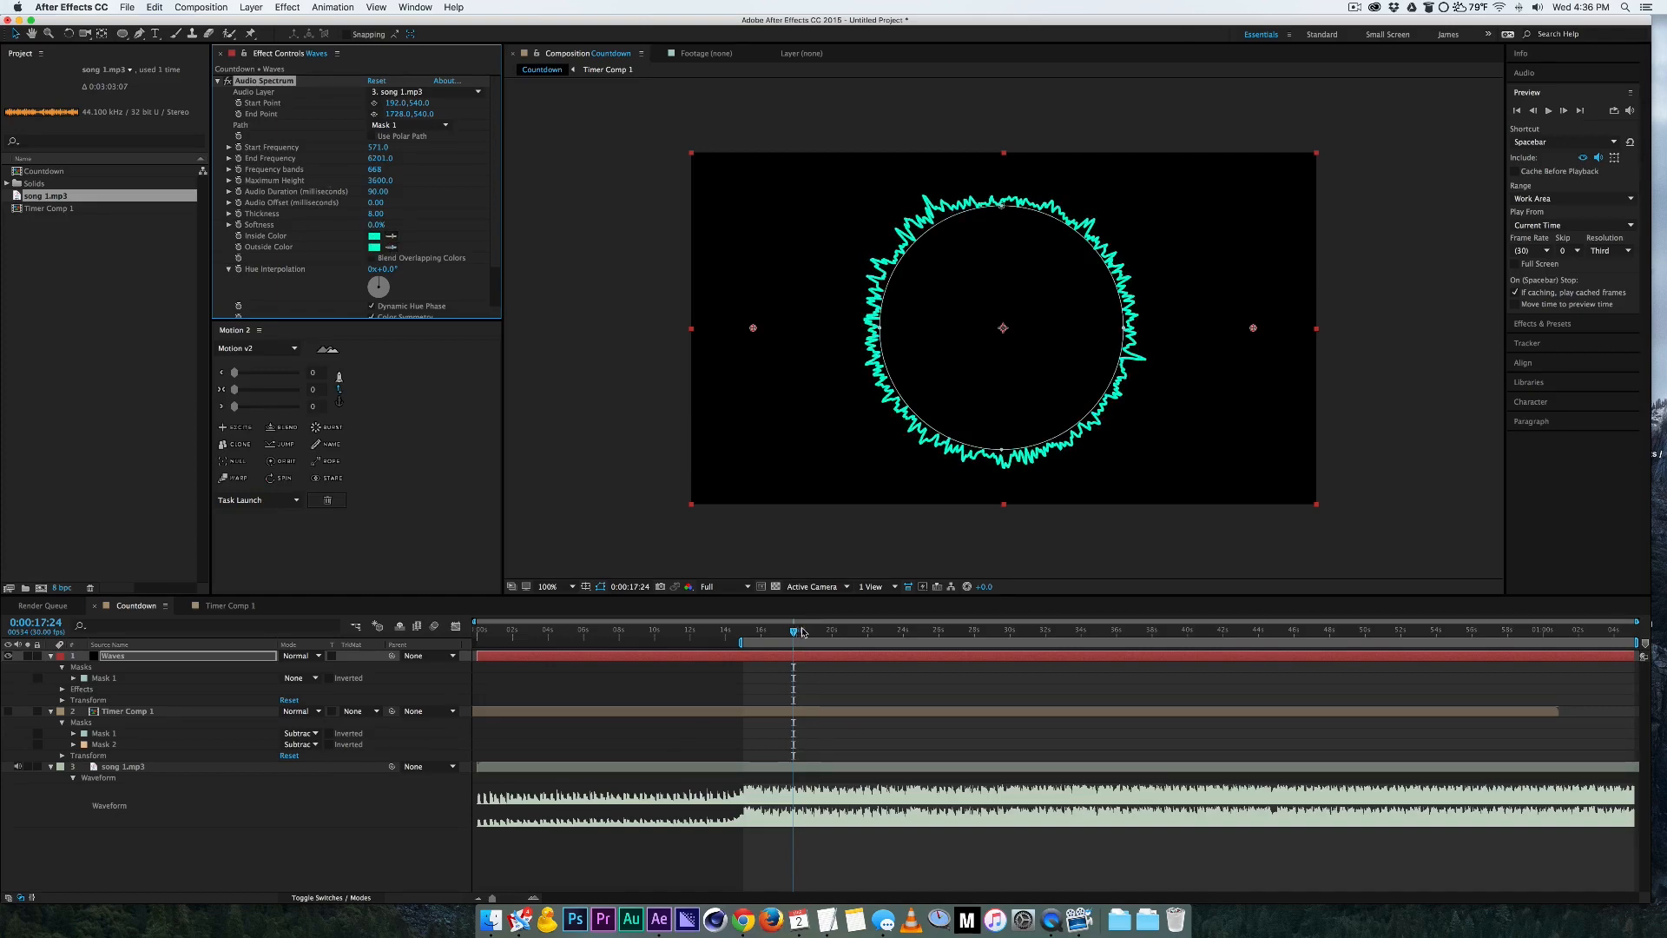
Step: Preview the finer teal waveform ring at another moment in the timeline
left_click(839, 630)
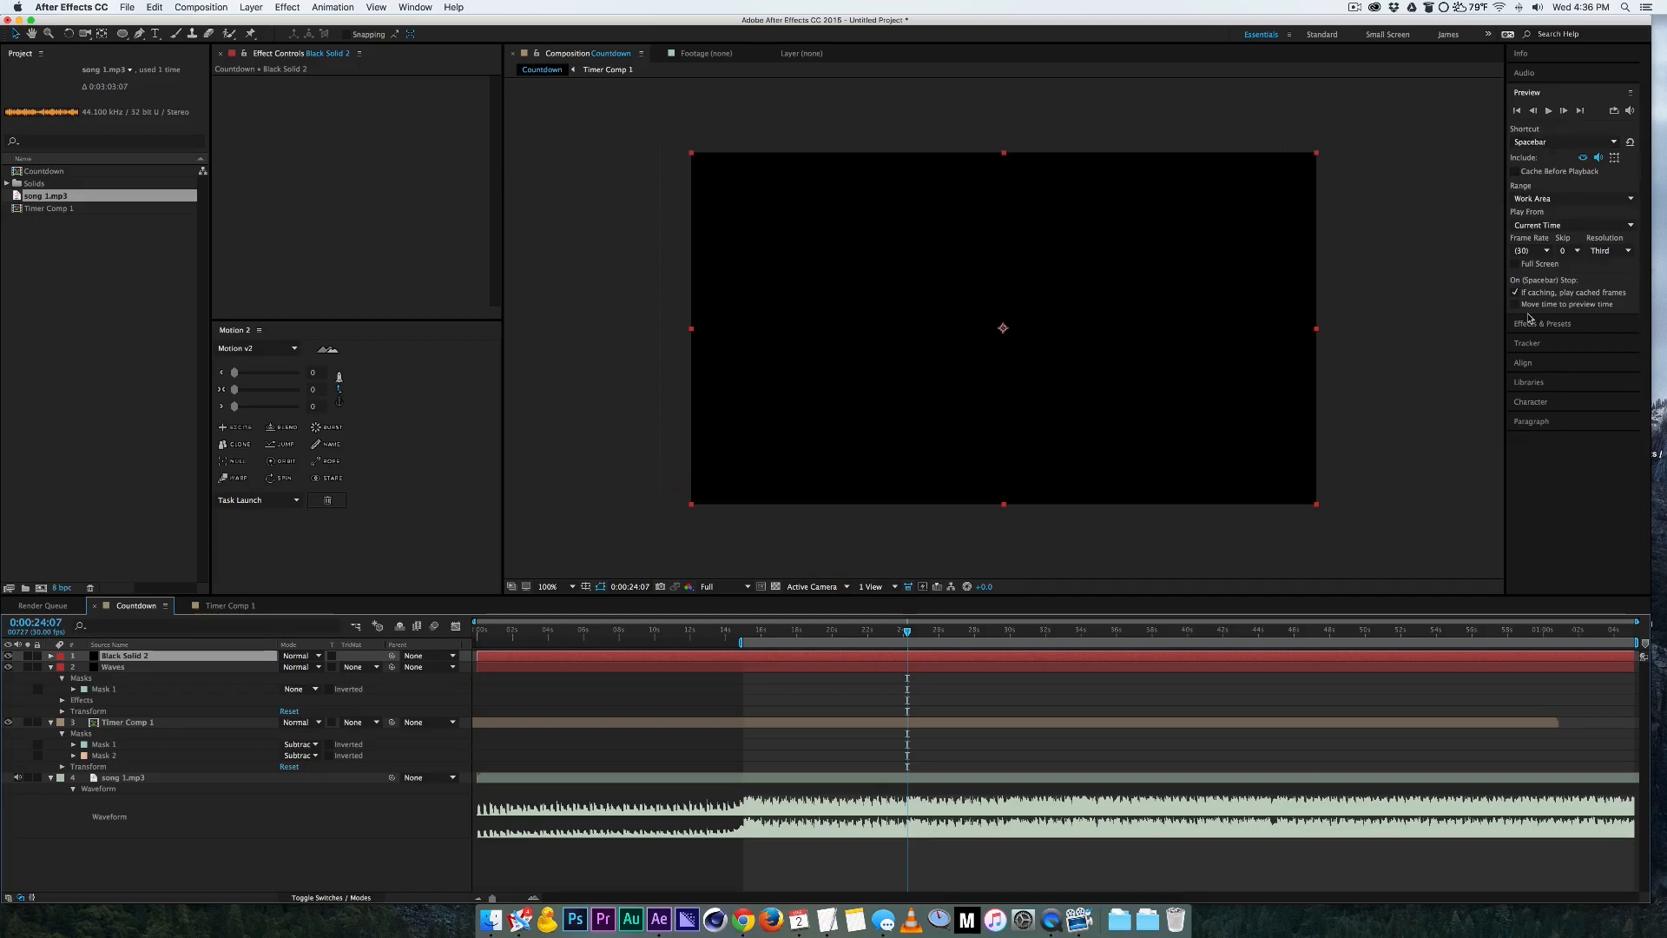
Step: Apply Gradient Ramp to the new solid with a dark blue end colour and radial shape
left_click(1541, 323)
type("ramp")
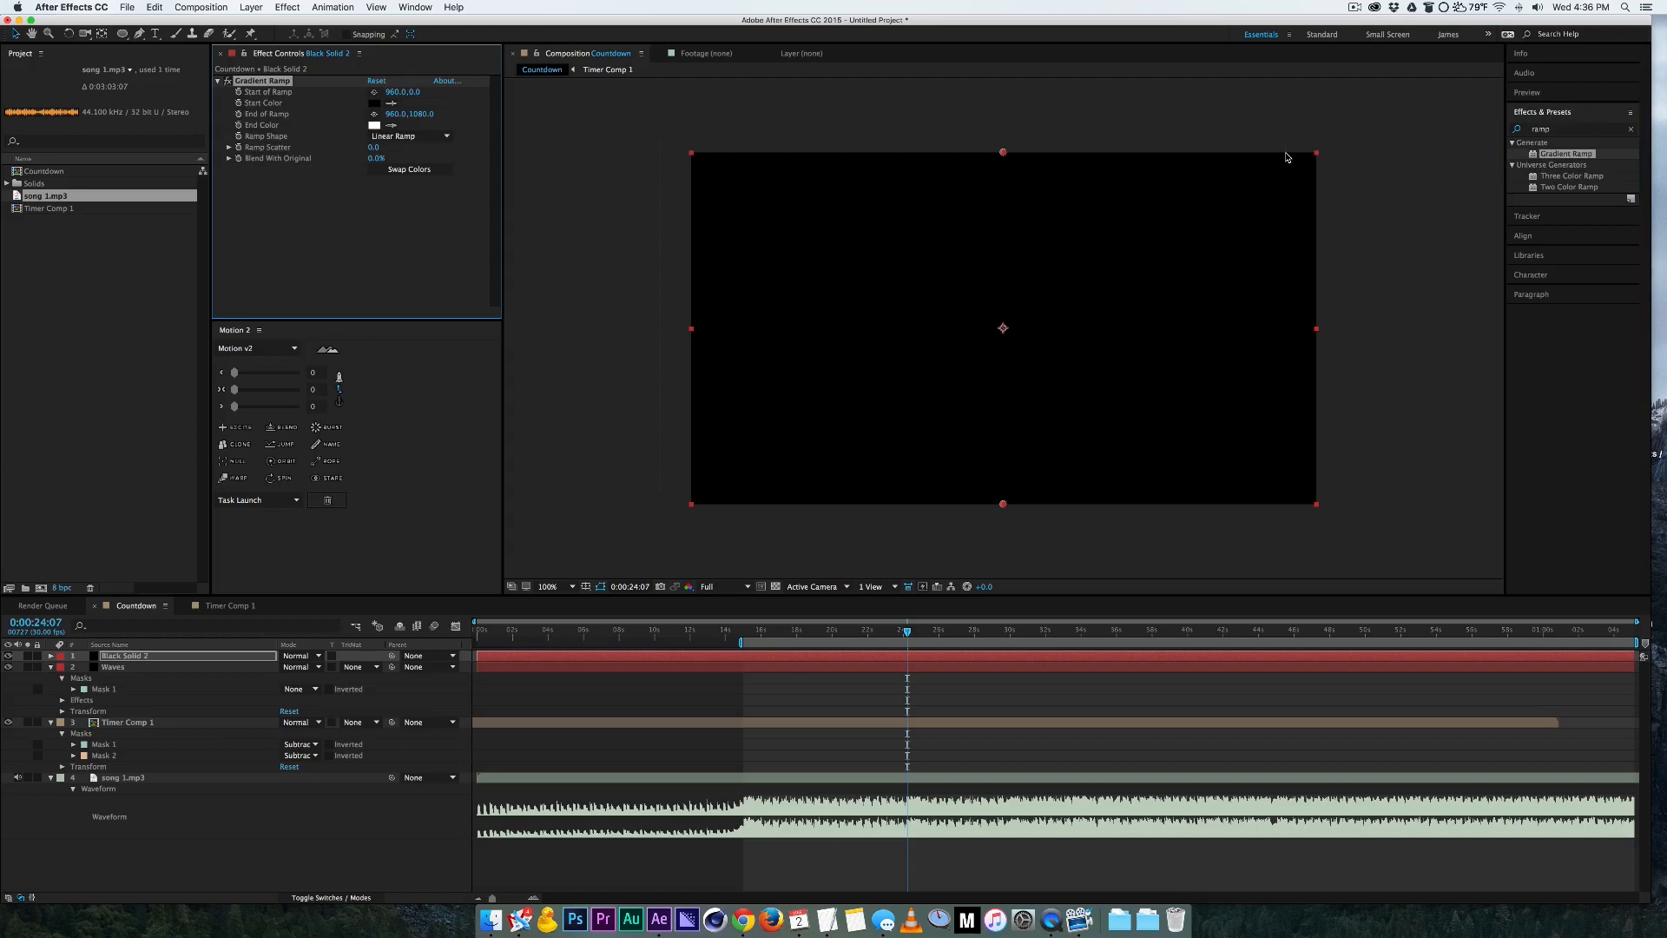
left_click(375, 125)
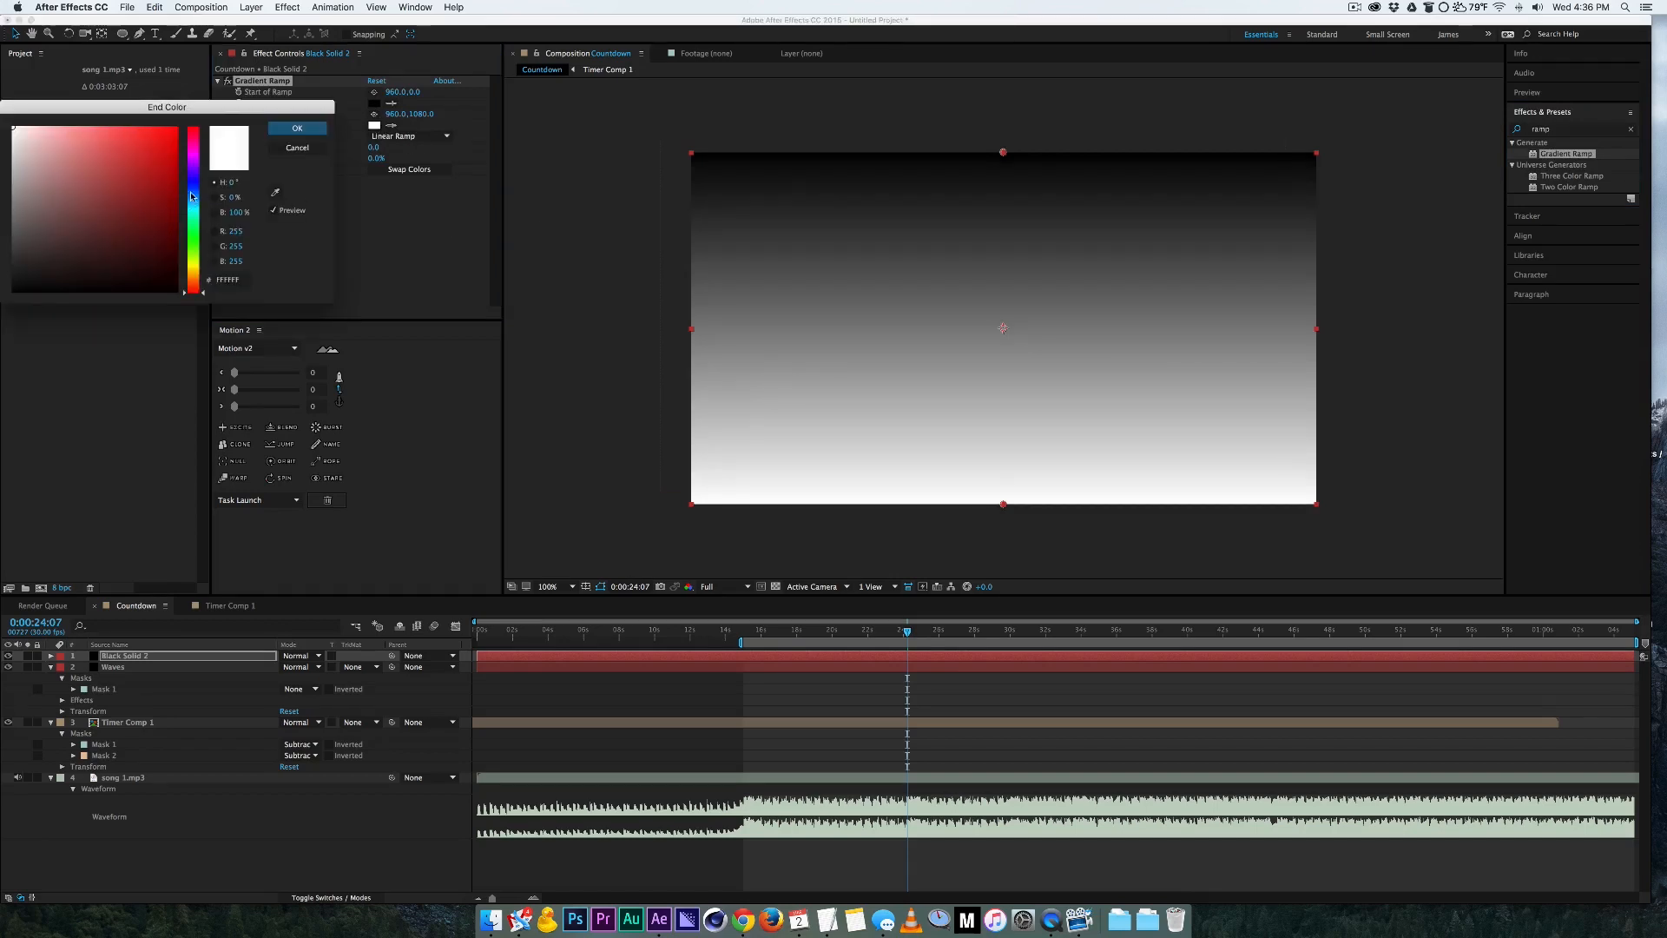
left_click(297, 127)
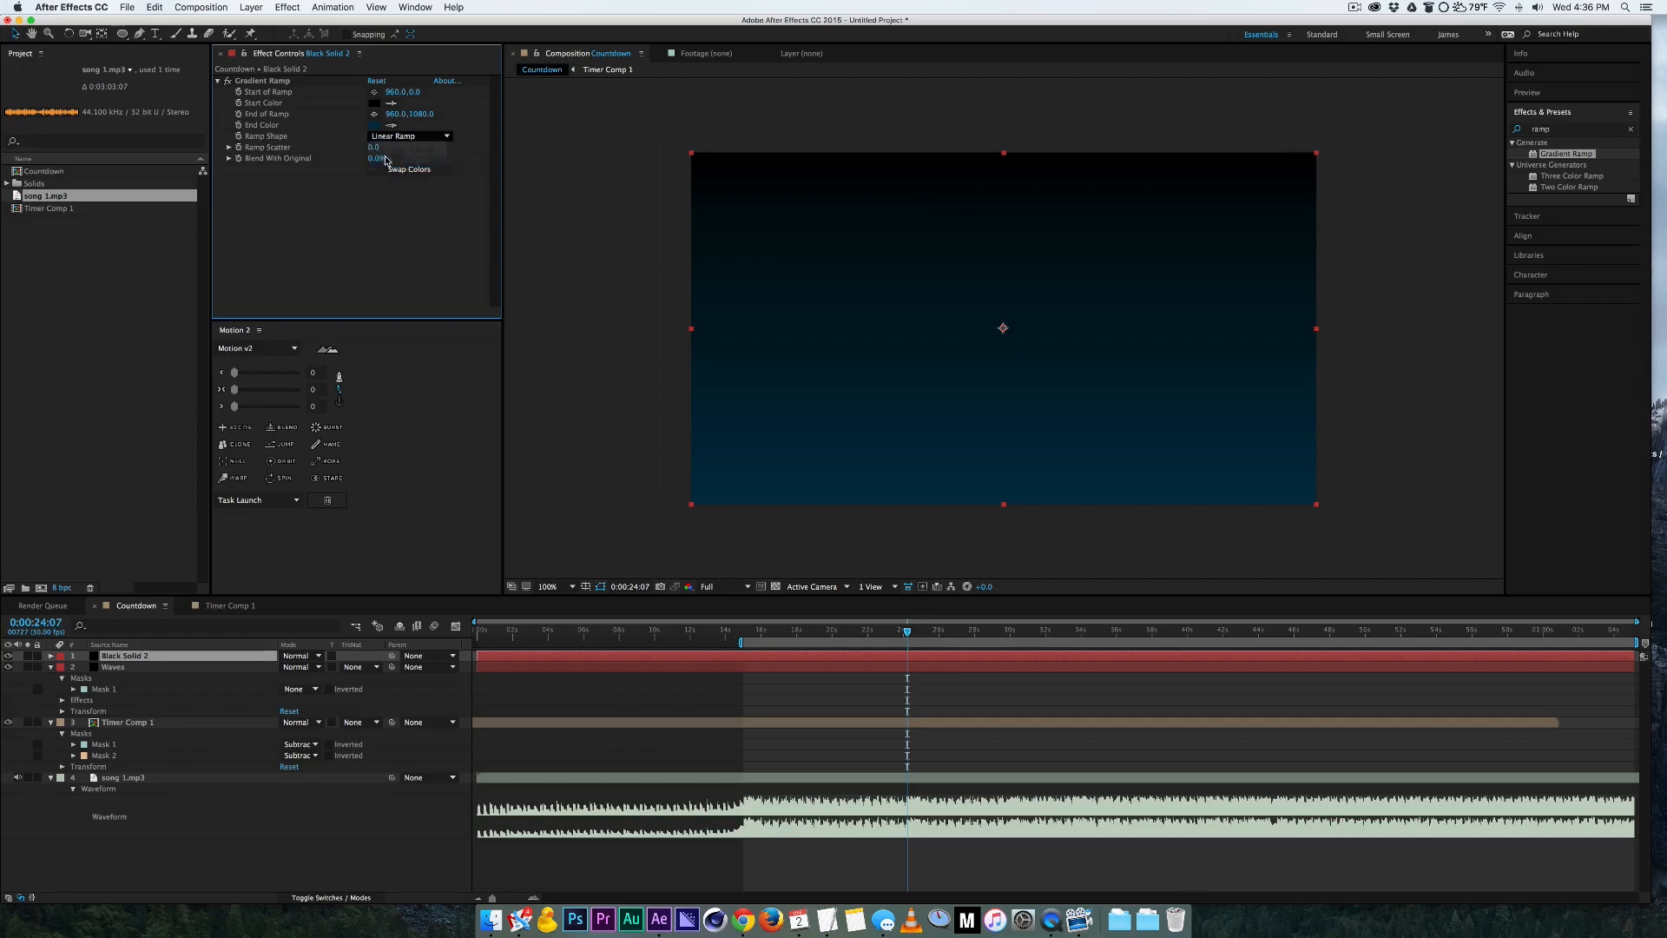
left_click(410, 136)
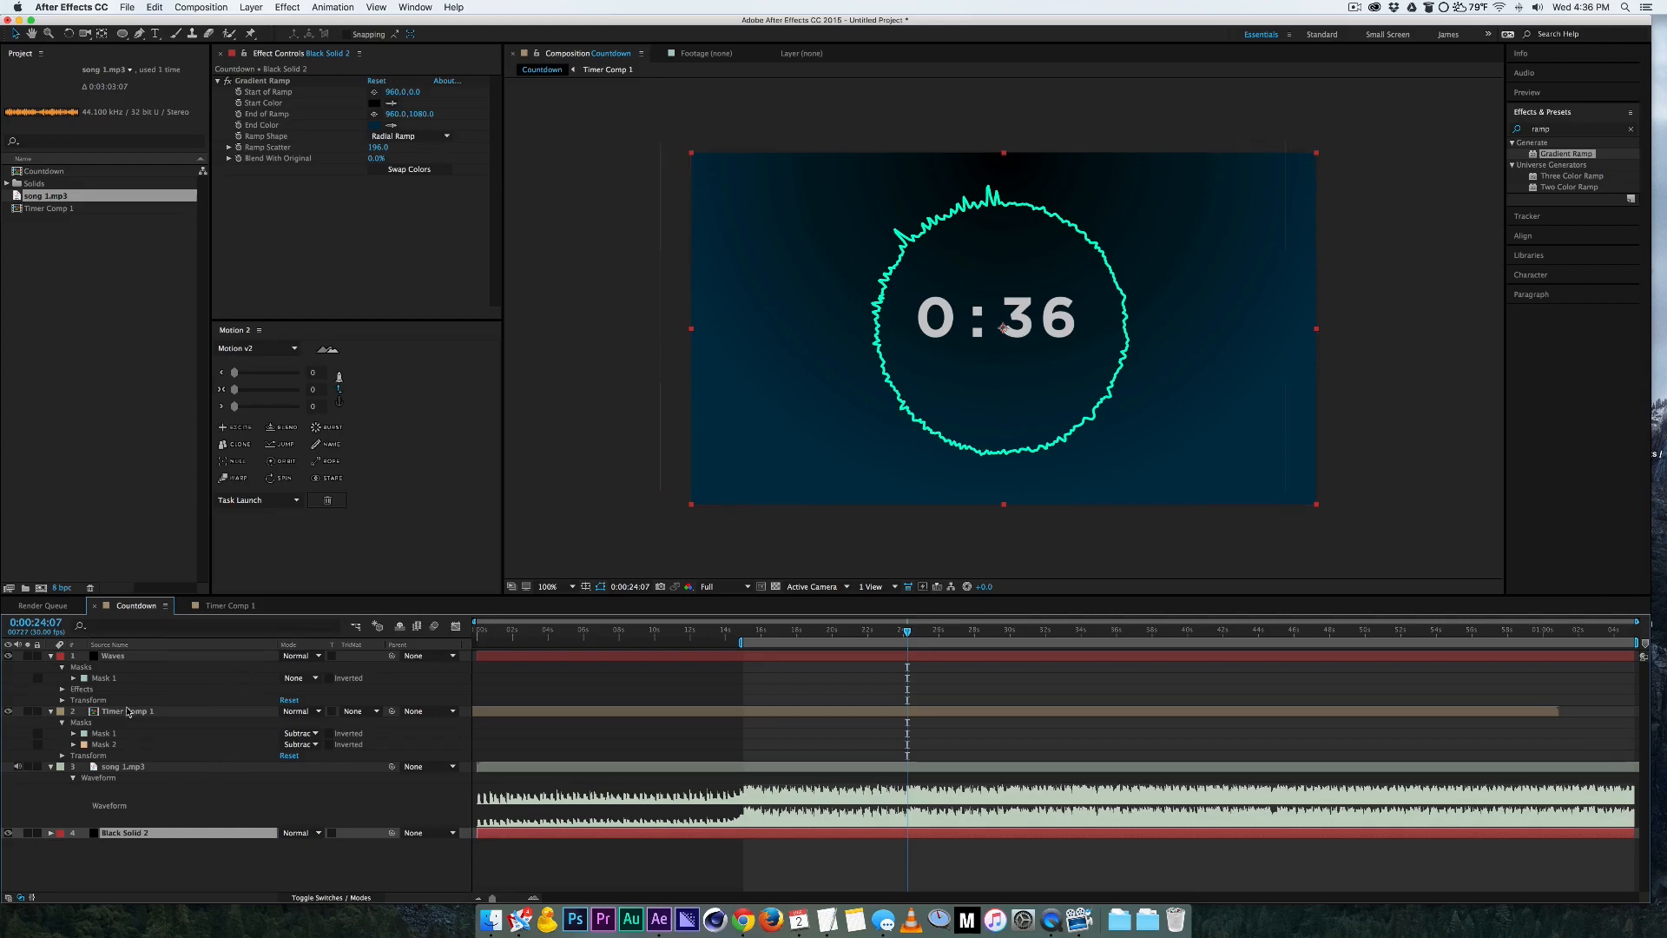
Step: Set the Waves layer's Audio Spectrum Inside and Outside Color to blue
left_click(113, 657)
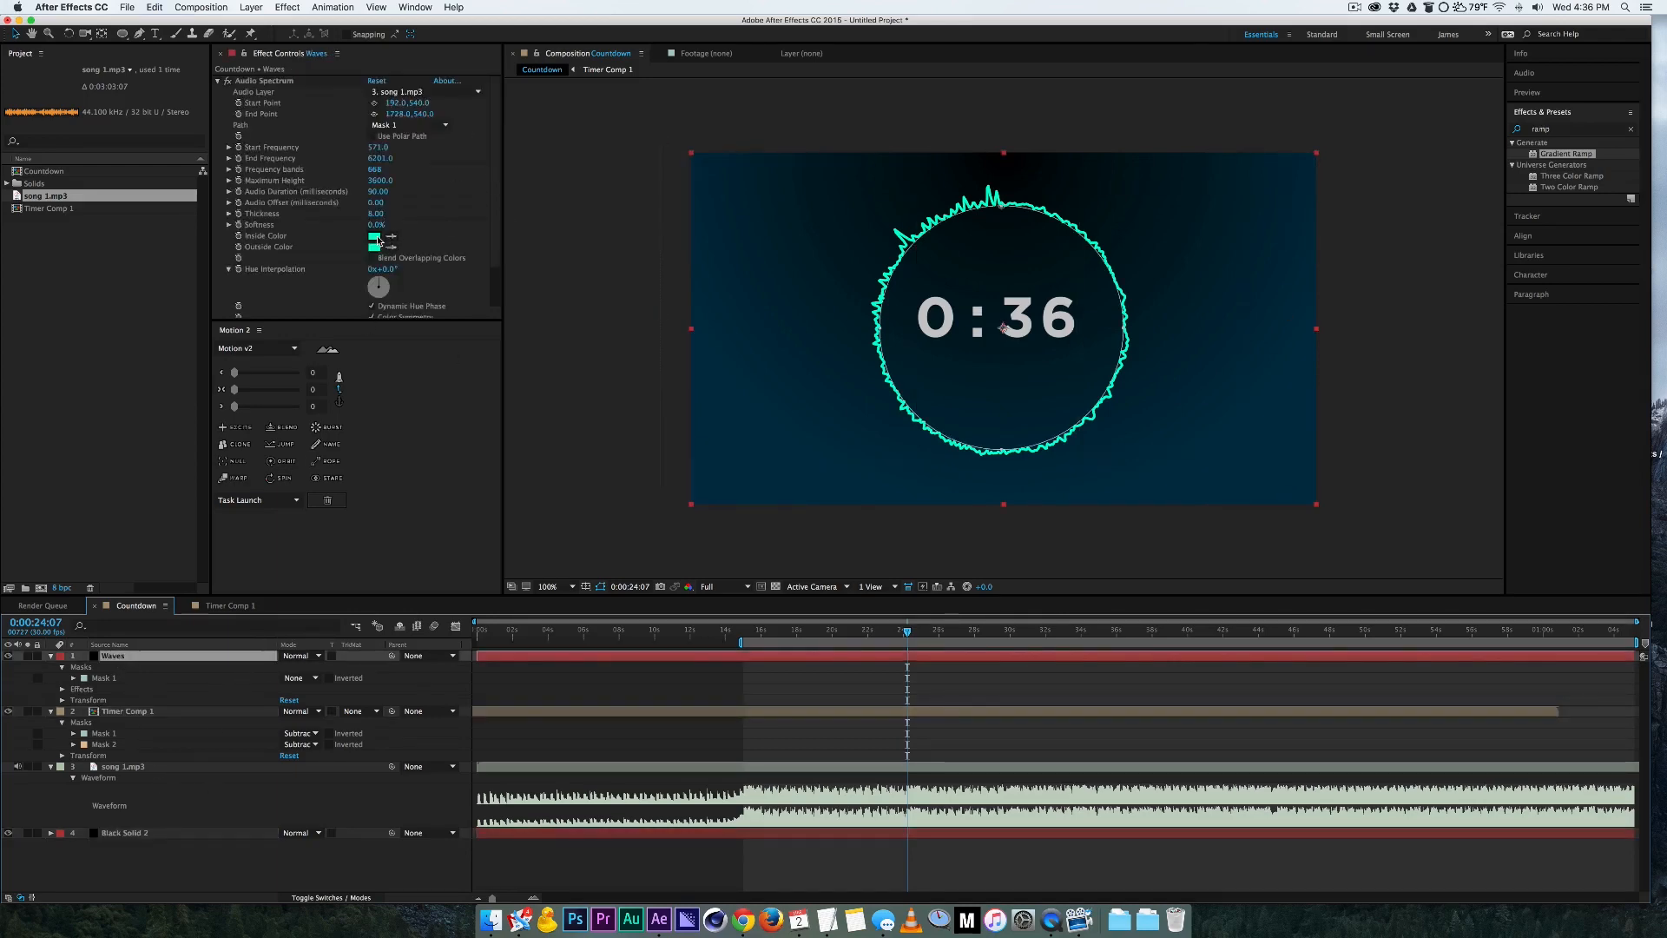
left_click(375, 234)
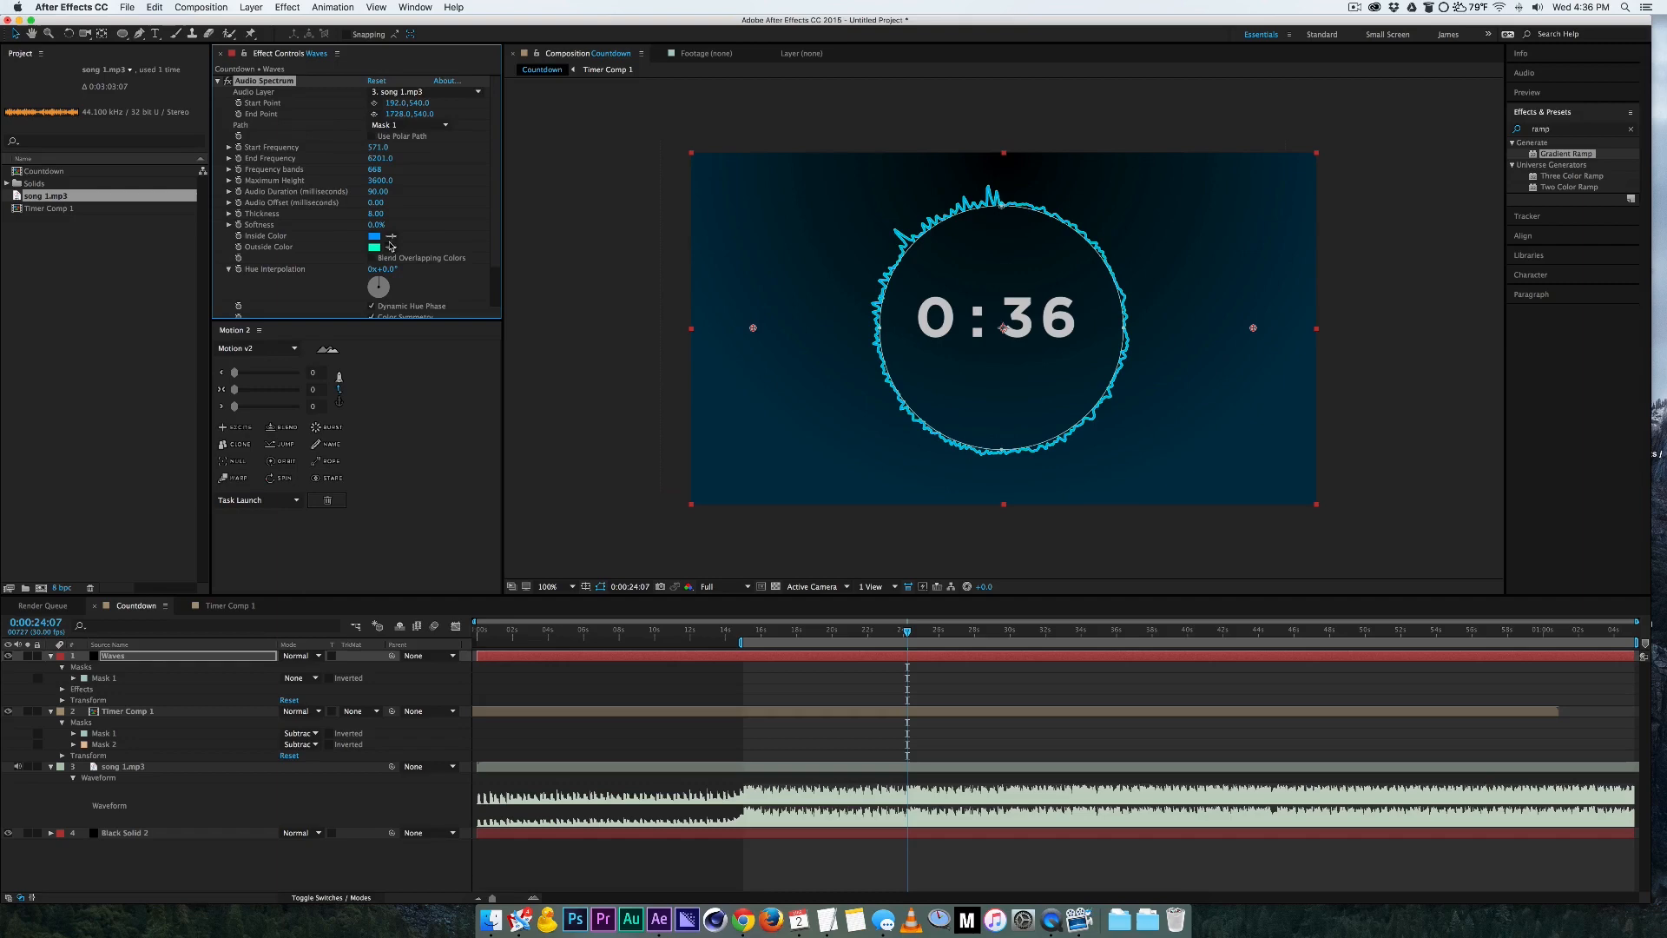
left_click(374, 246)
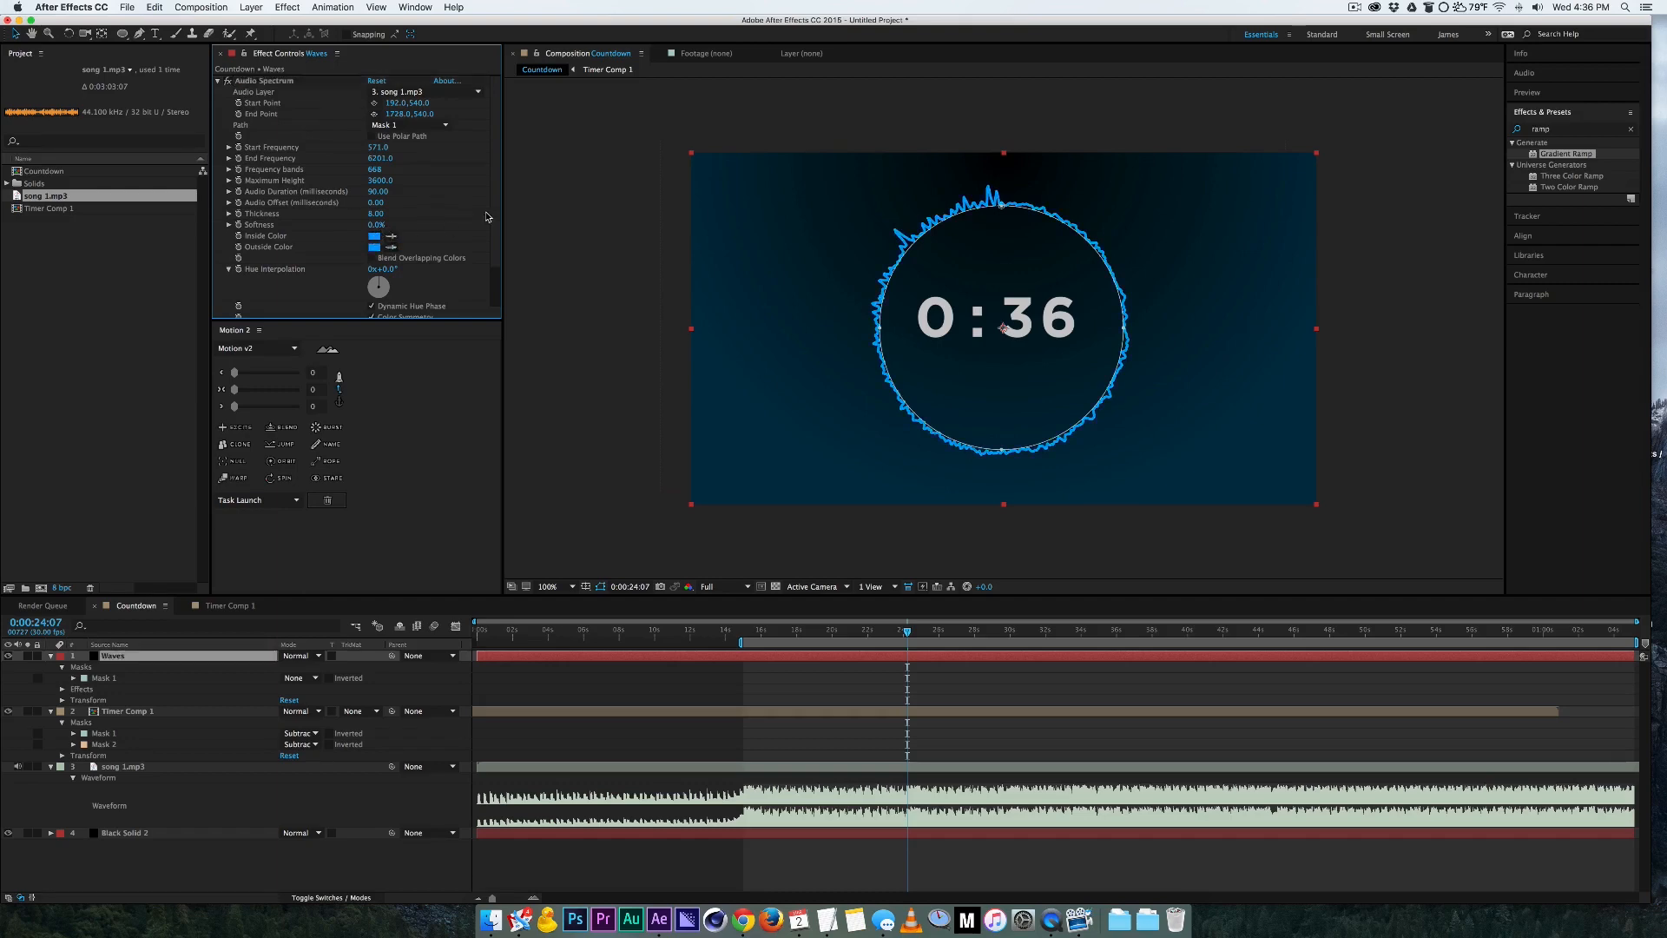